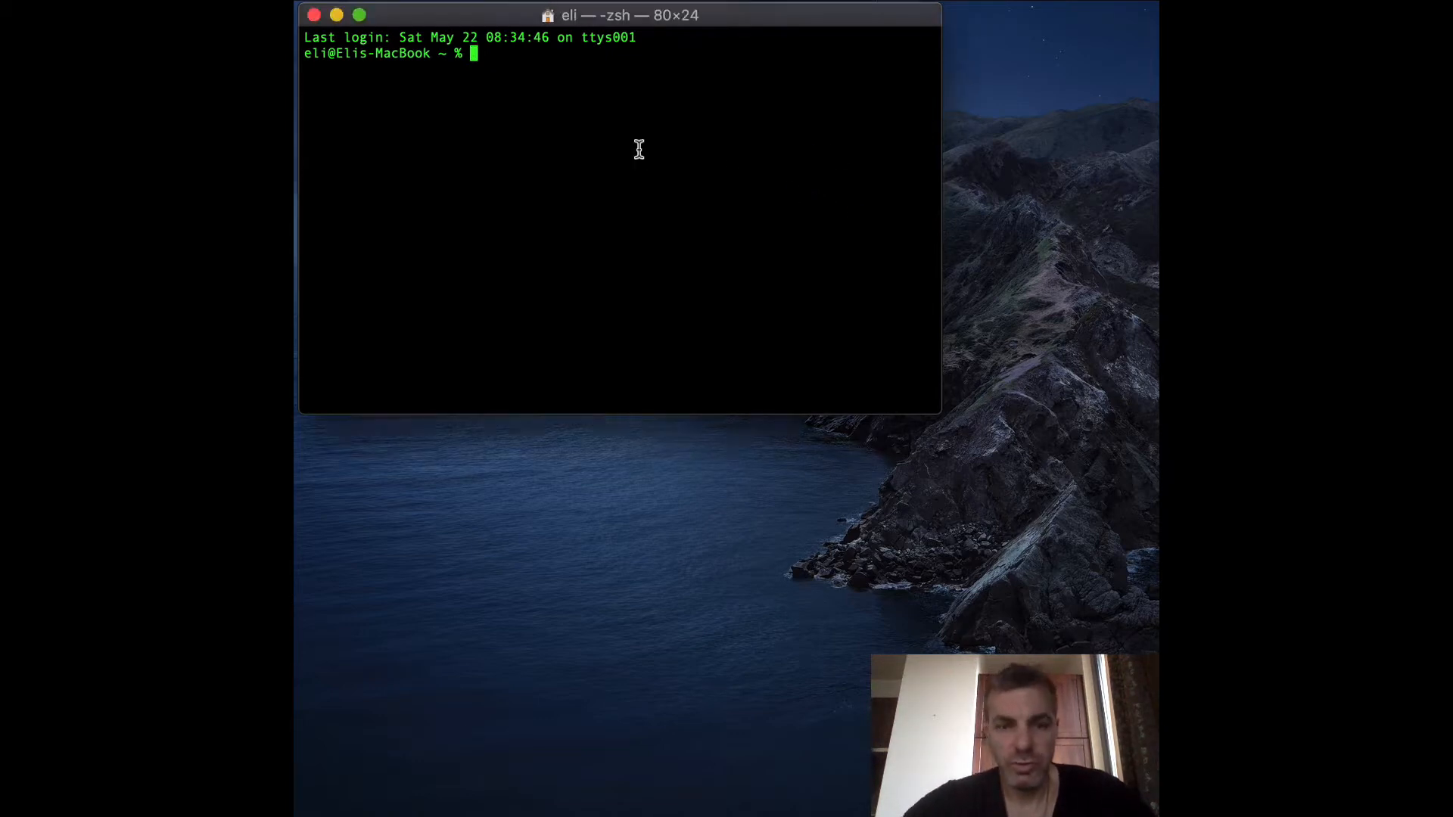
- Run yarn create next-app and name the project nextjs-ts-chart
text(yarn cr)
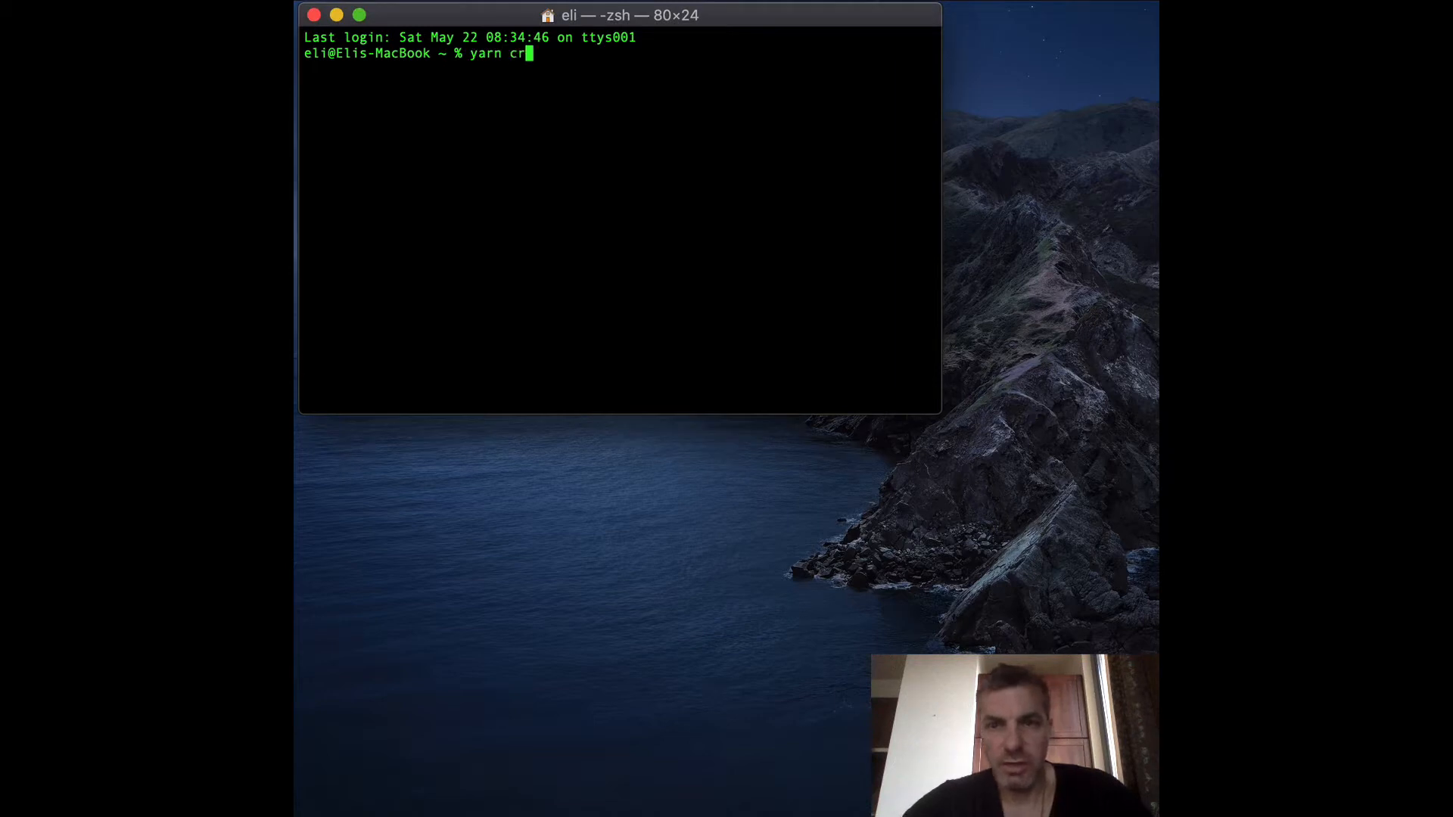
text(eate next-)
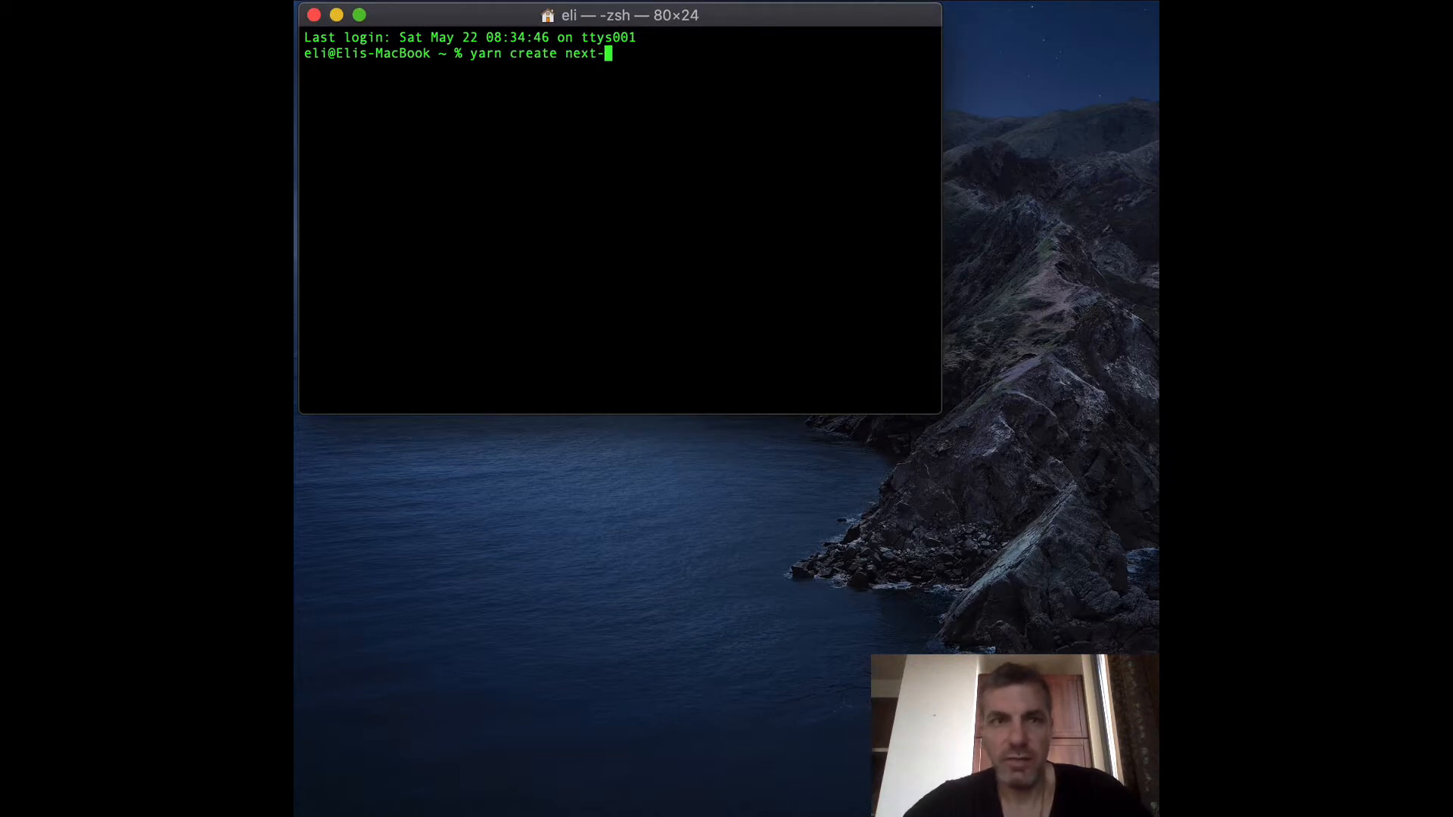
text(app)
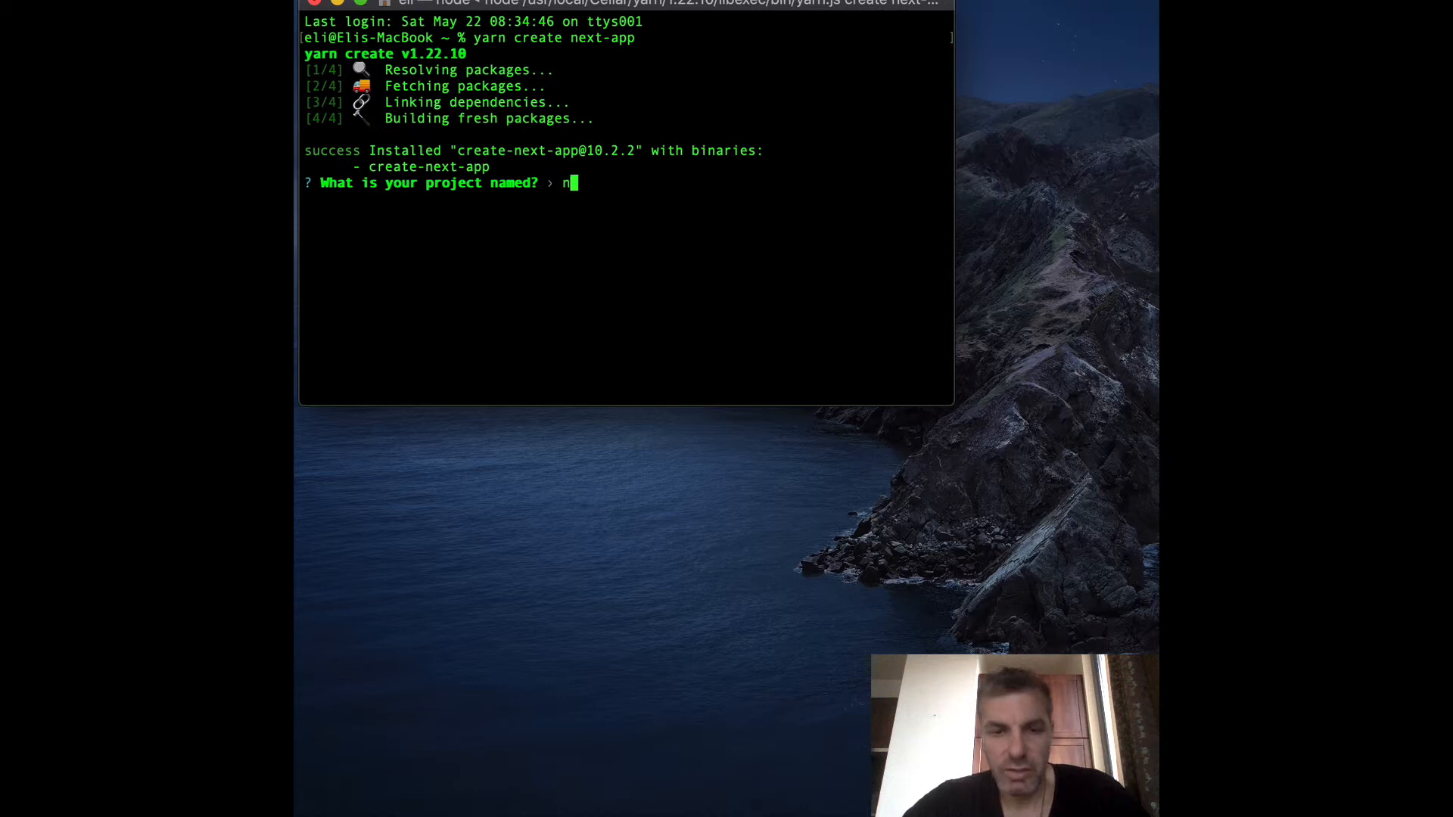
text(extjs)
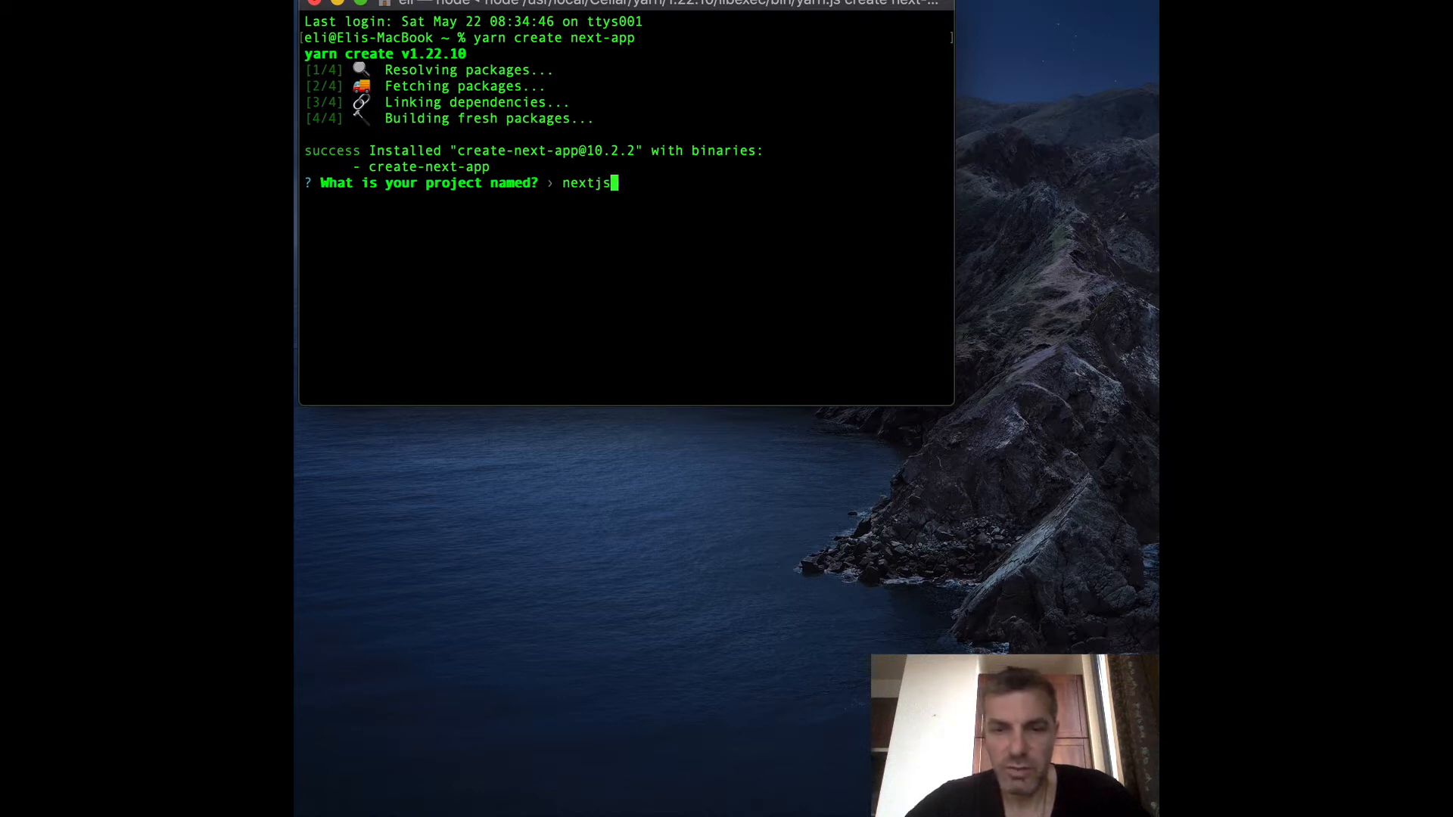
text(-ts)
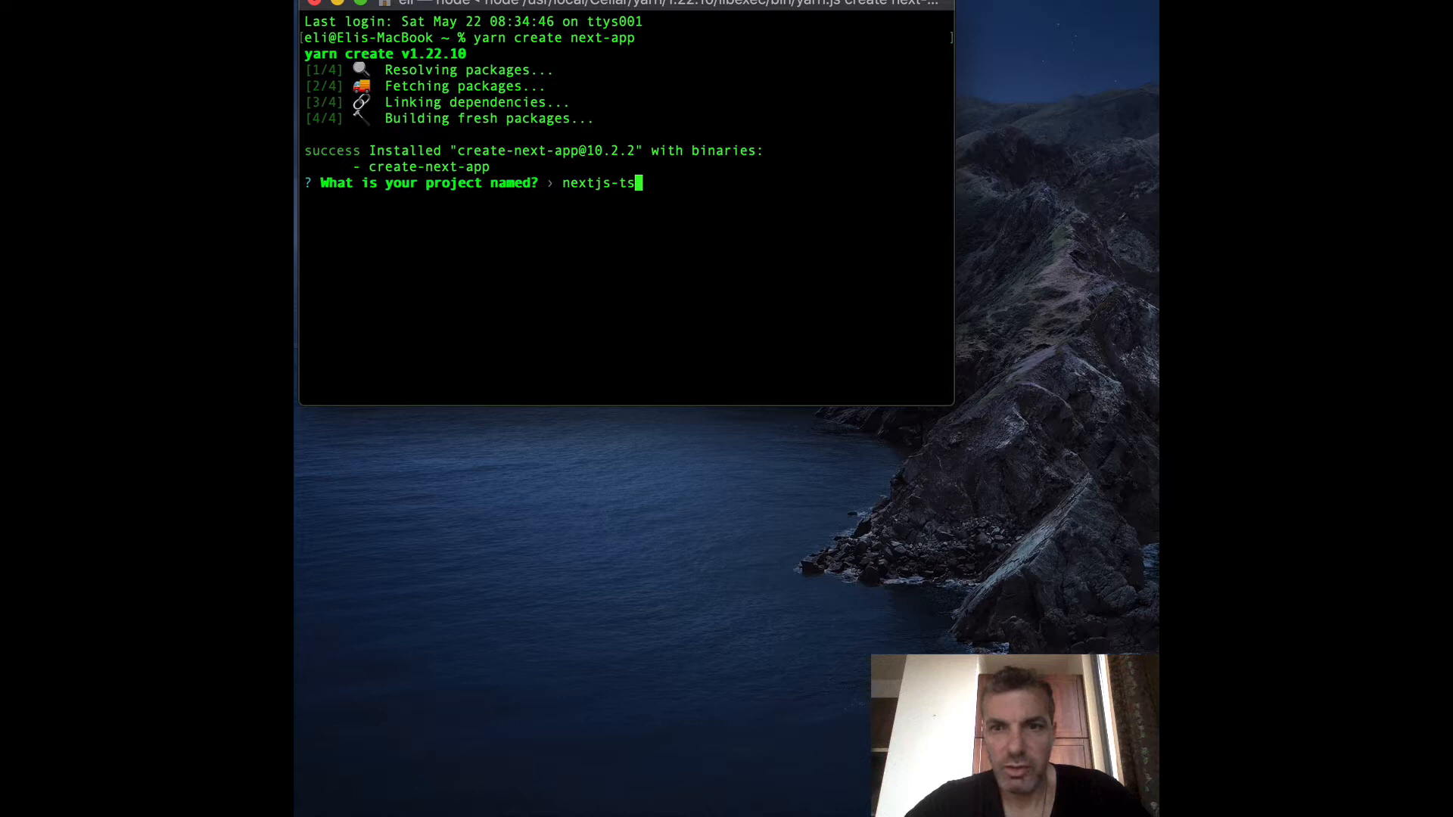
text(ch)
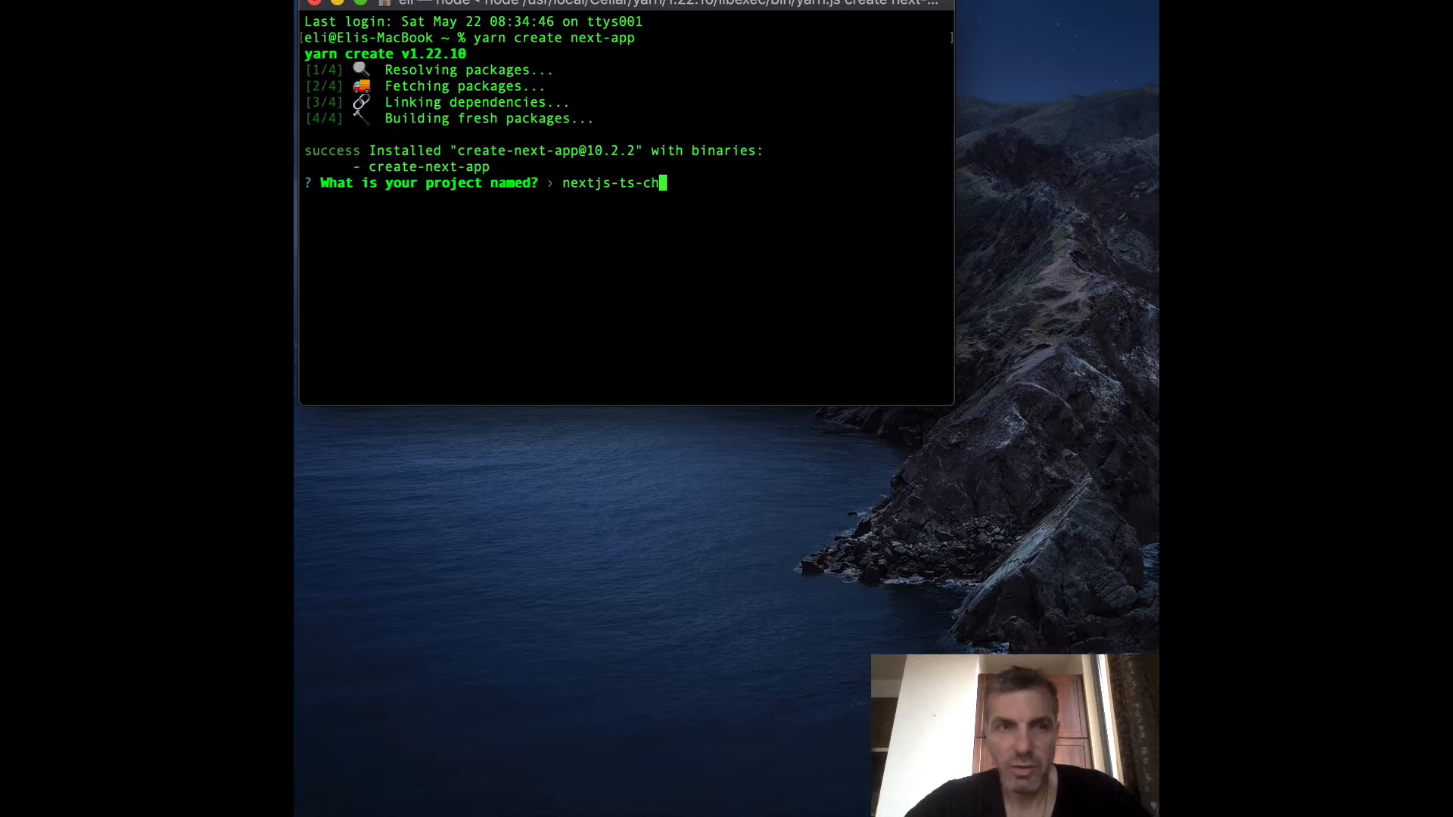
text(art)
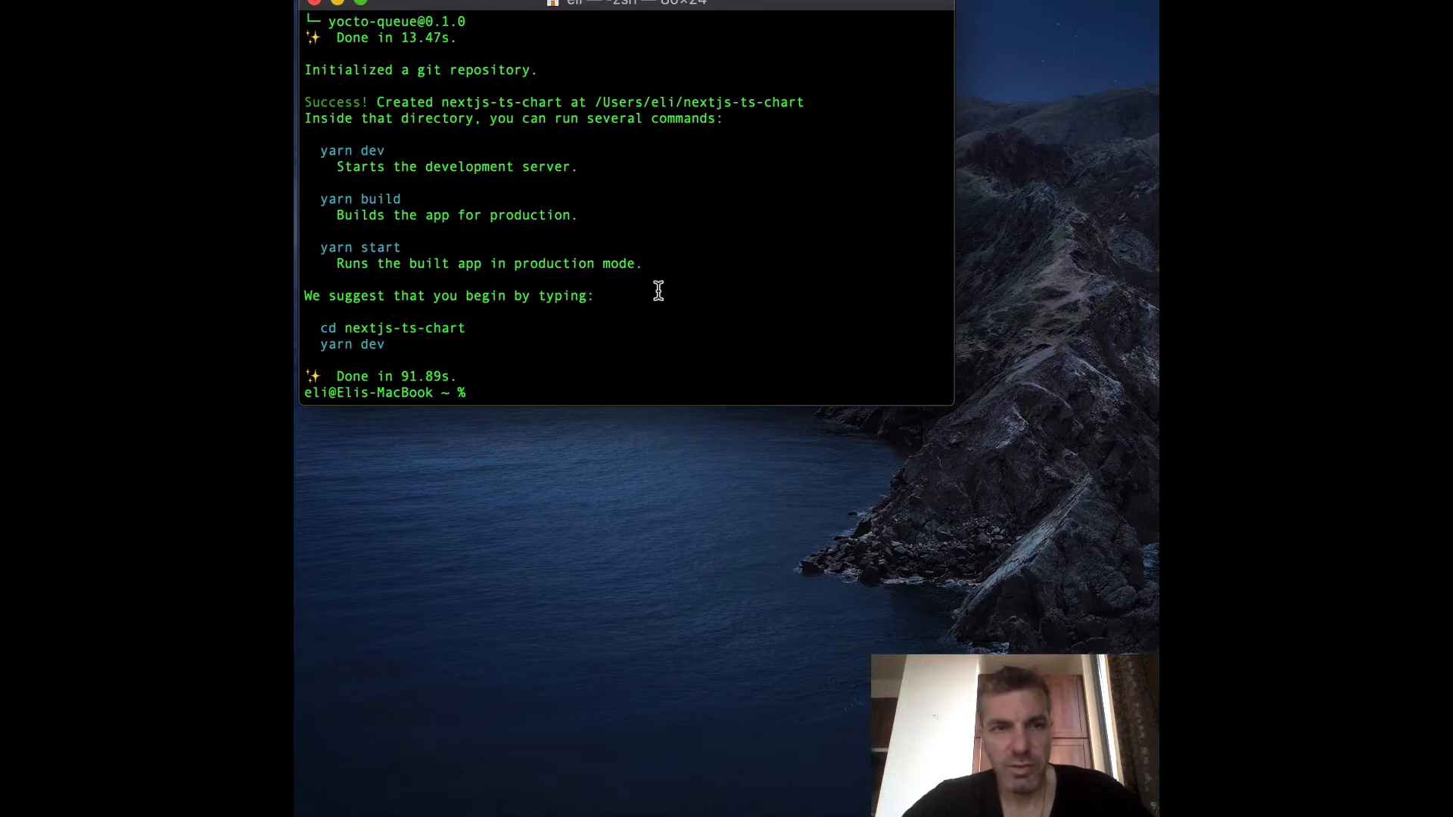
- Change into nextjs-ts-chart and run yarn run dev to serve localhost:3000
text(cd)
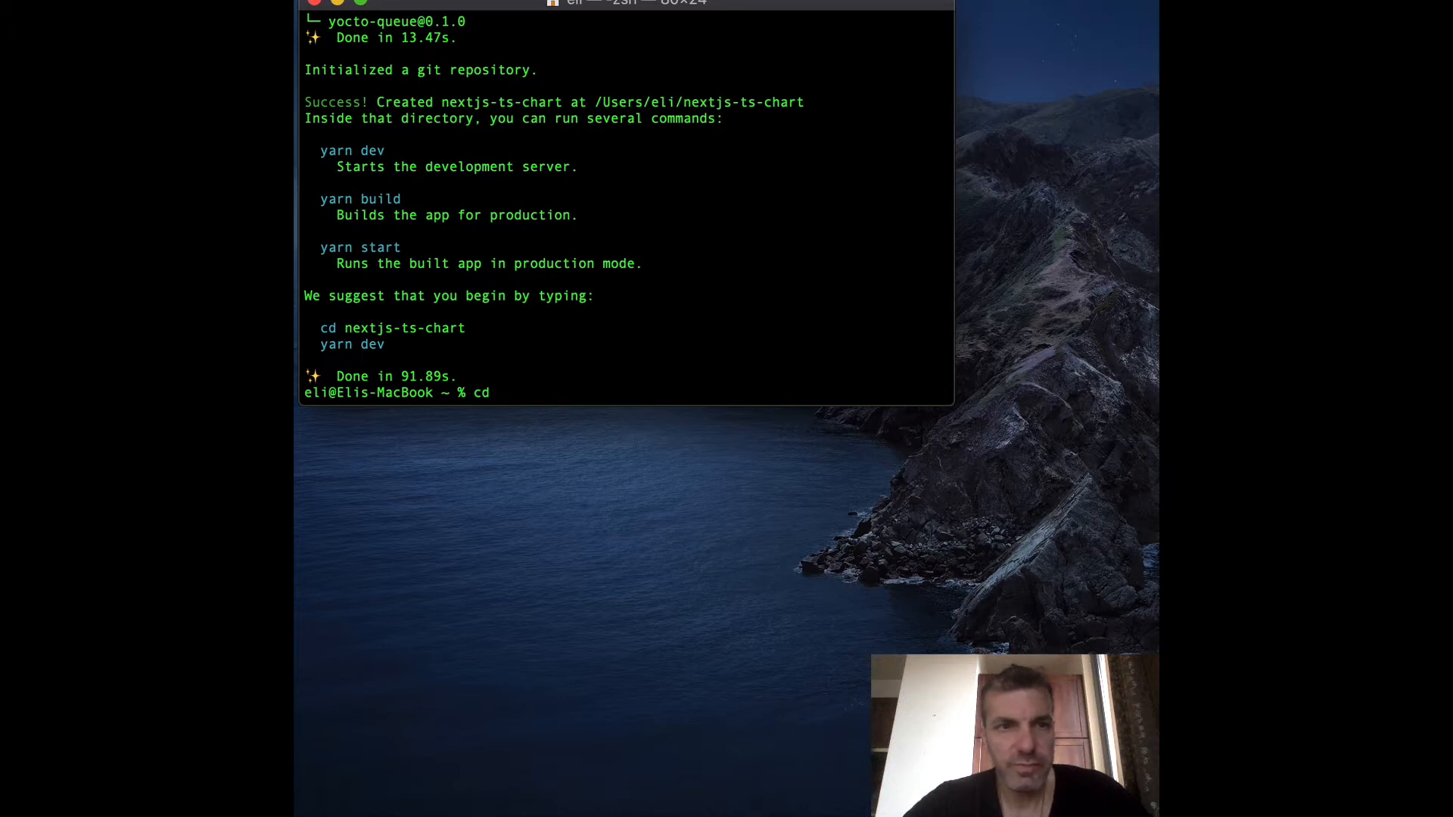
text(nextjs-ts-chart)
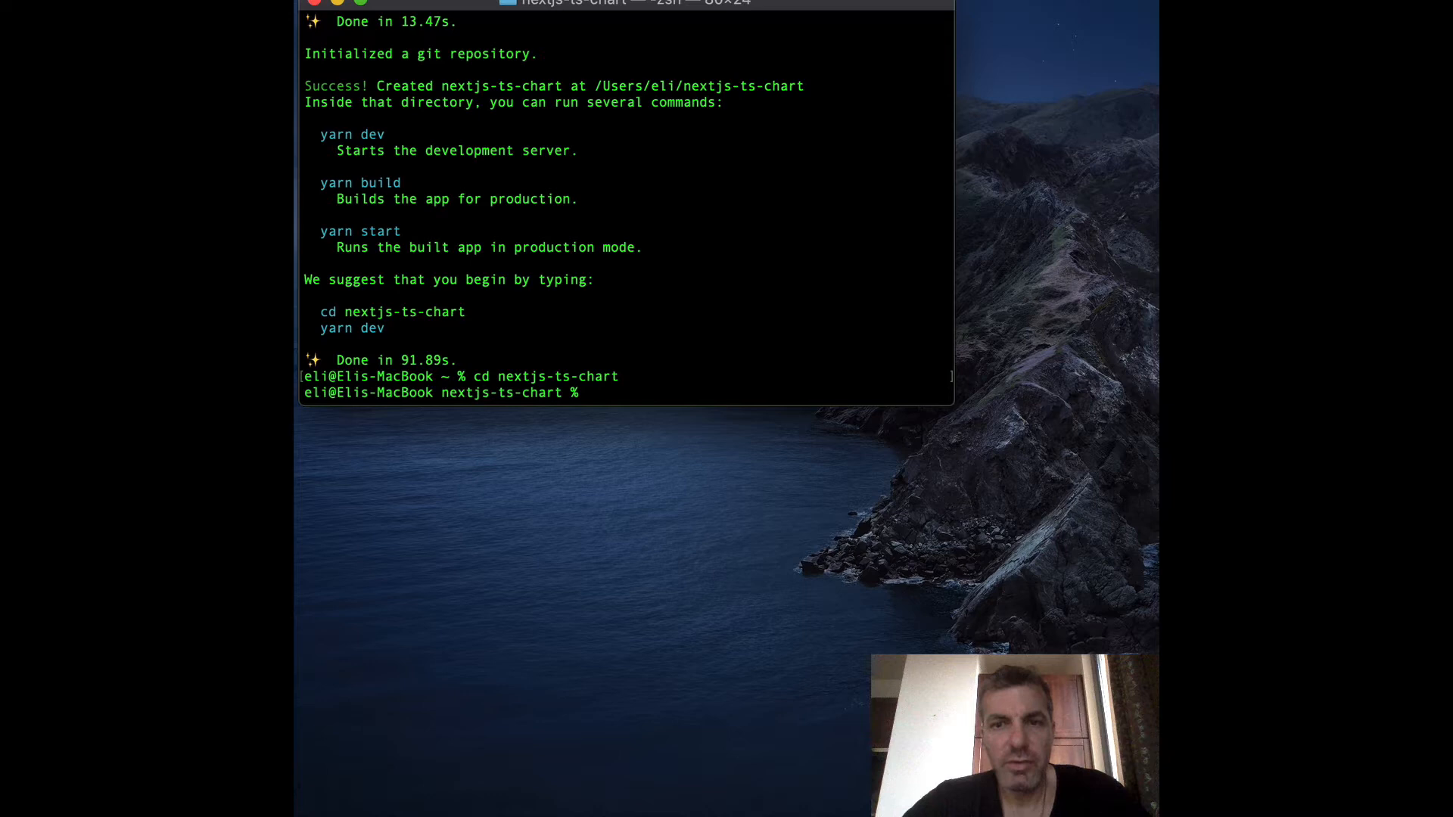
text(yarn run dev)
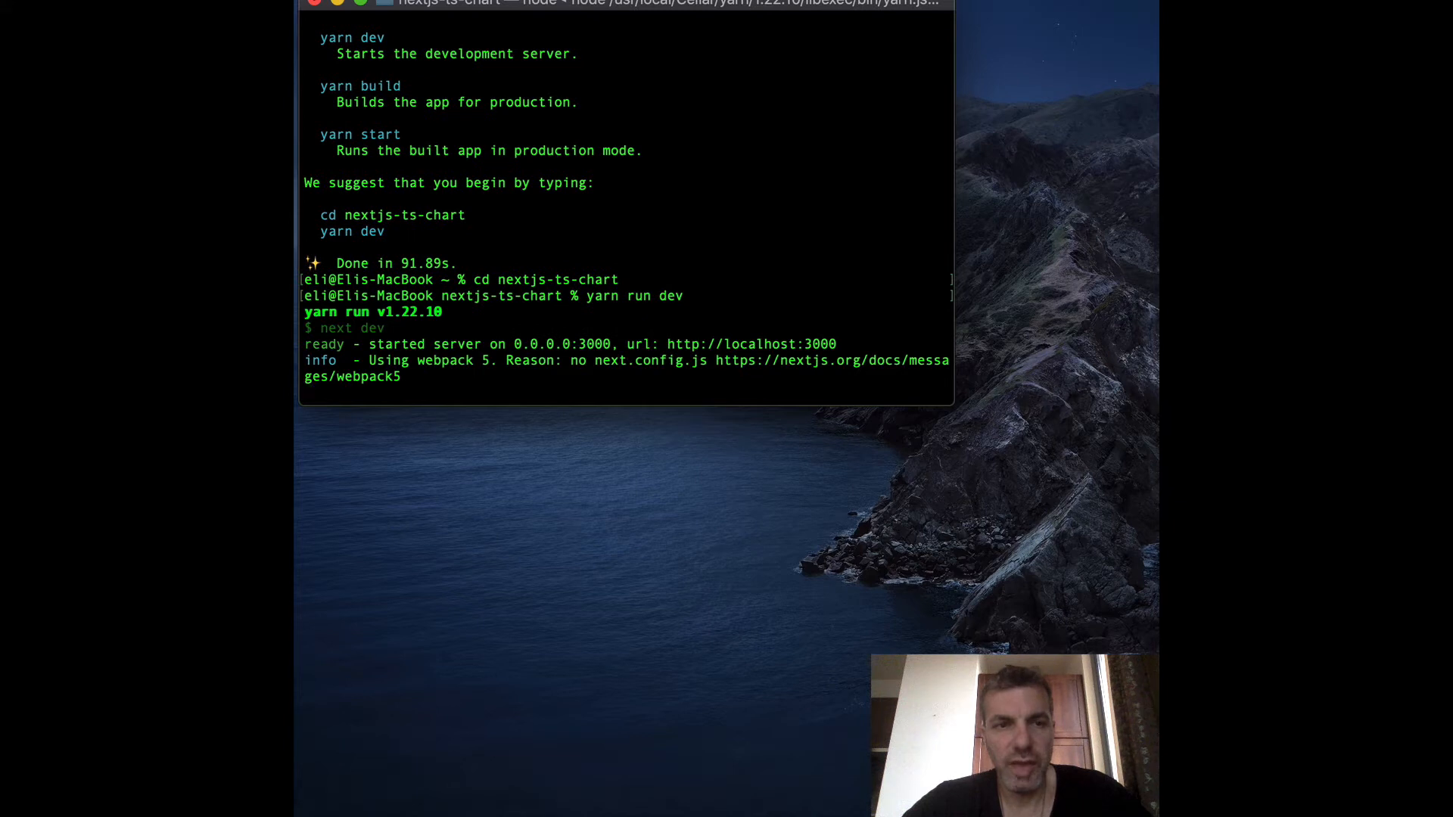
mouse_move(568, 250)
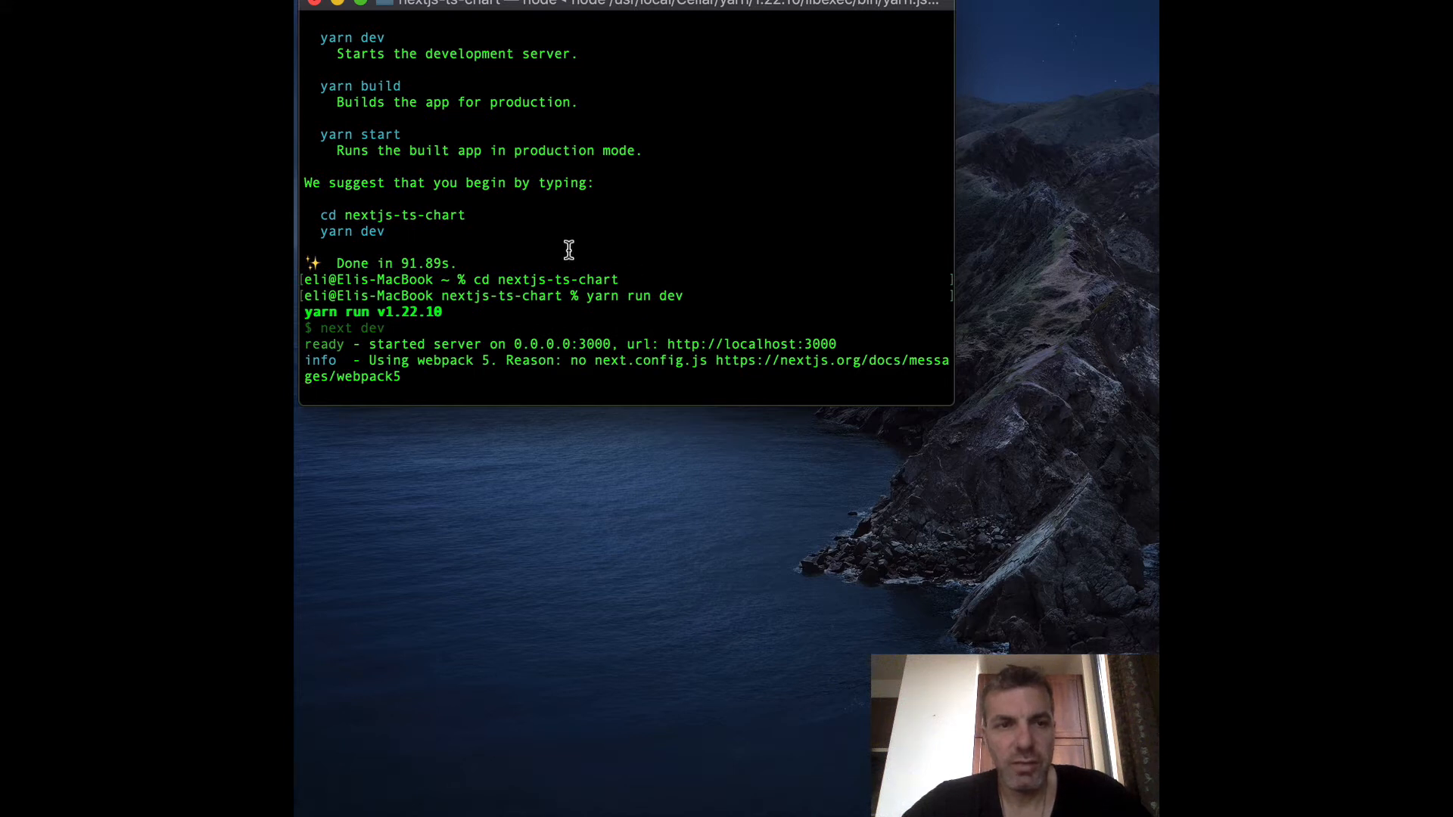
double_click(591, 343)
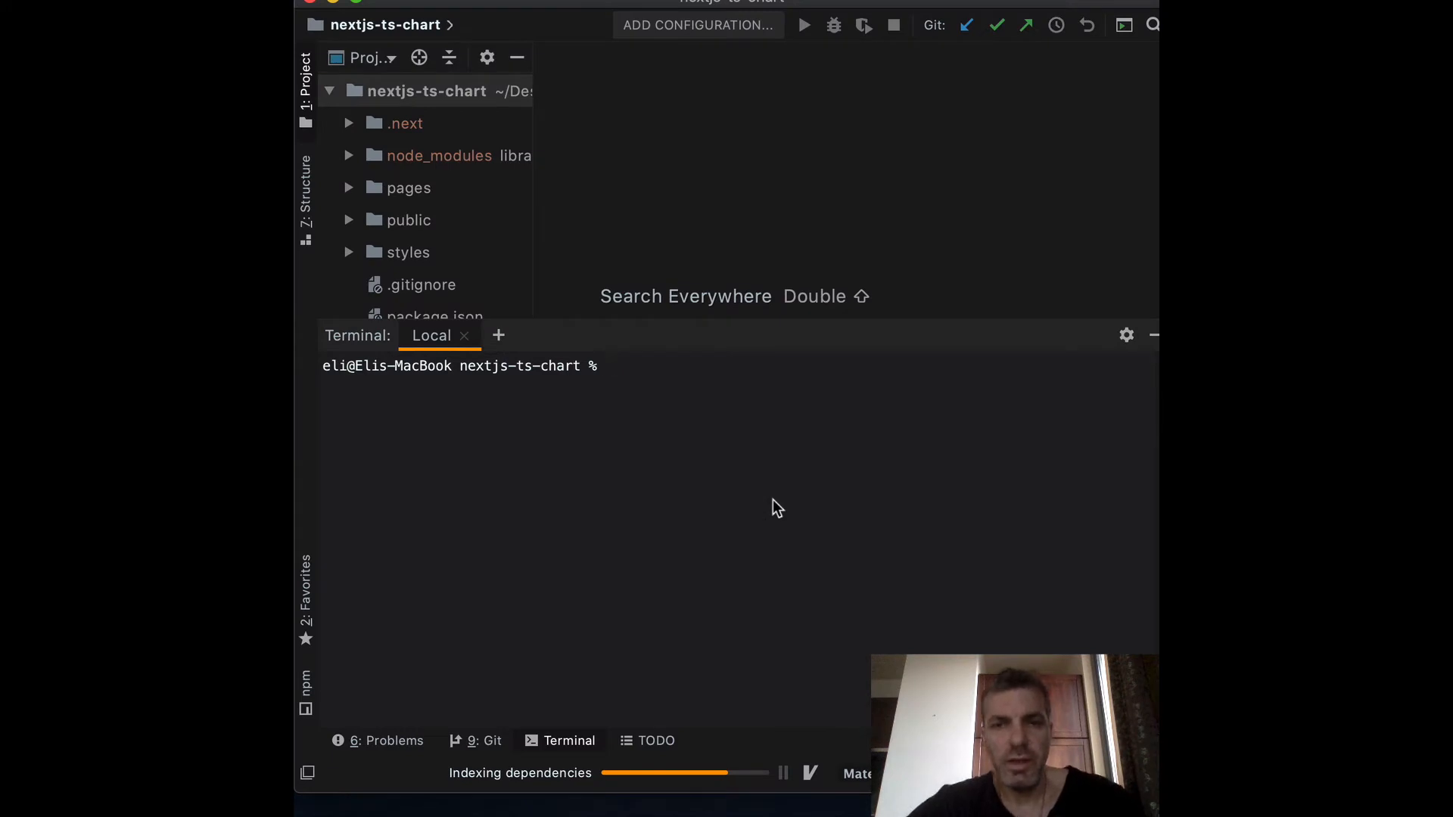
mouse_move(1120, 403)
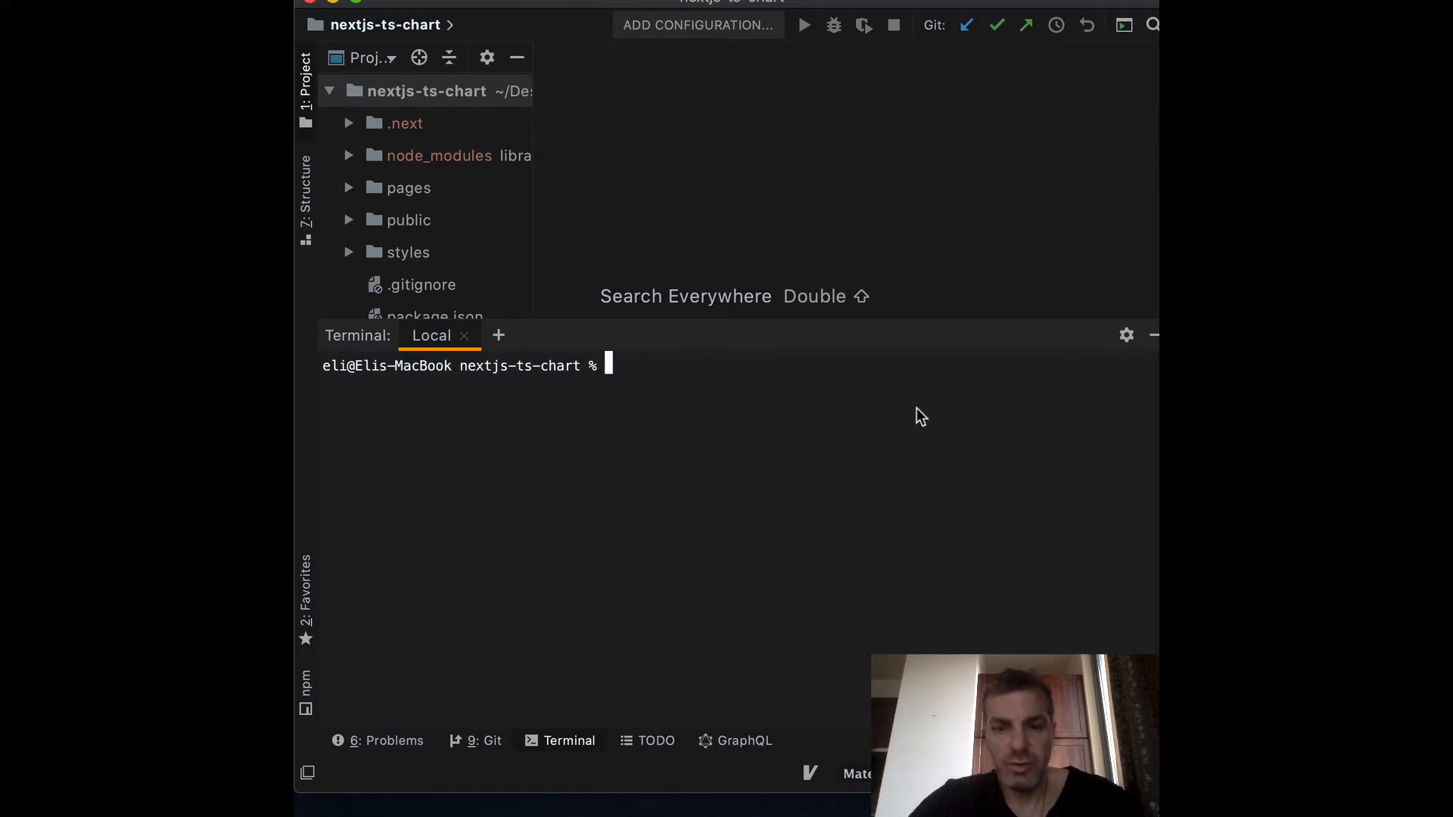
text(yarn add -)
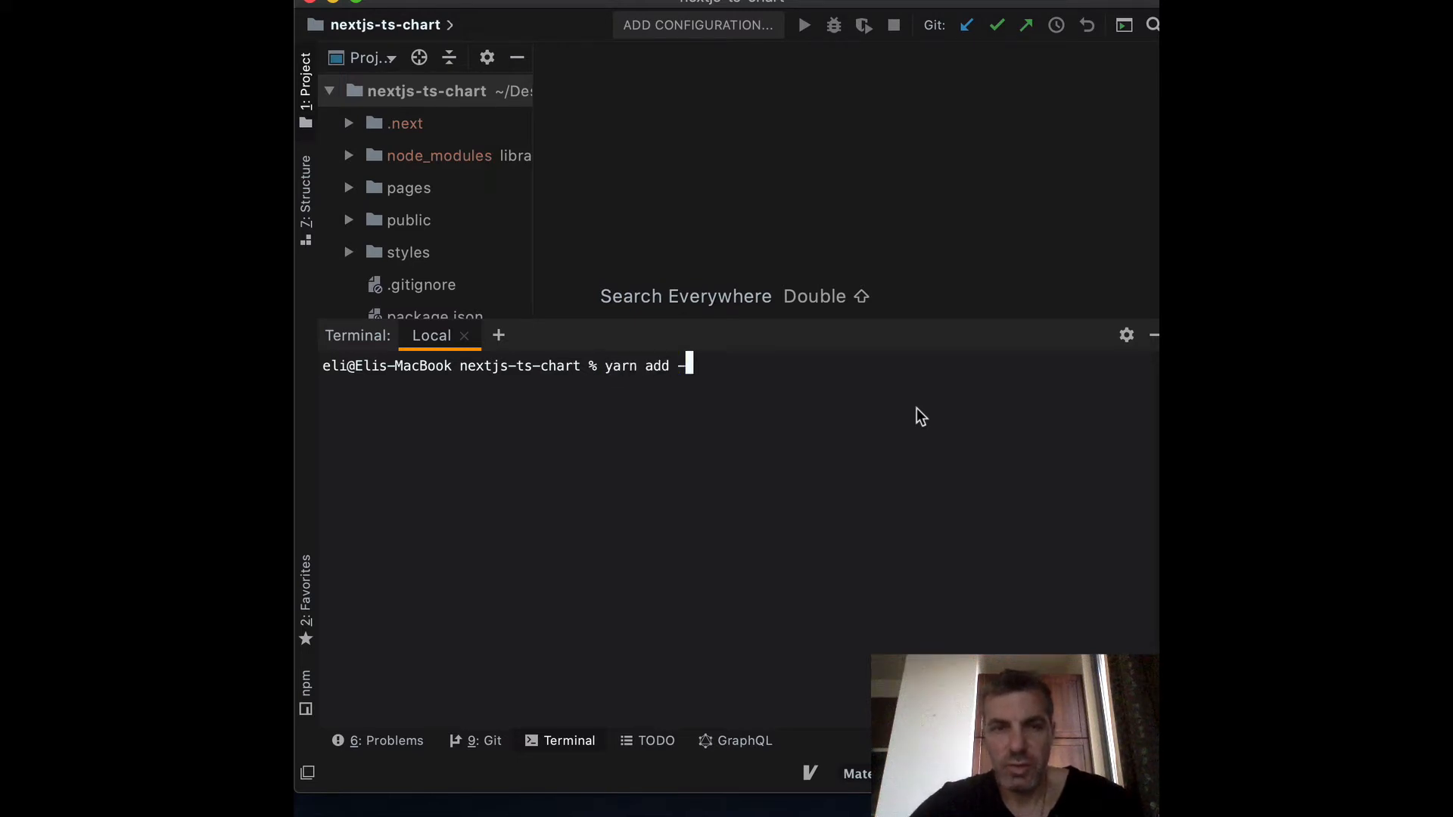
text(D)
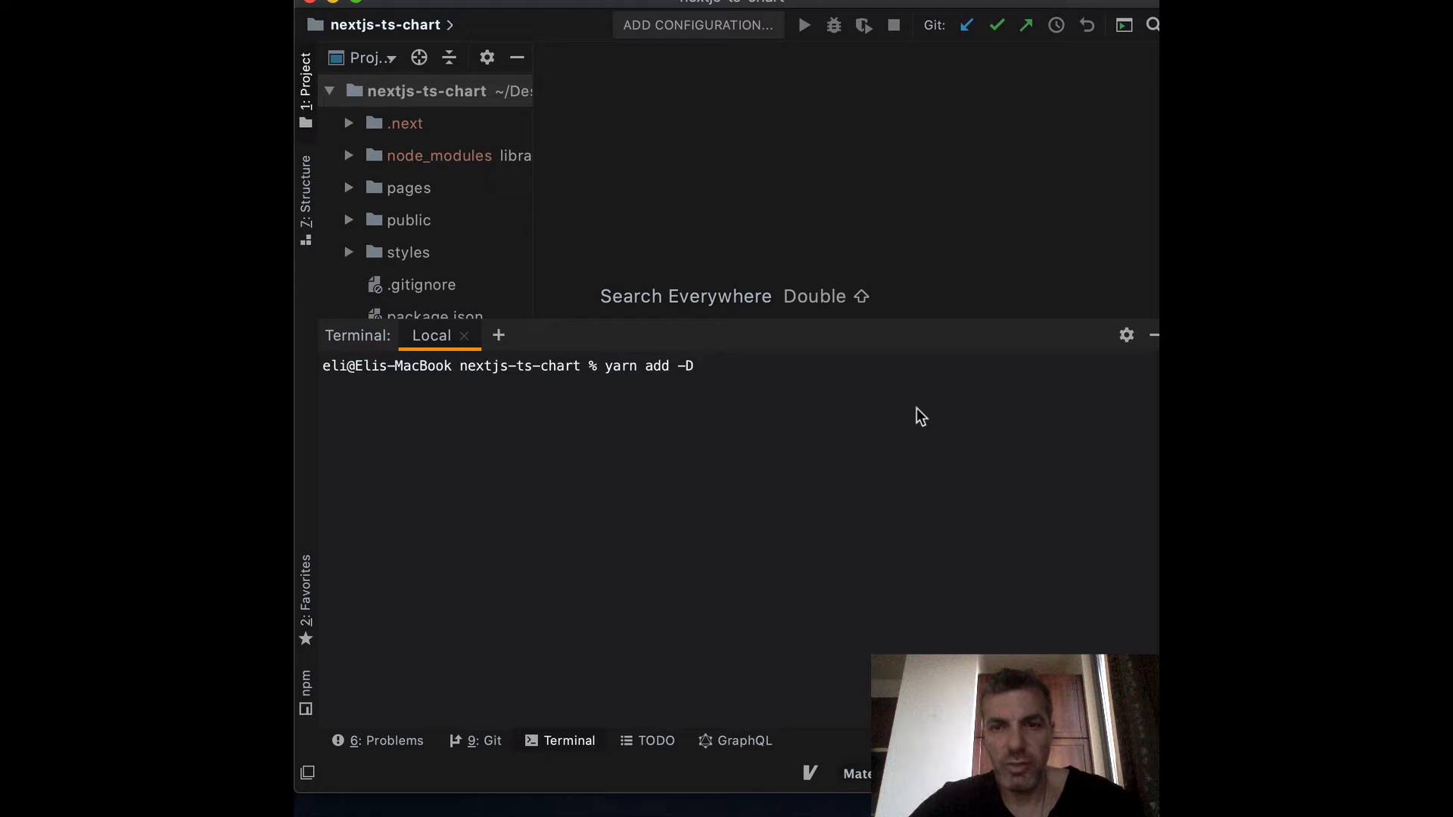
text(typesc)
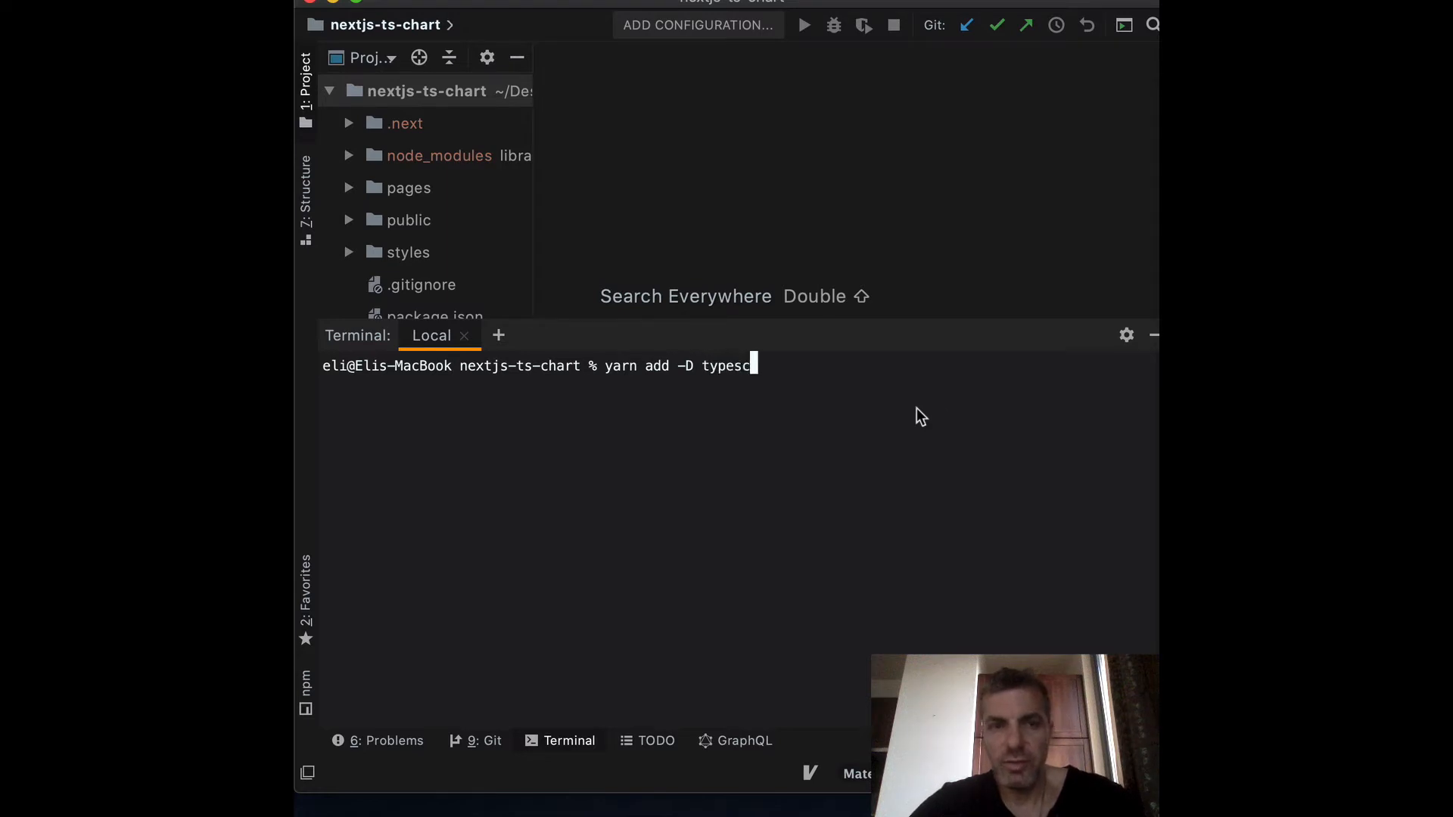
text(ript @)
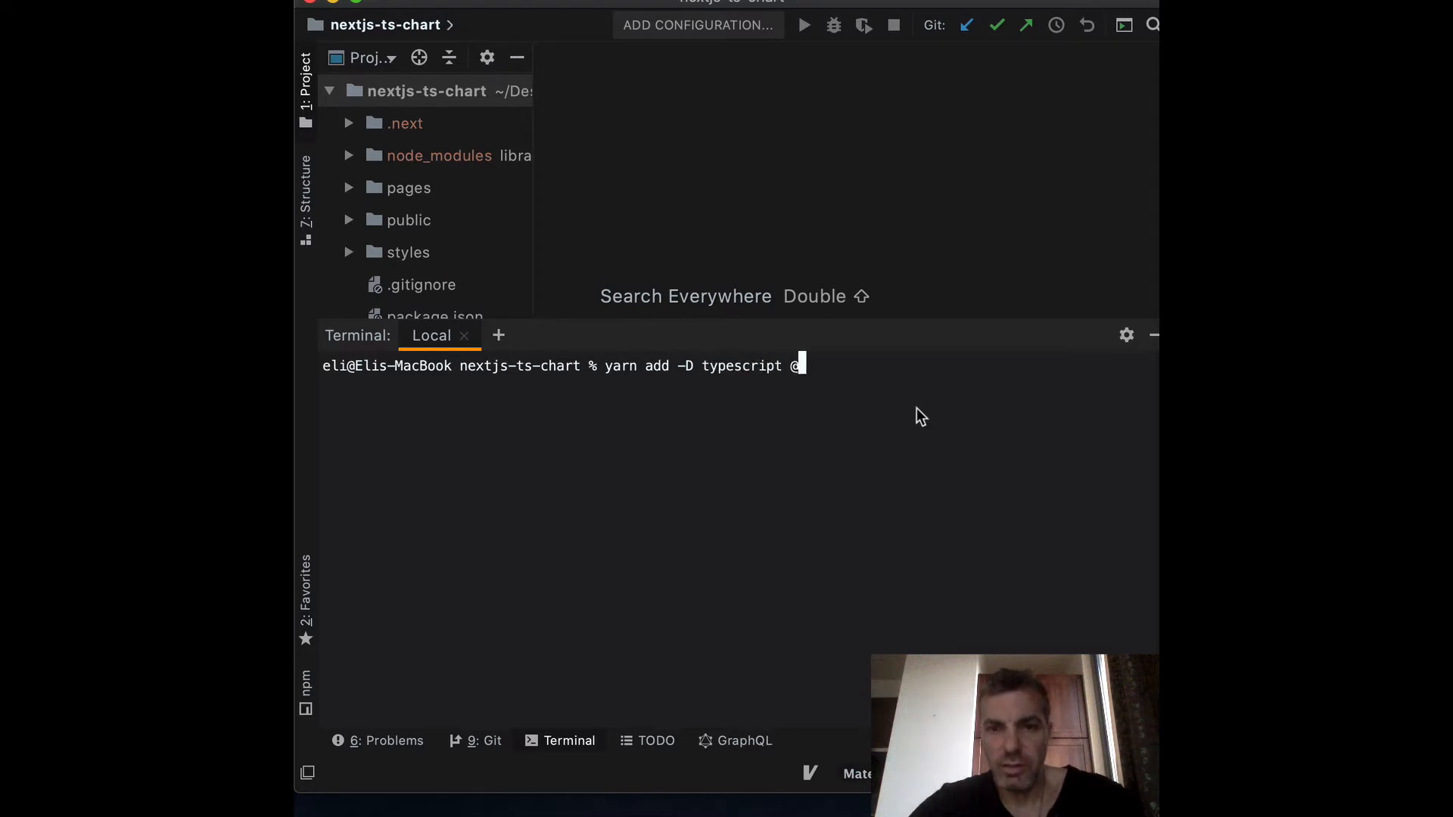
text(types)
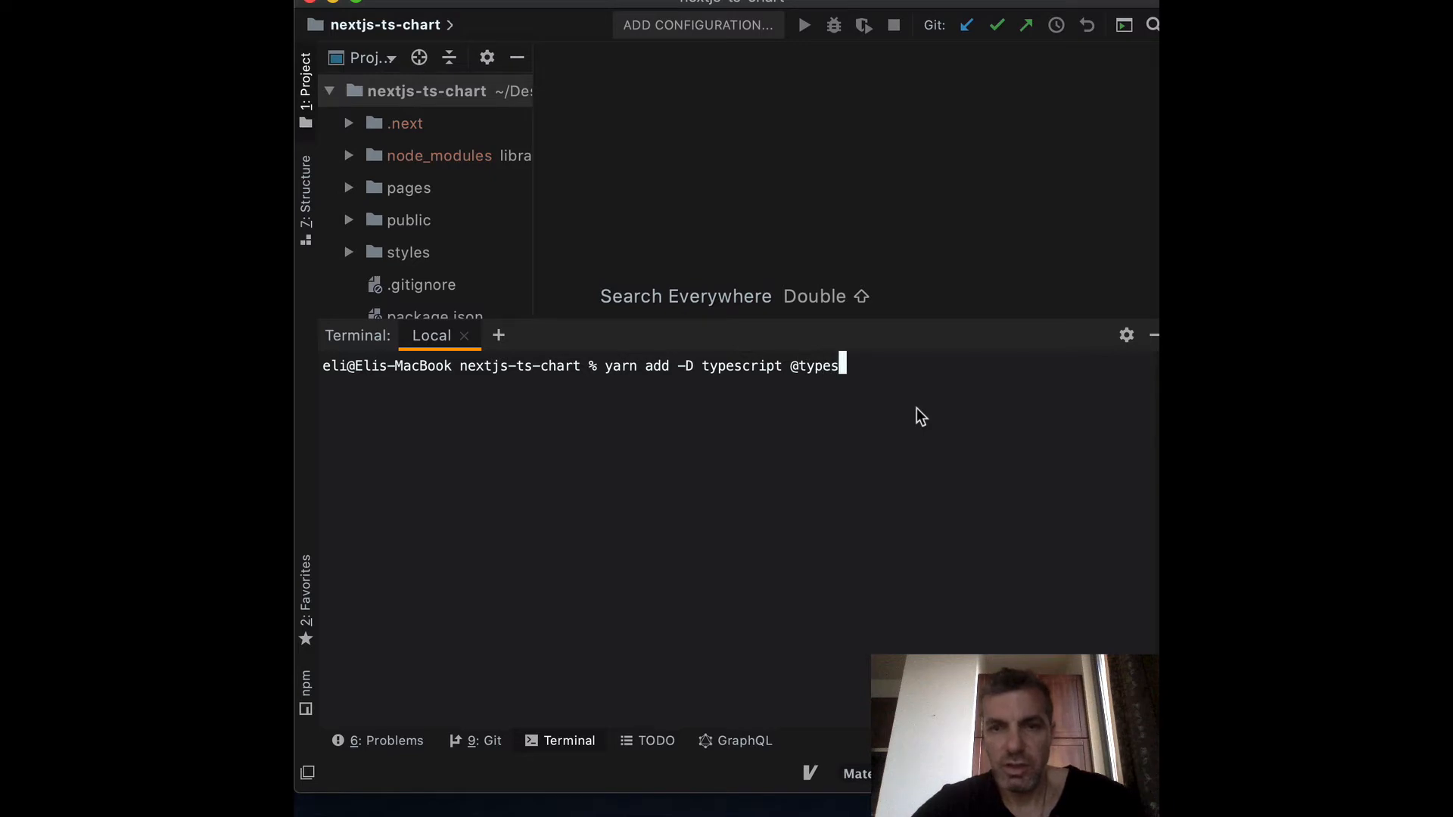
text(/react)
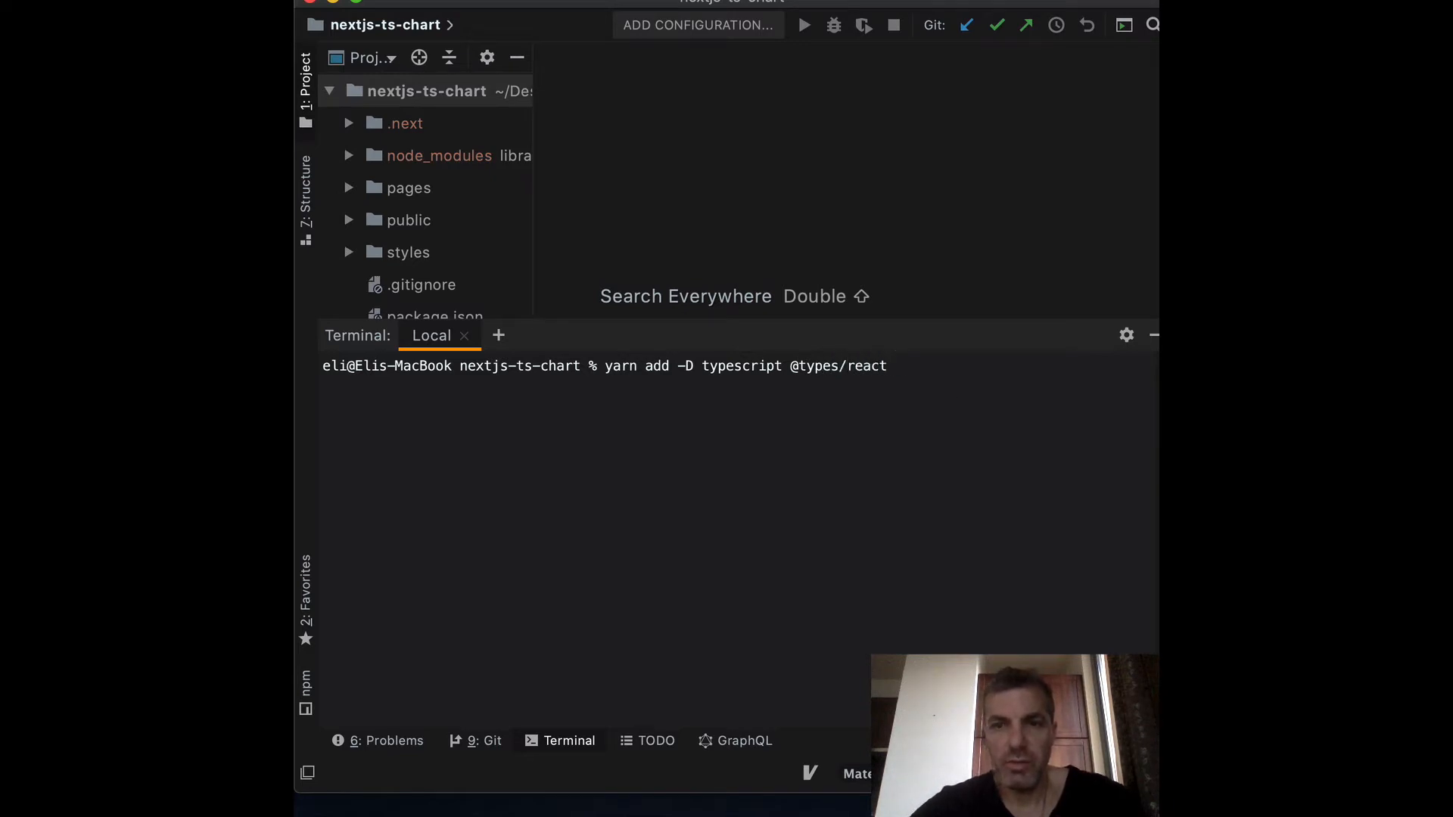
text(@types)
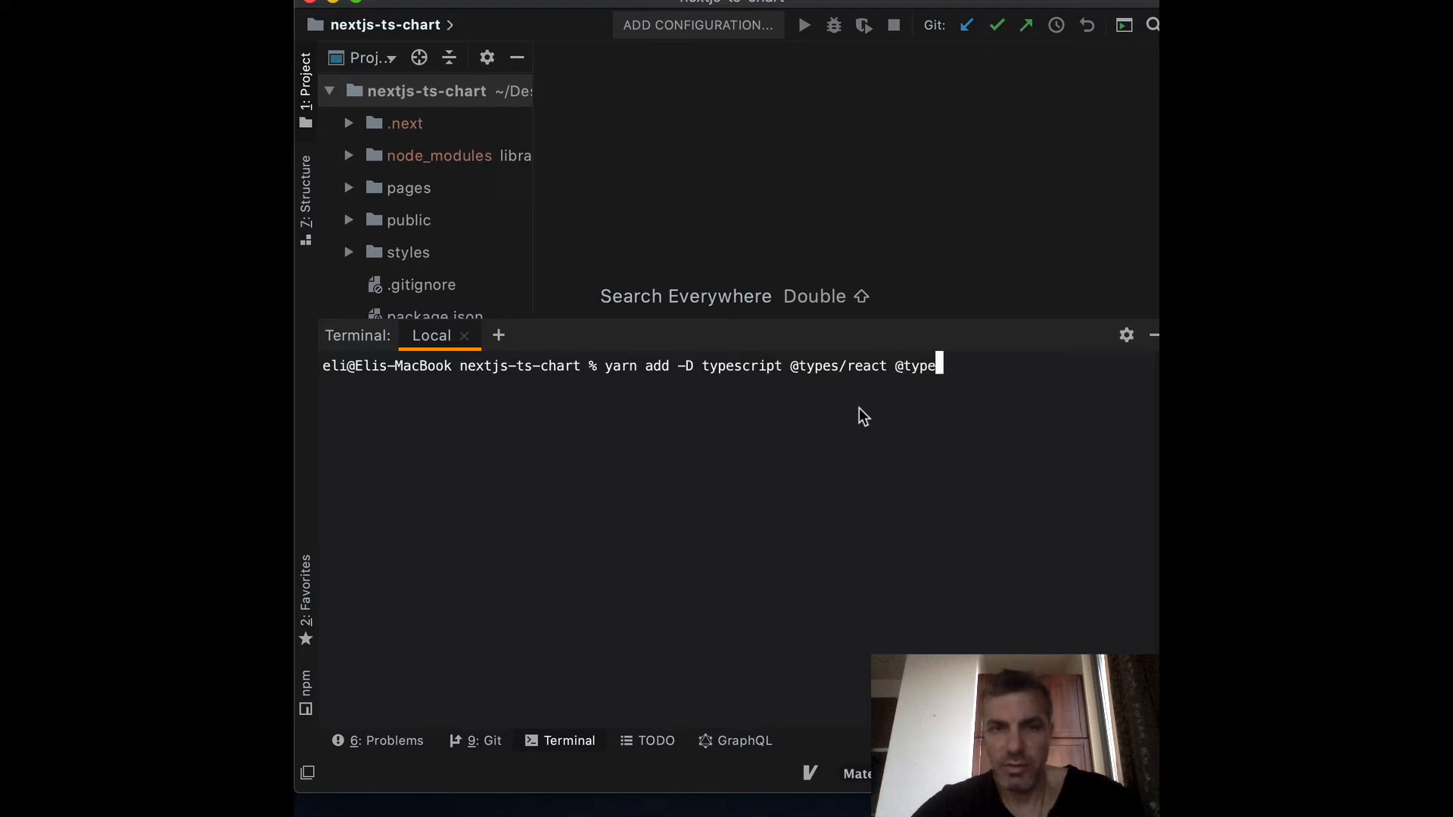
text(s/node)
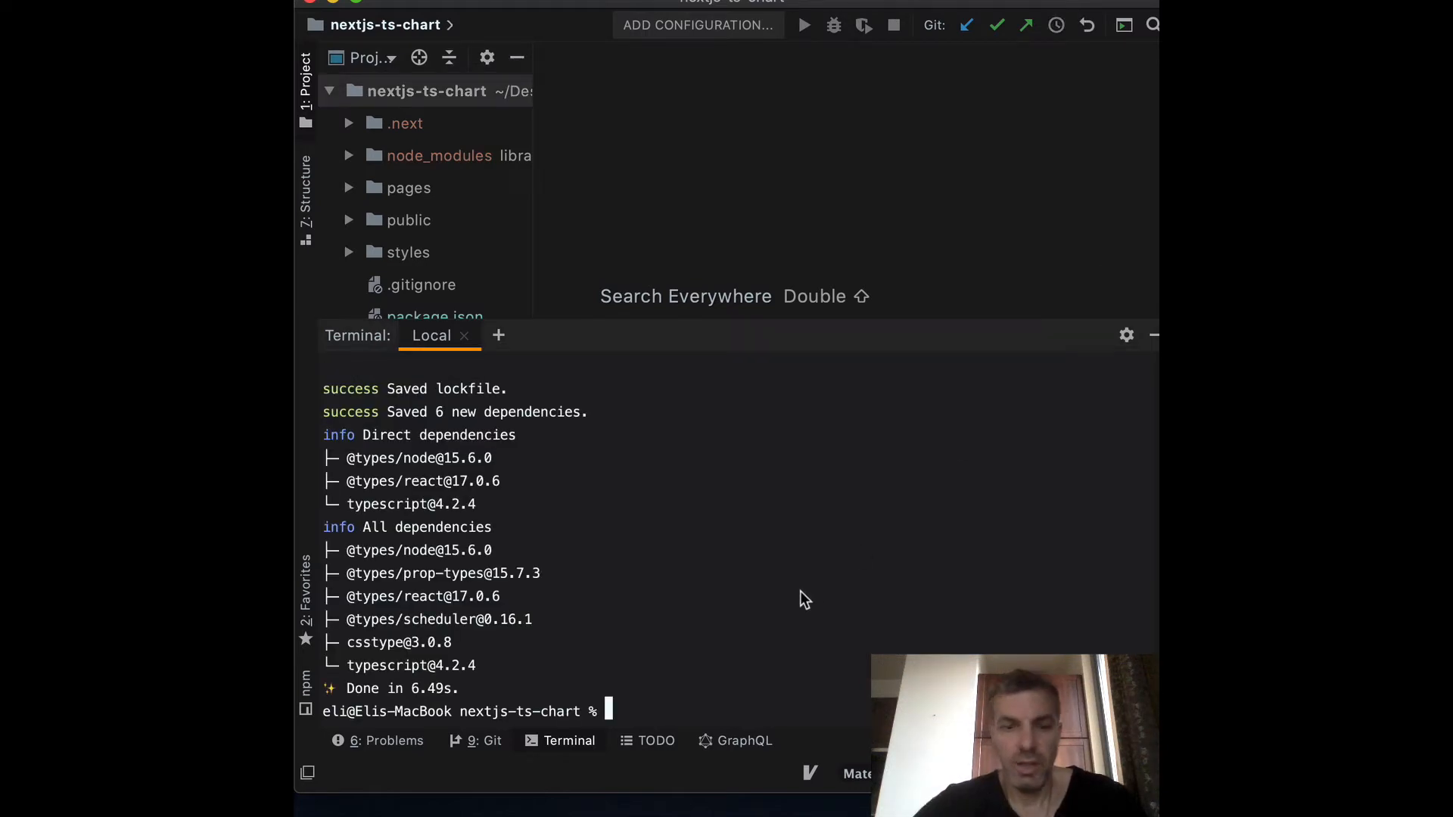
text(clear)
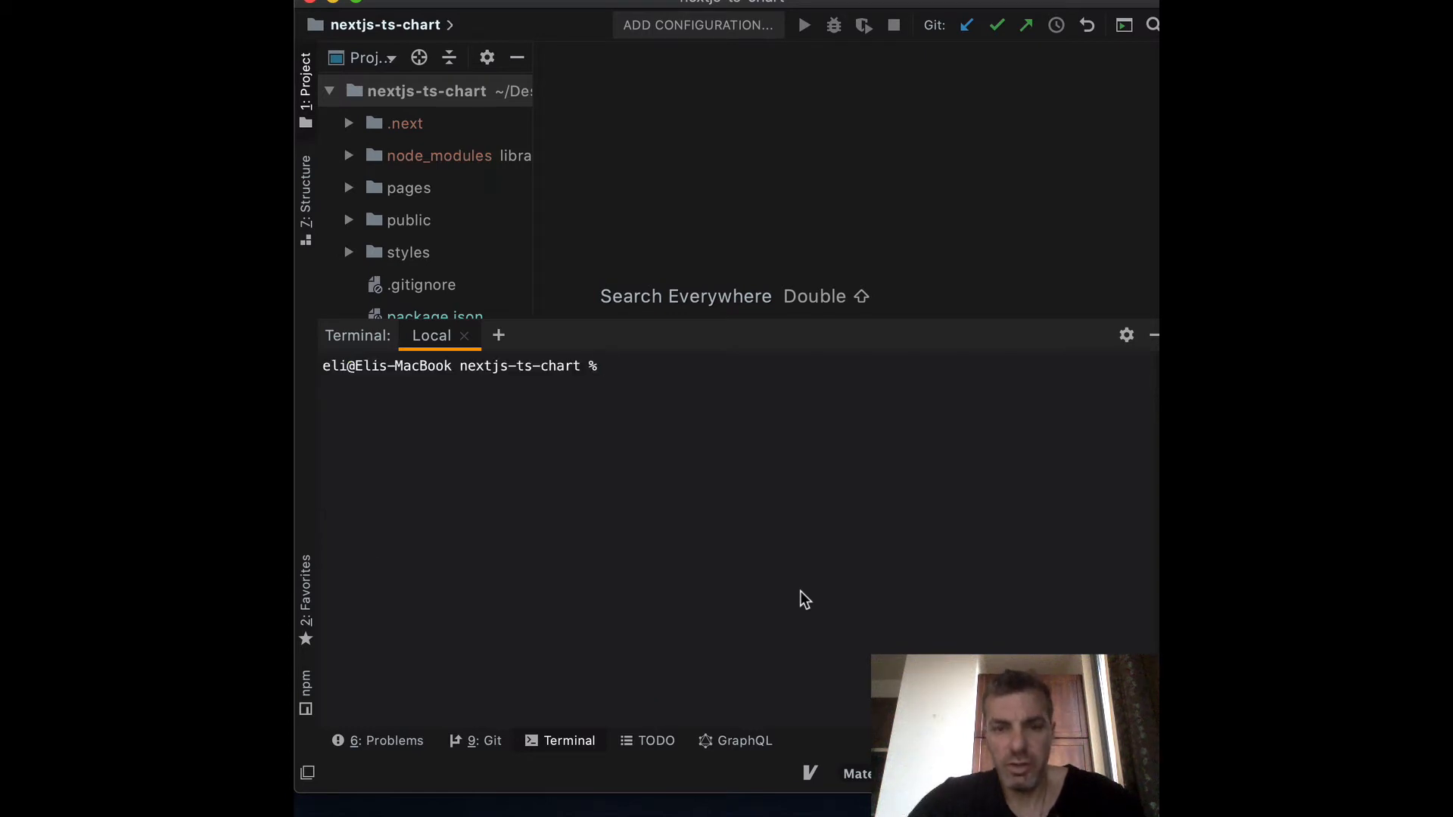
text(yarn ad)
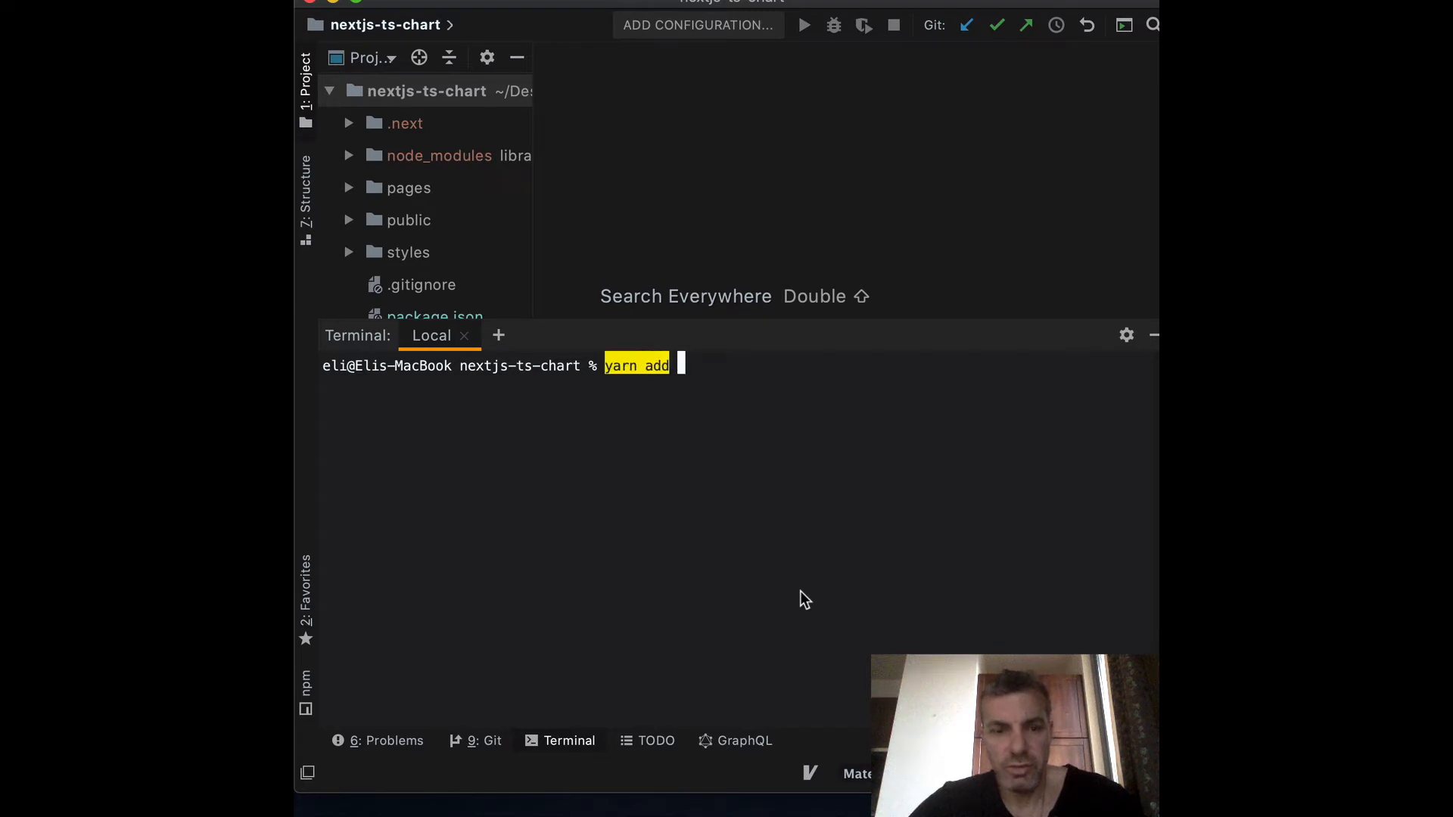
text(d3)
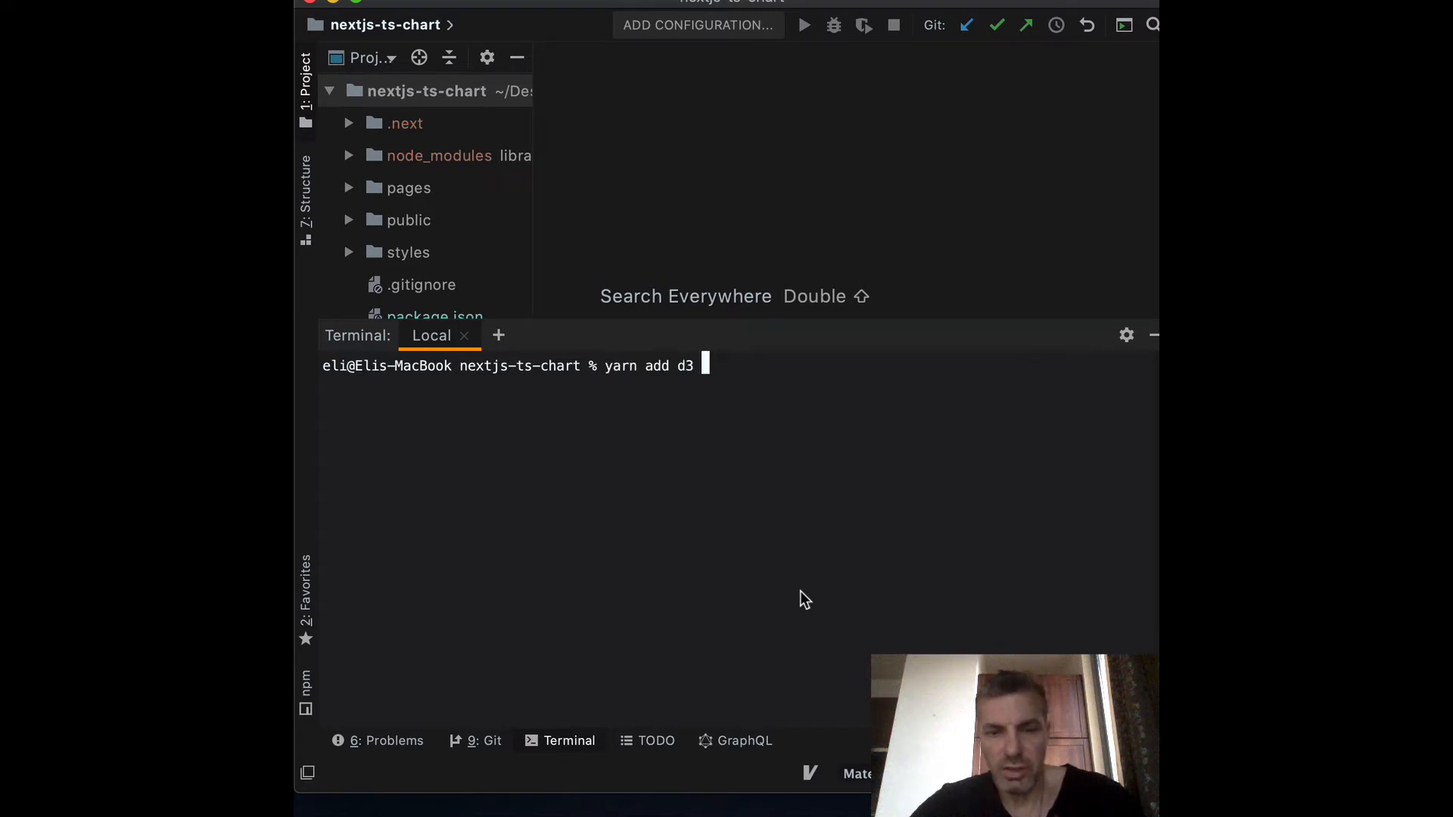
text(@)
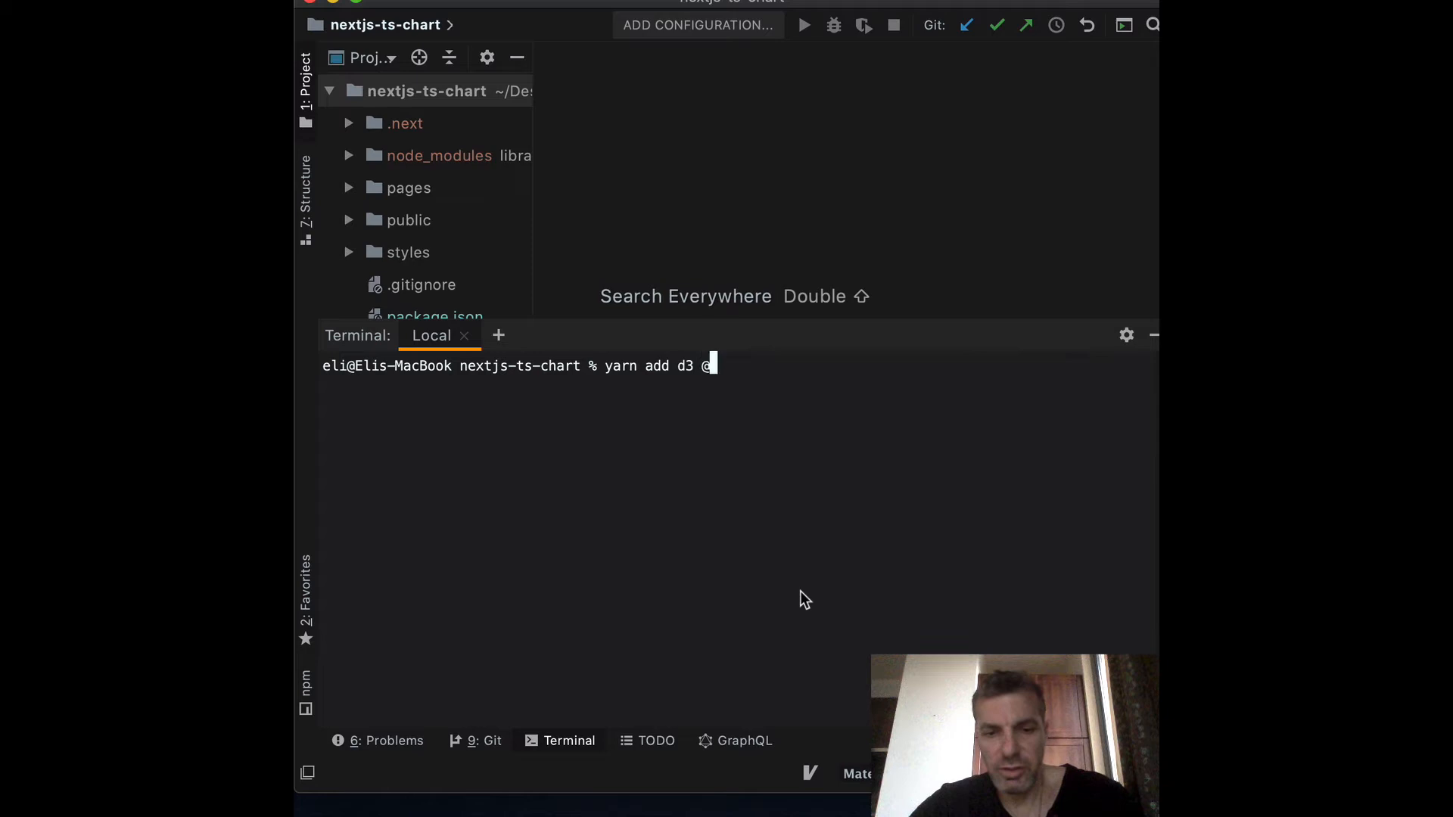
text(types/)
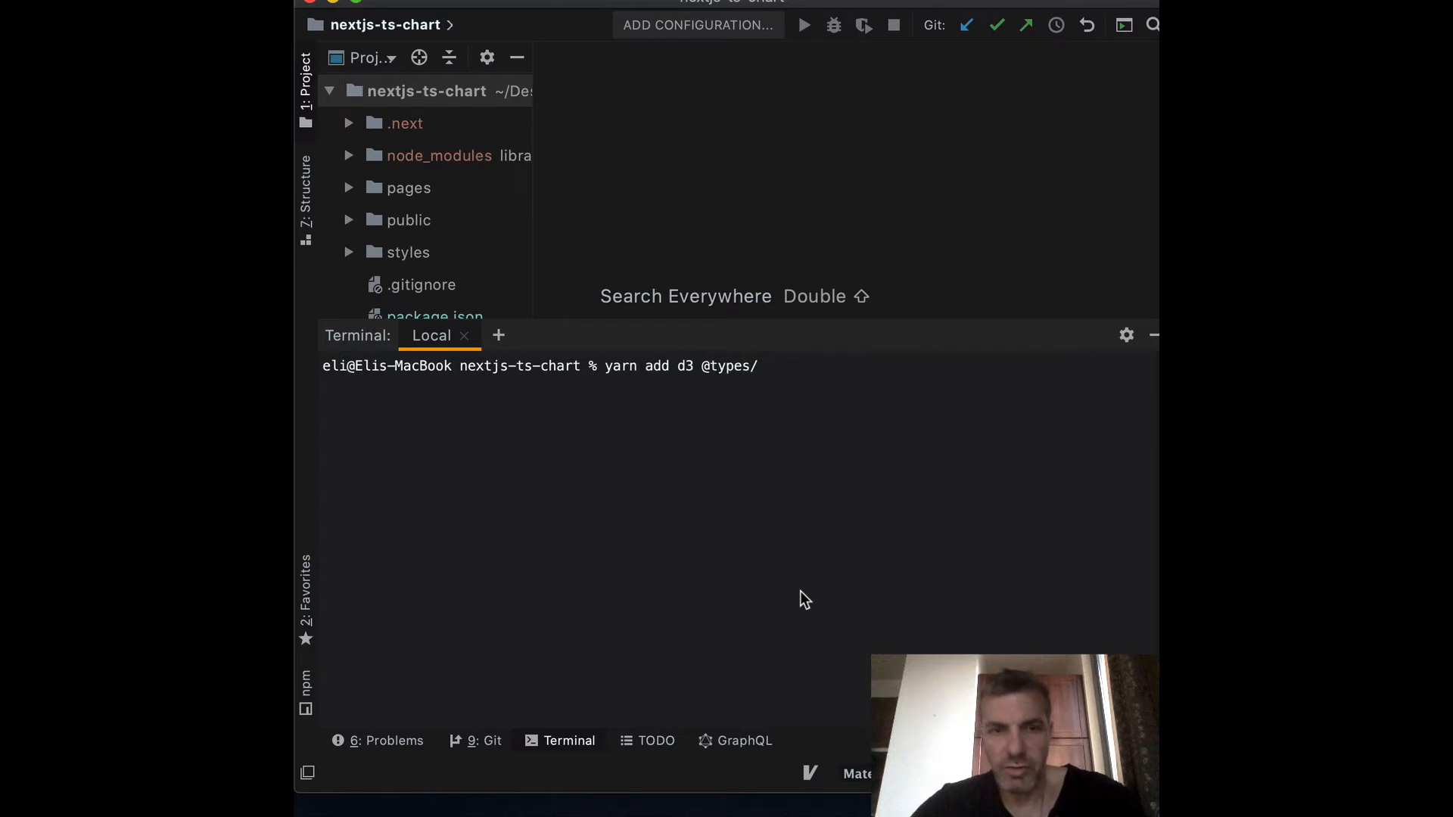
text(d3)
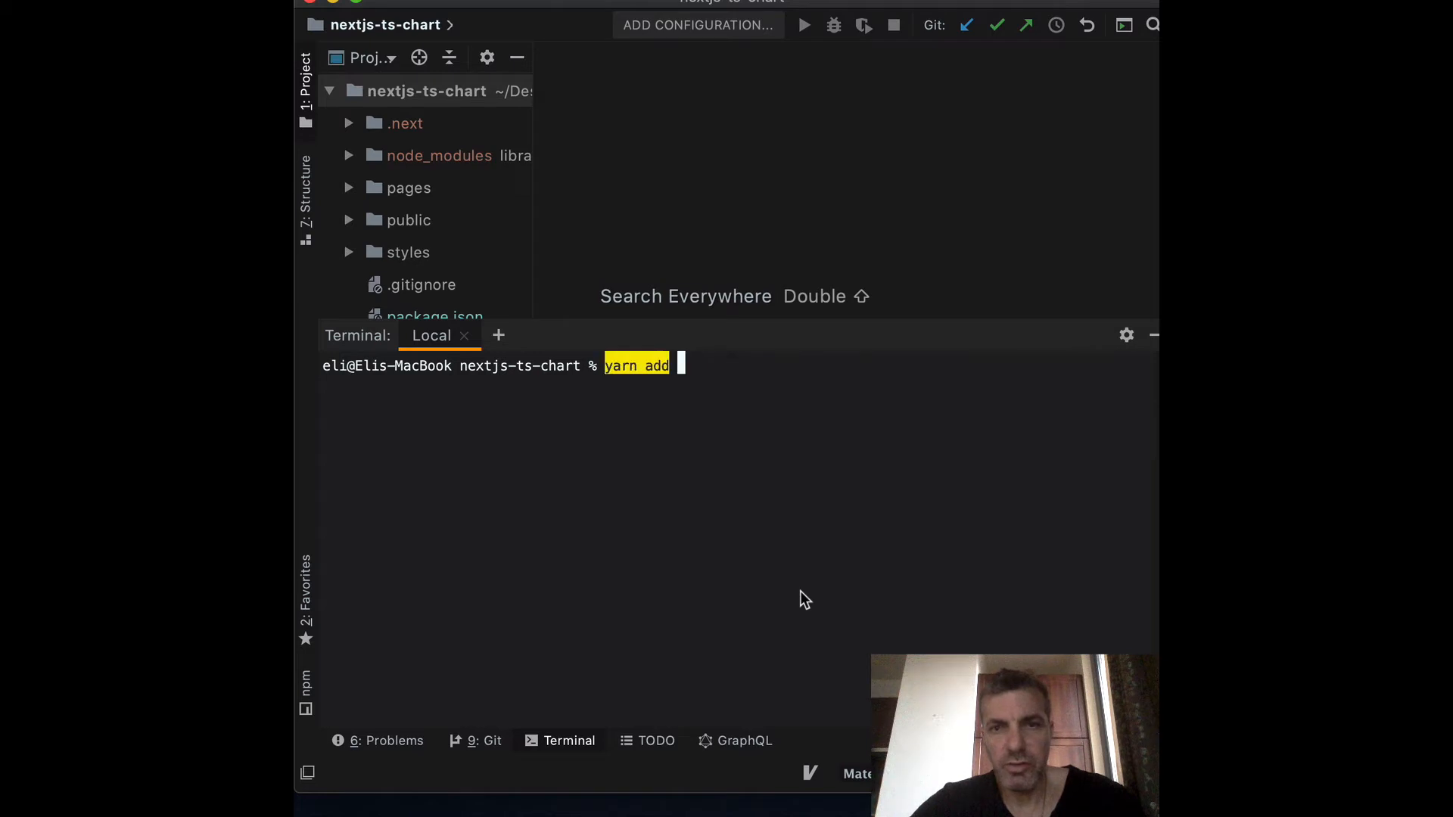
text(d3)
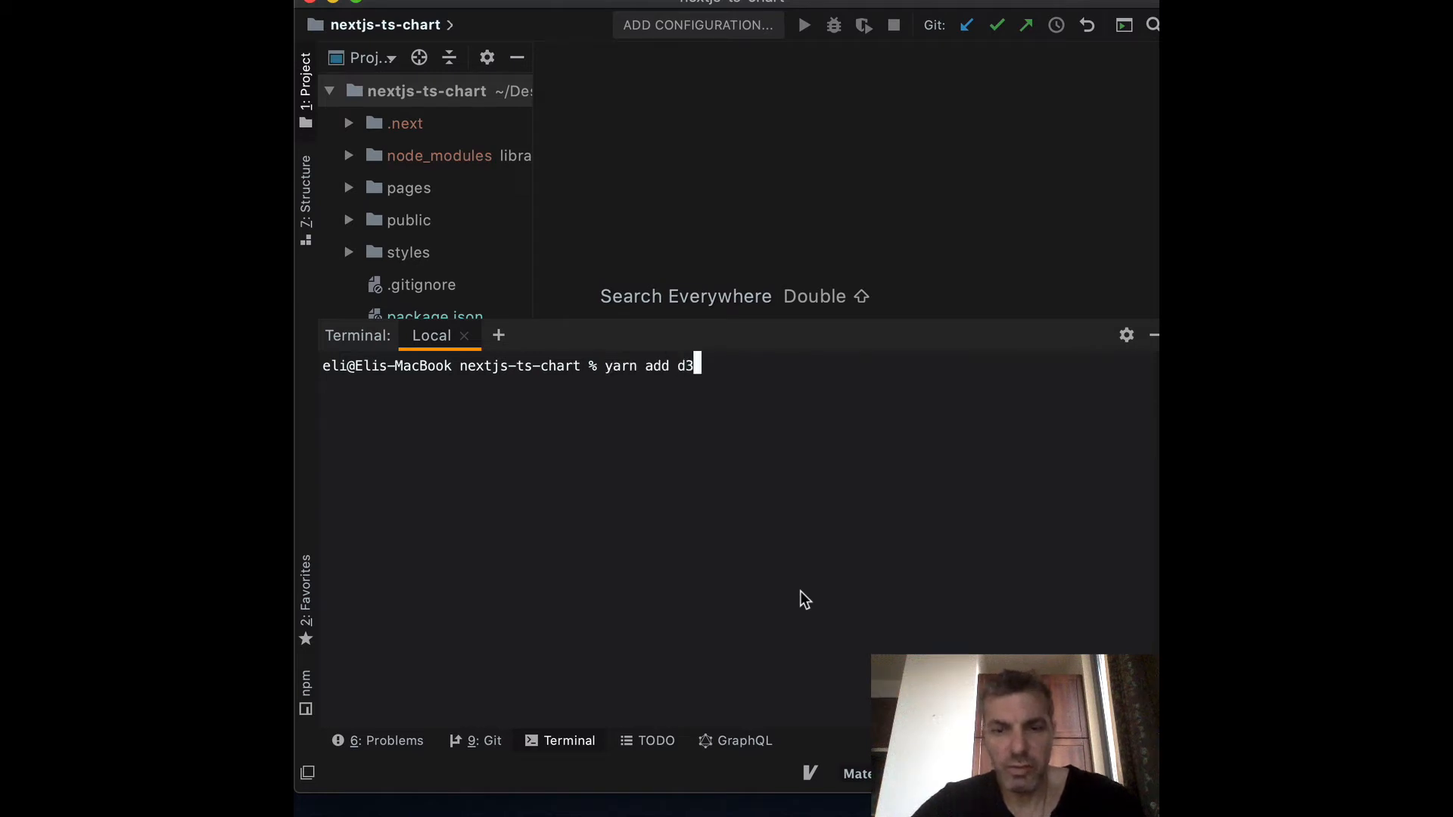
text(-selection @)
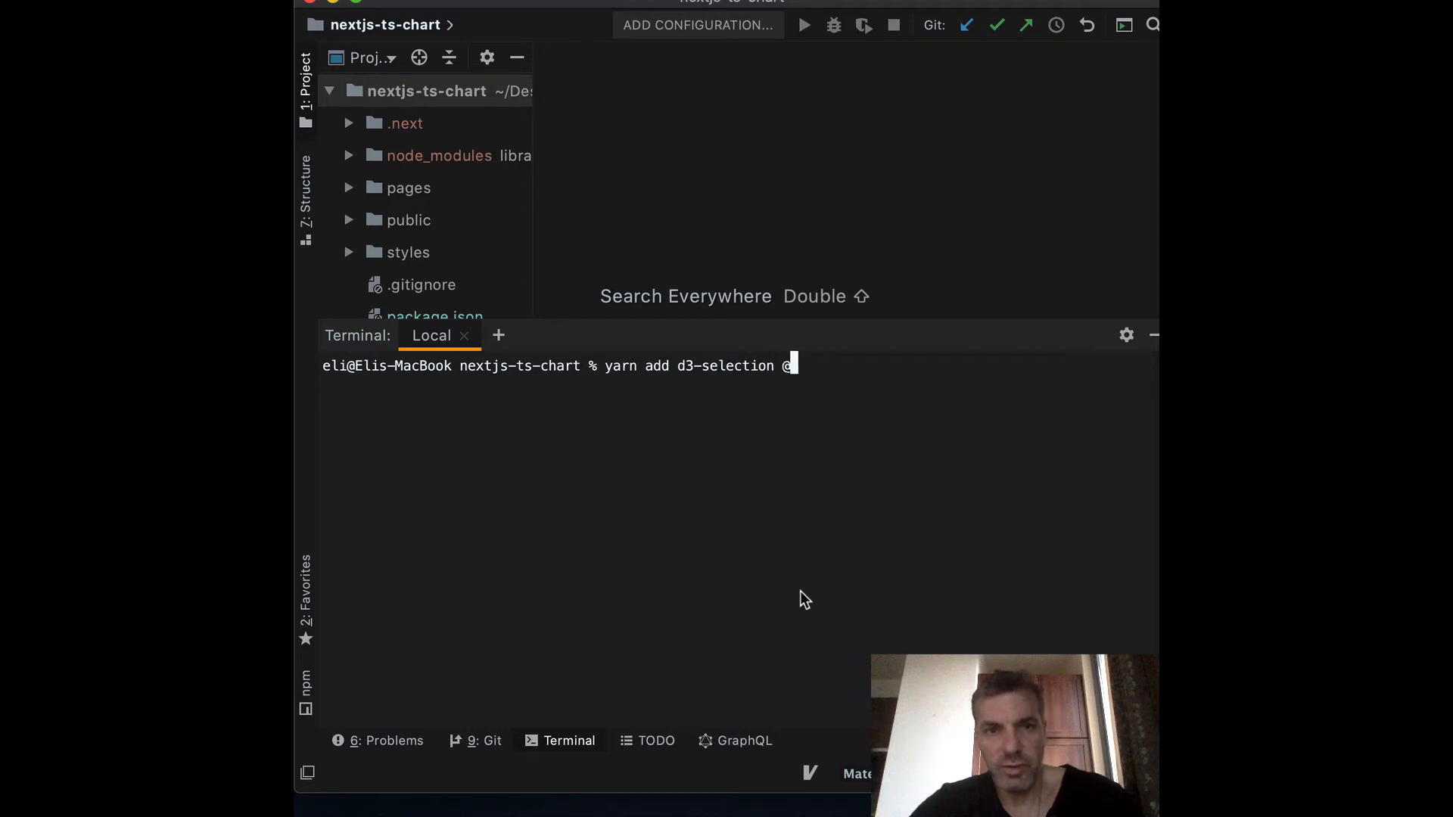
text(typ)
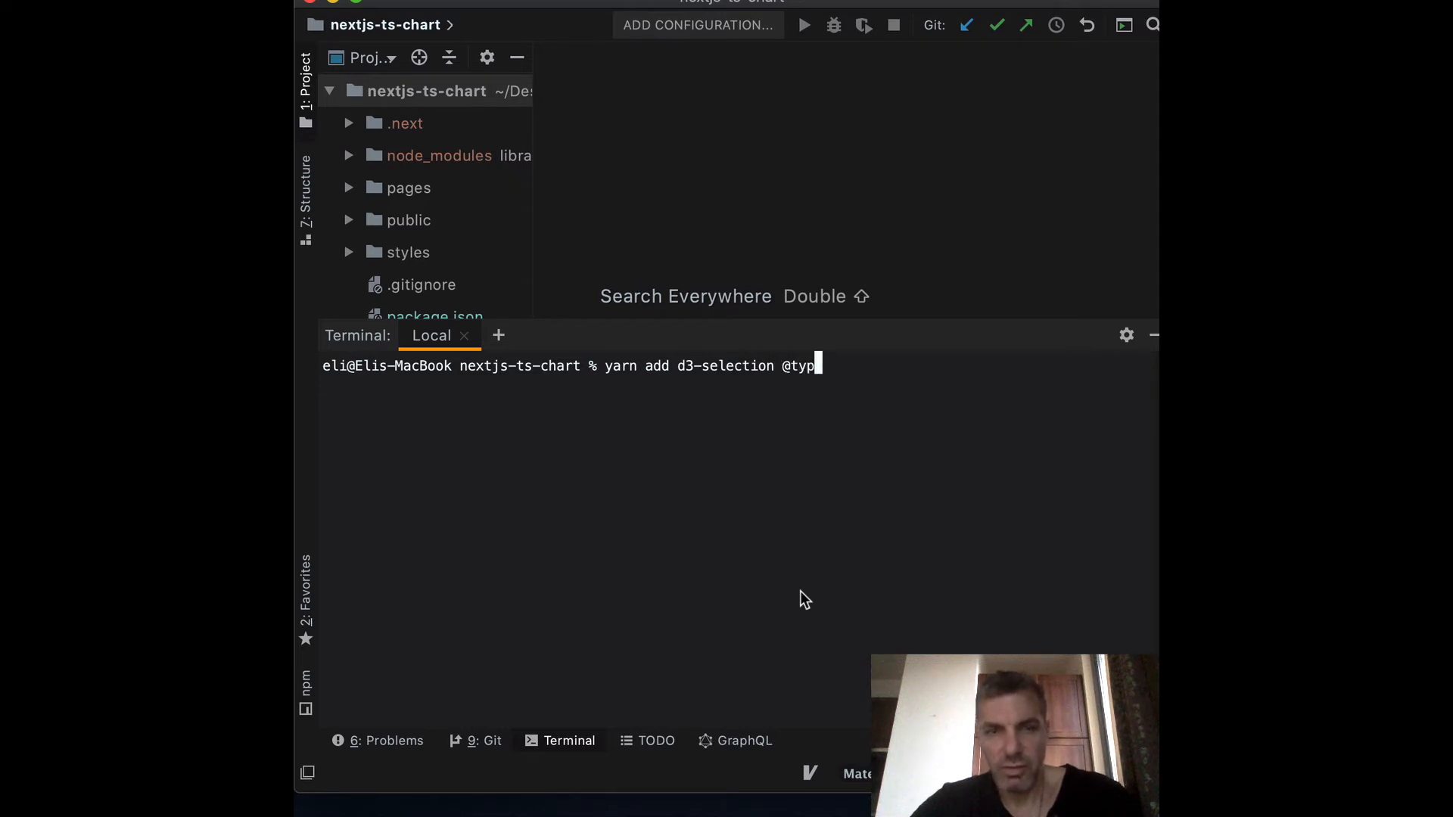
text(es/)
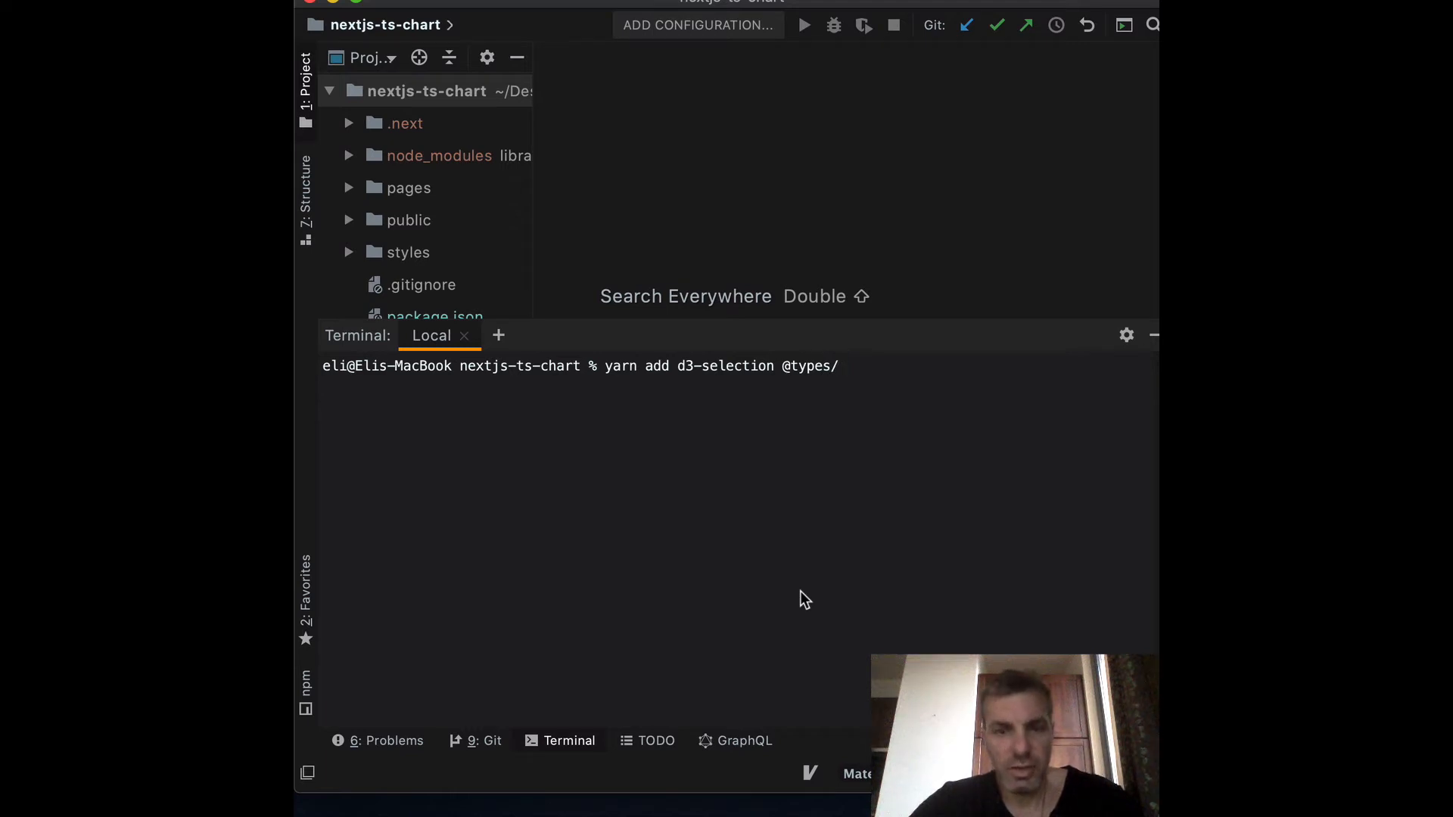
text(d3-selecti)
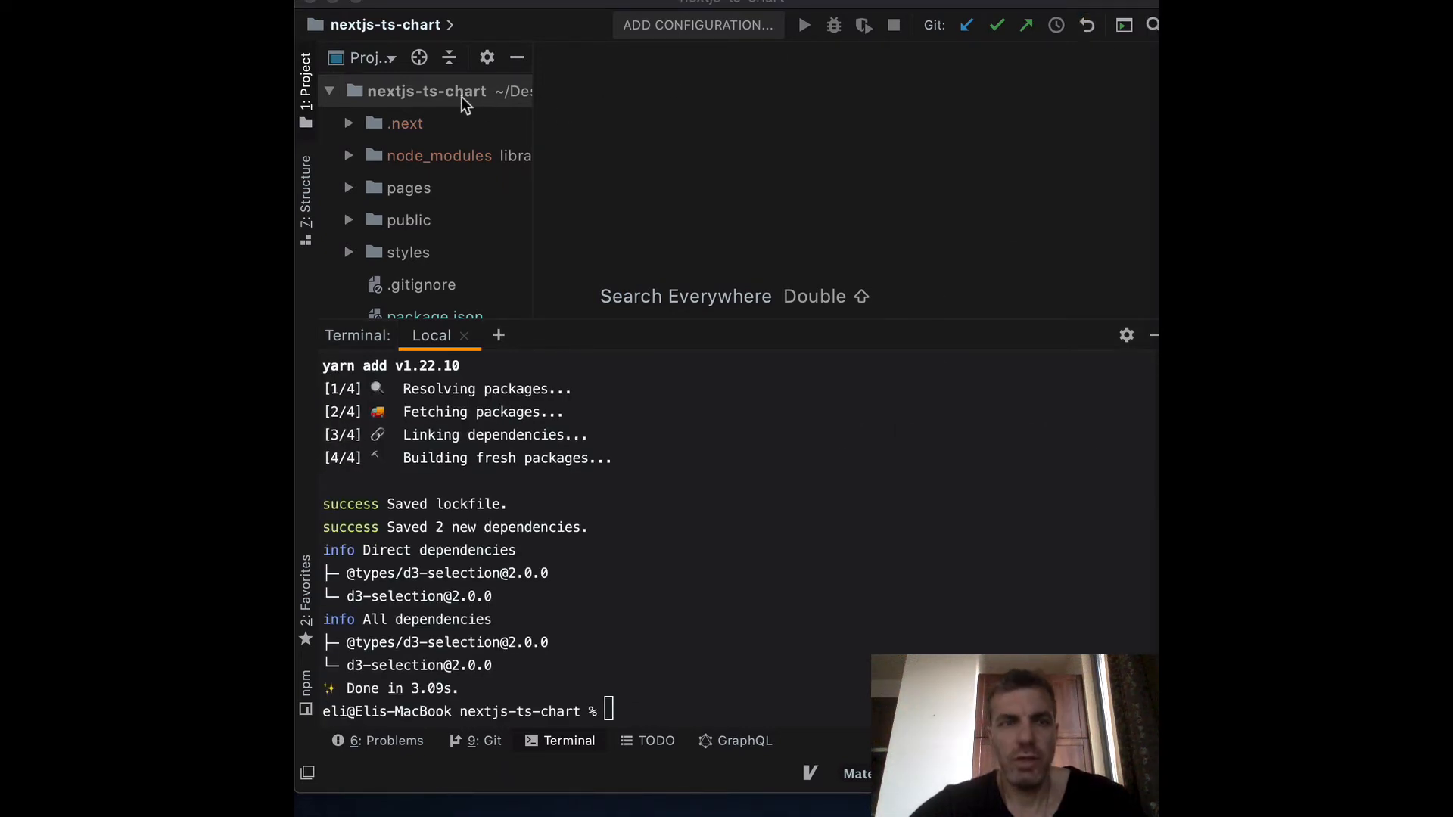
mouse_move(431, 100)
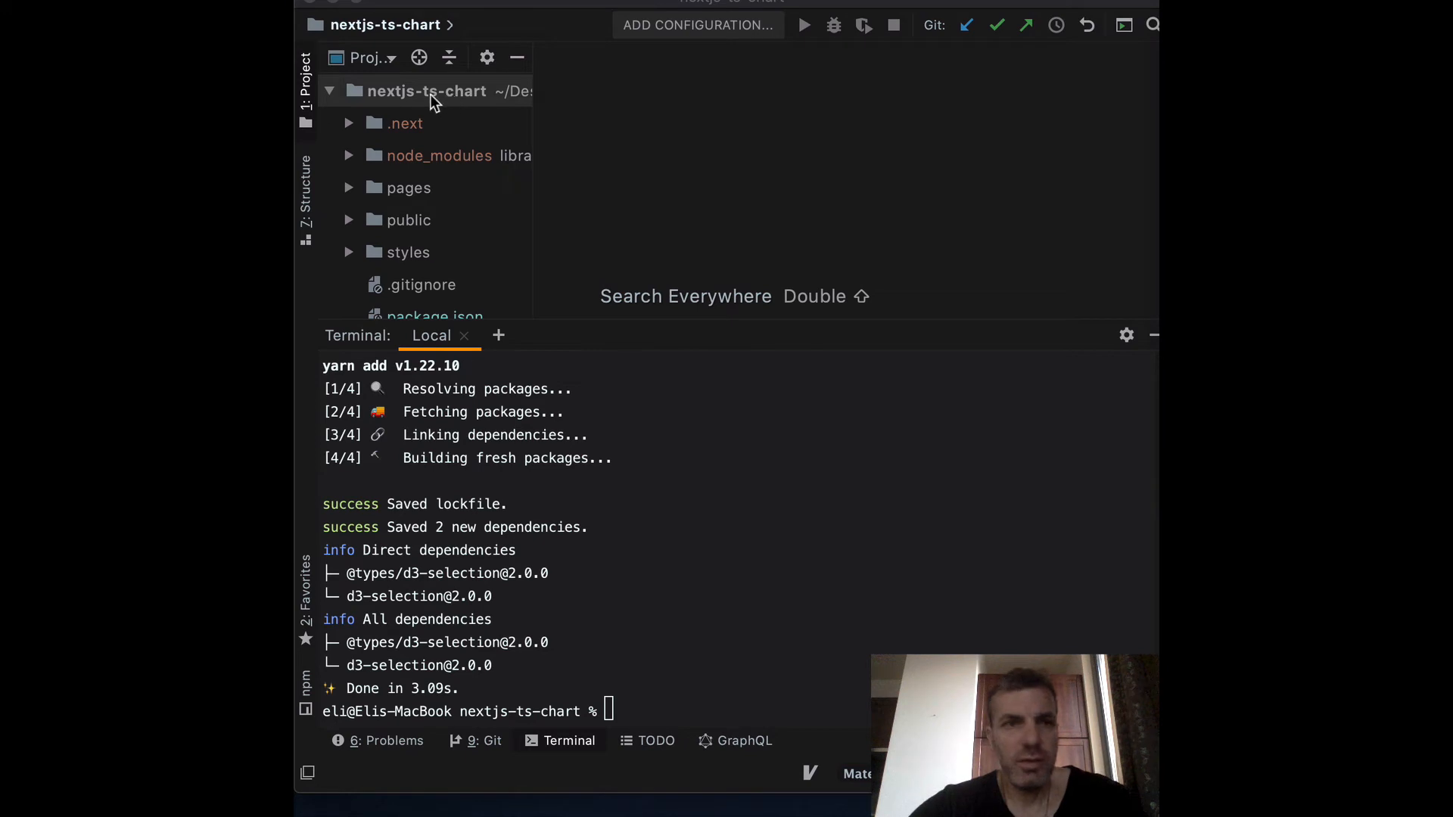
- Create a root-level directory named components via New > Directory
right_click(426, 90)
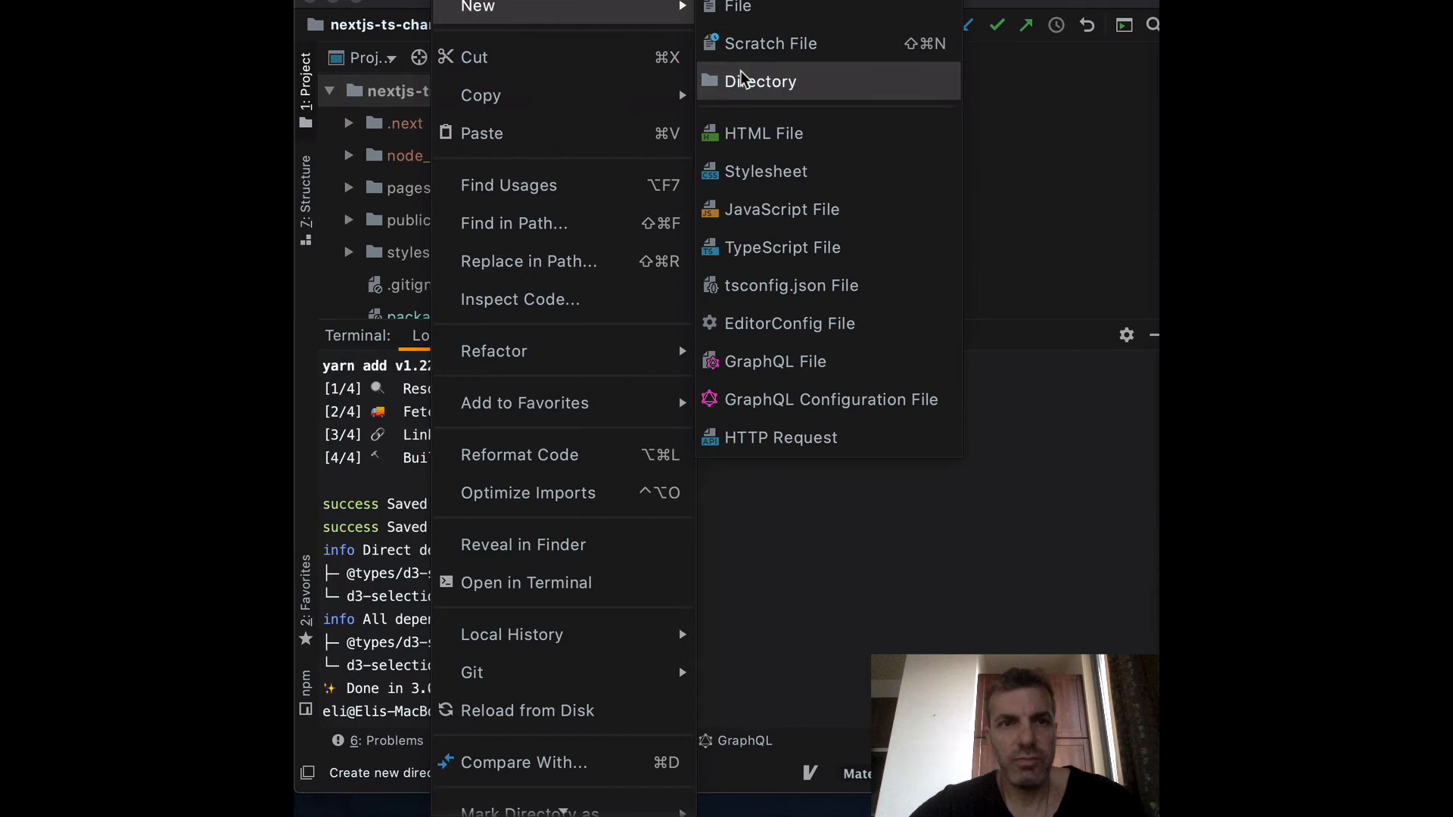
click(760, 81)
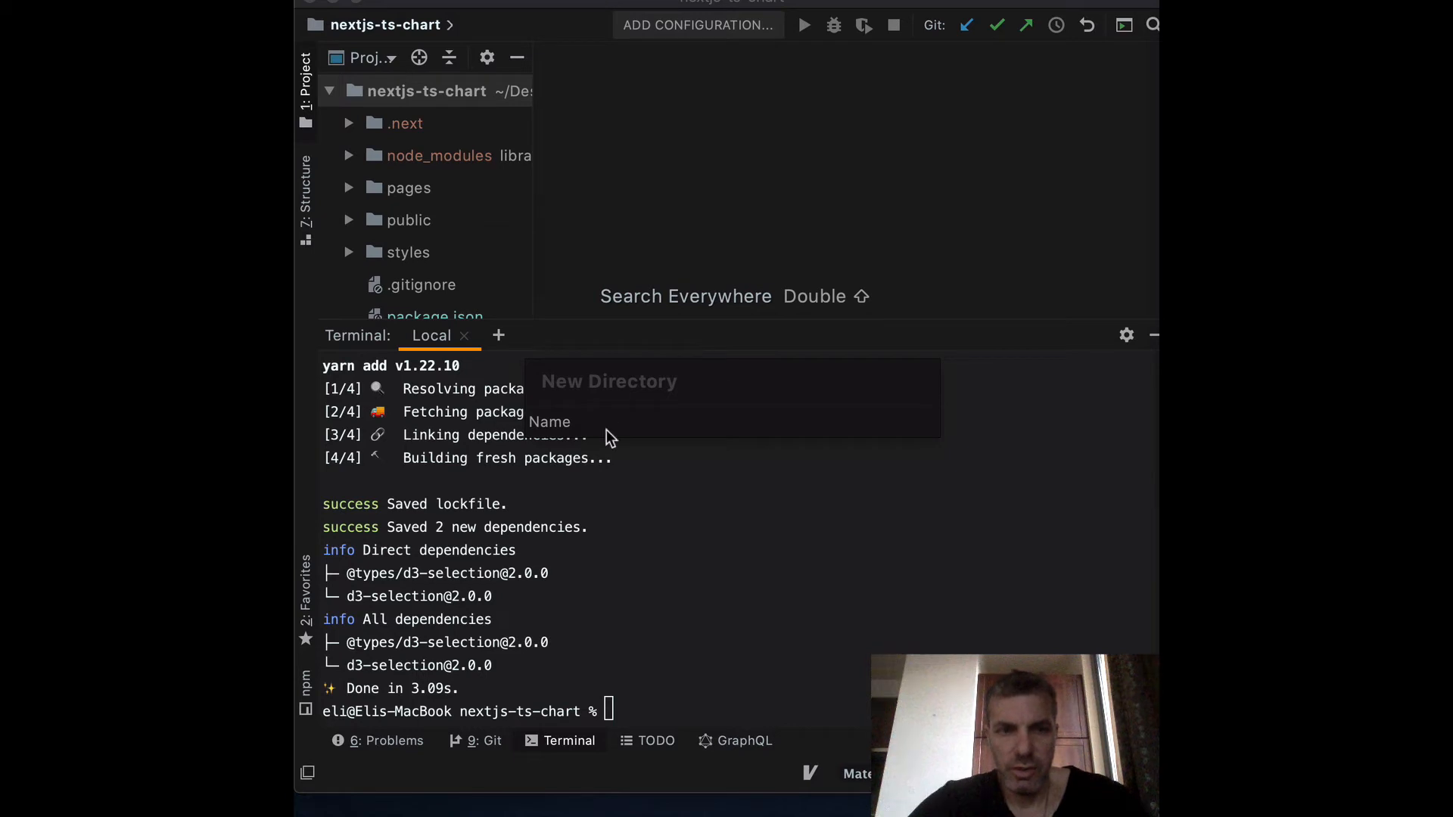
mouse_move(459, 109)
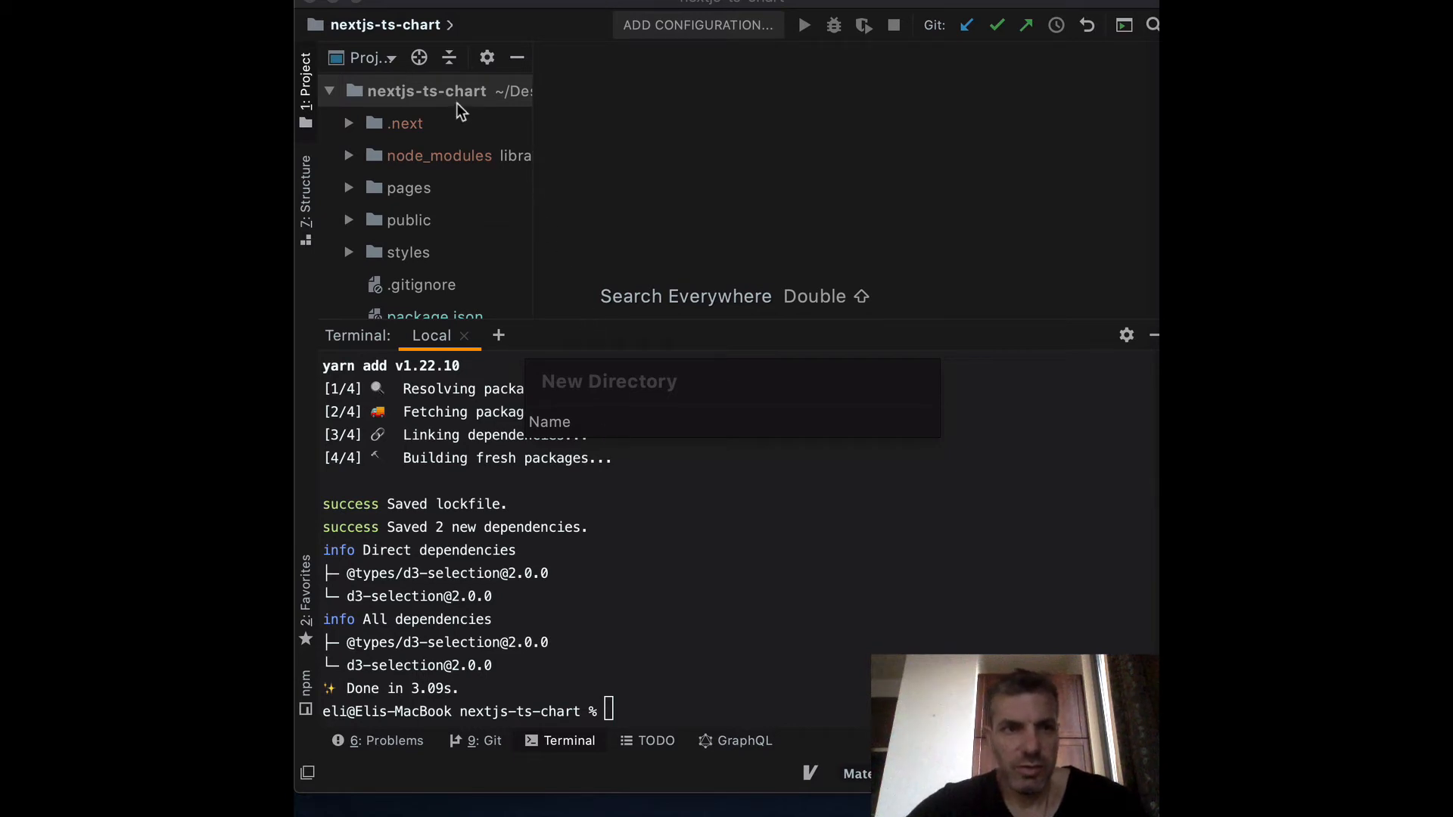
right_click(427, 91)
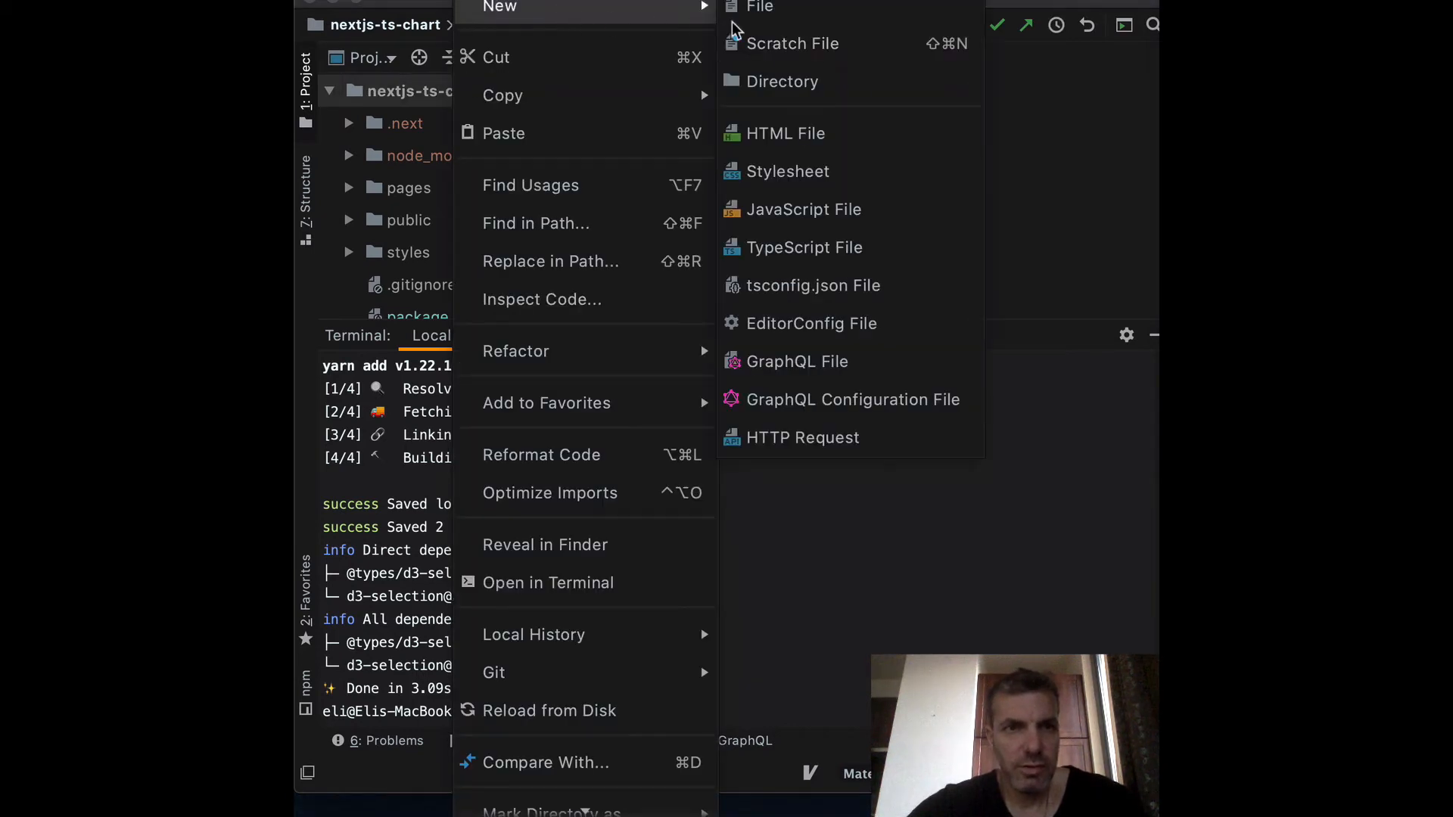
click(781, 81)
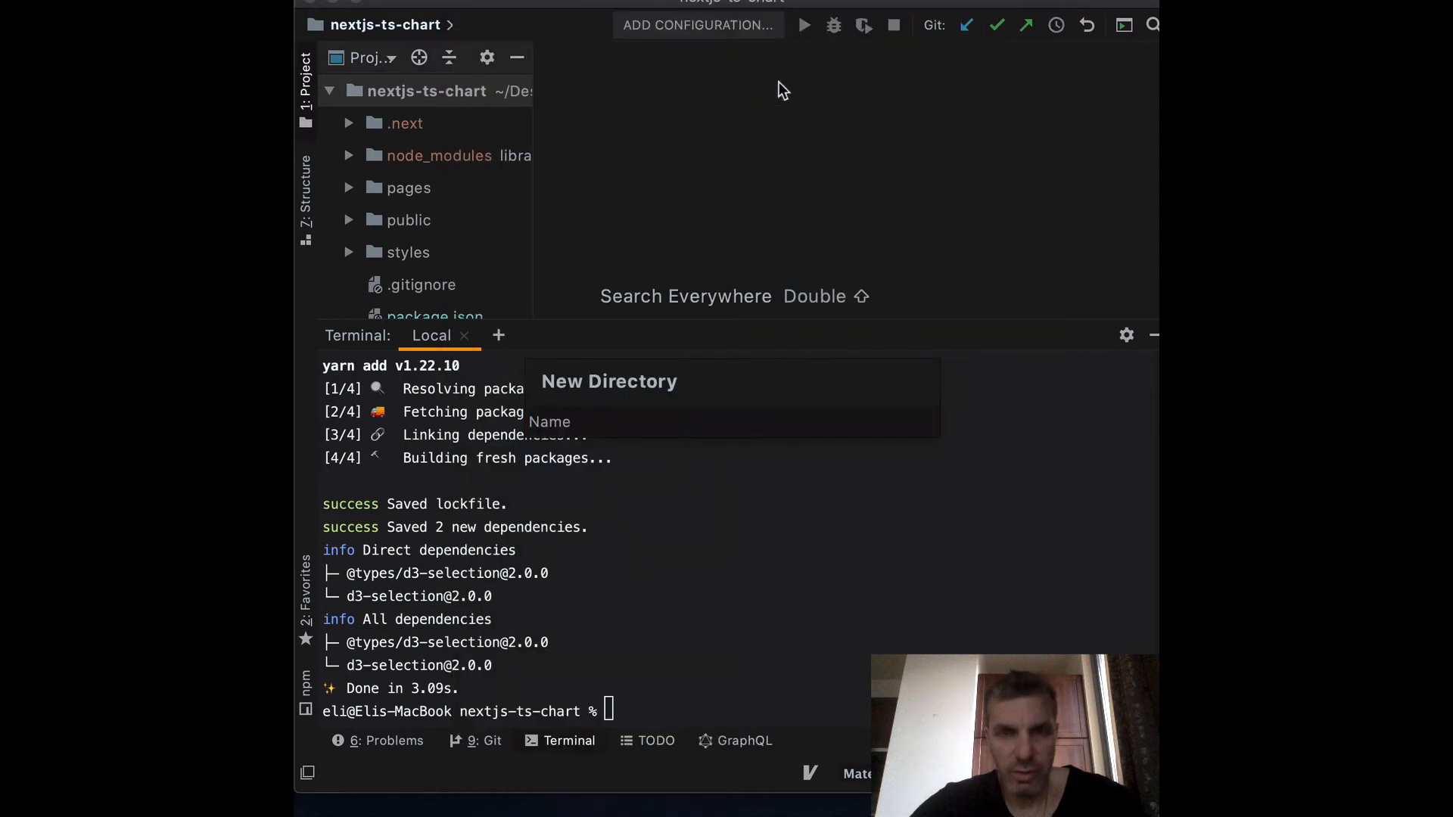
text(compo)
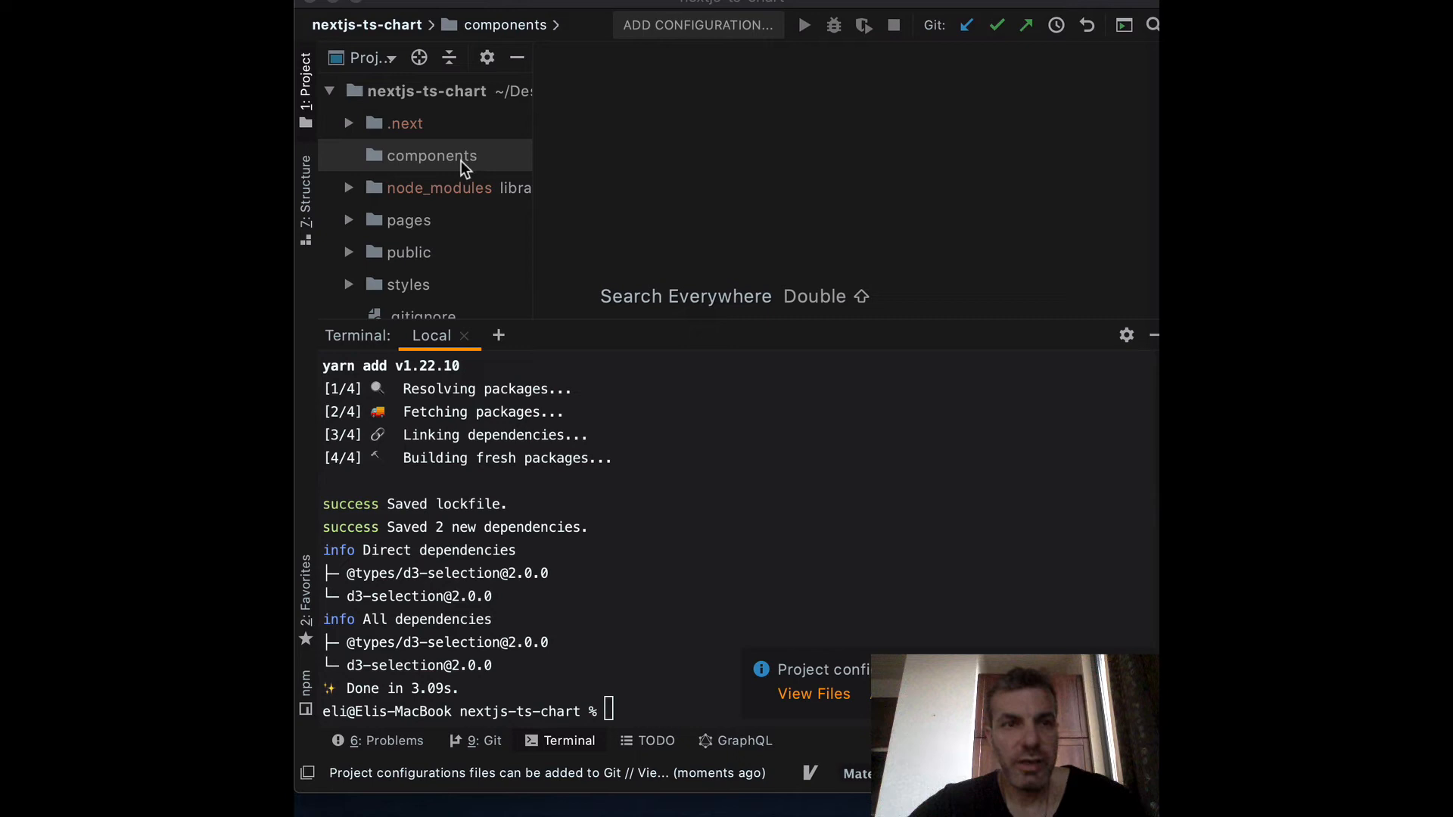
- Create a Rectangle directory inside the components folder
right_click(429, 156)
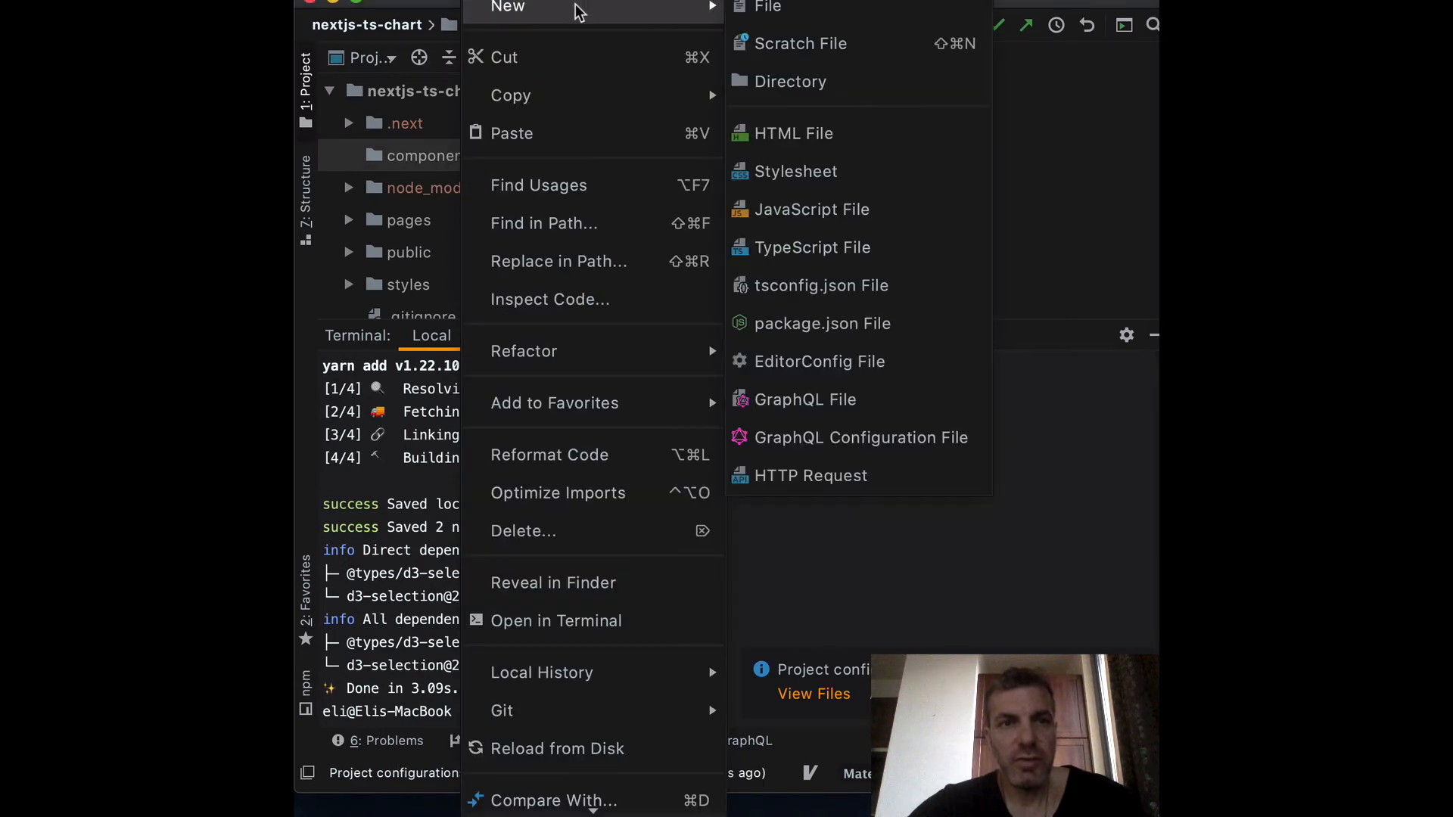
click(789, 81)
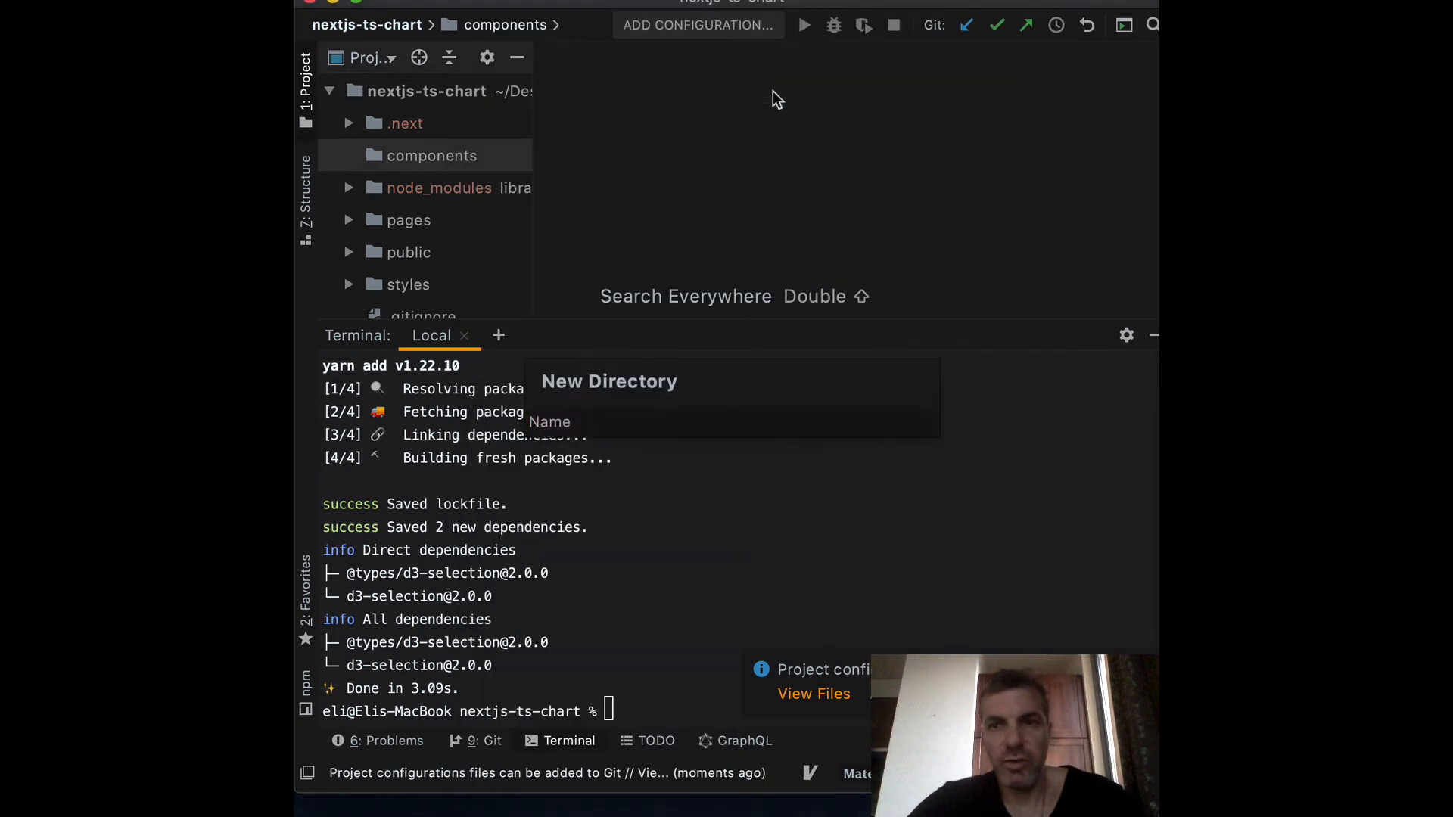
text(Recta)
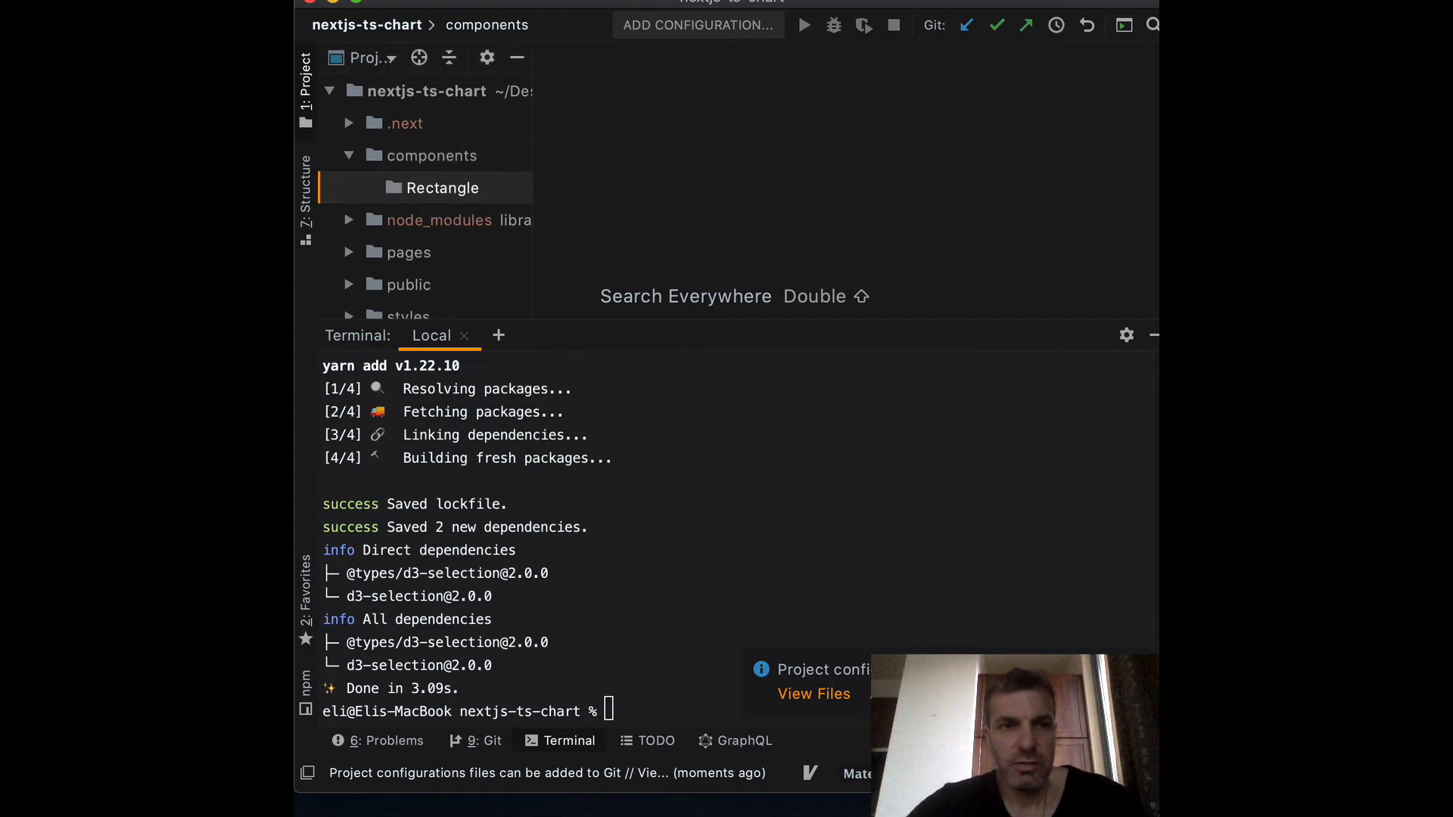
- Copy Rectangle.tsx into the Rectangle folder and open it in the editor
click(442, 187)
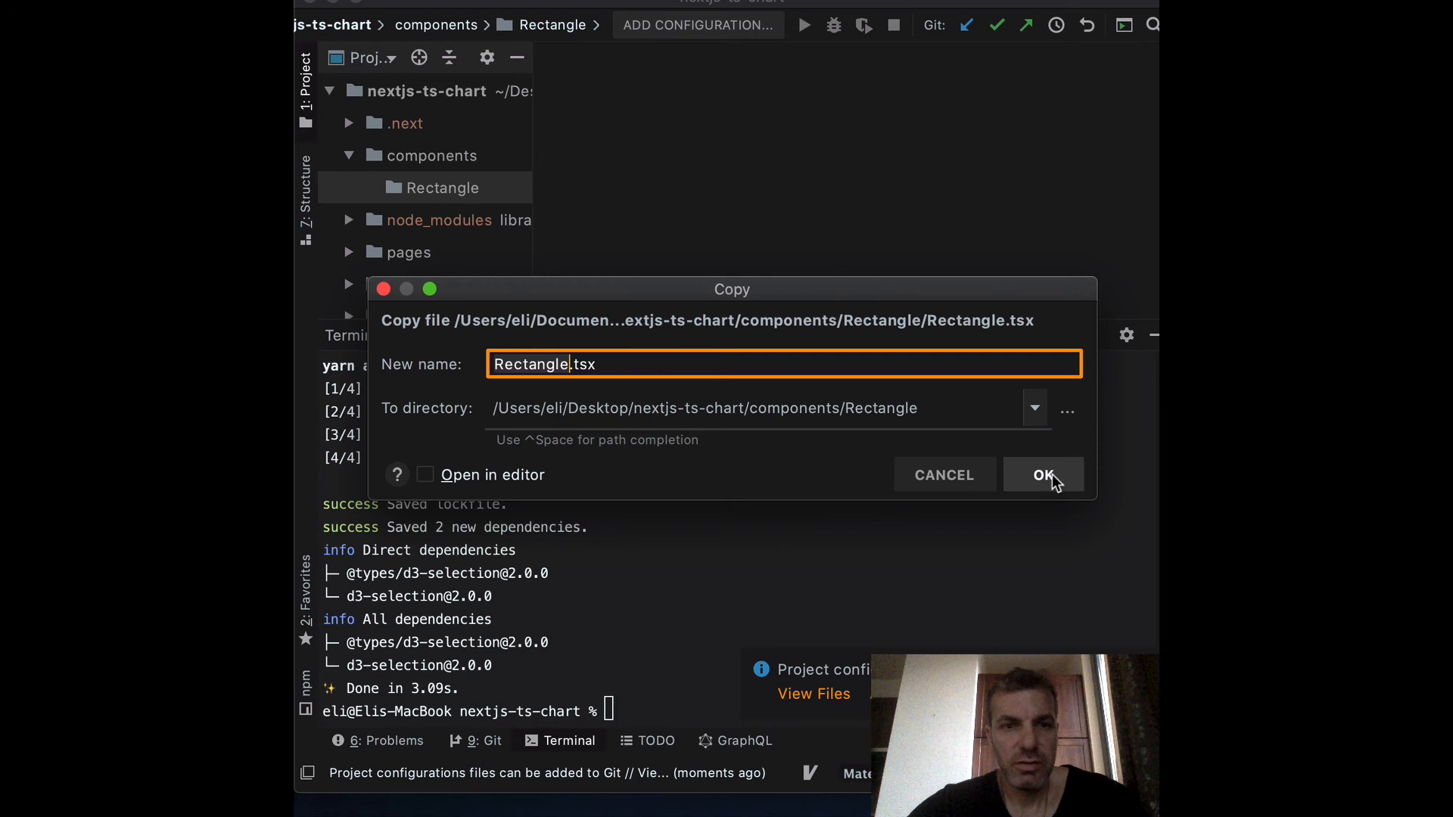
click(1043, 475)
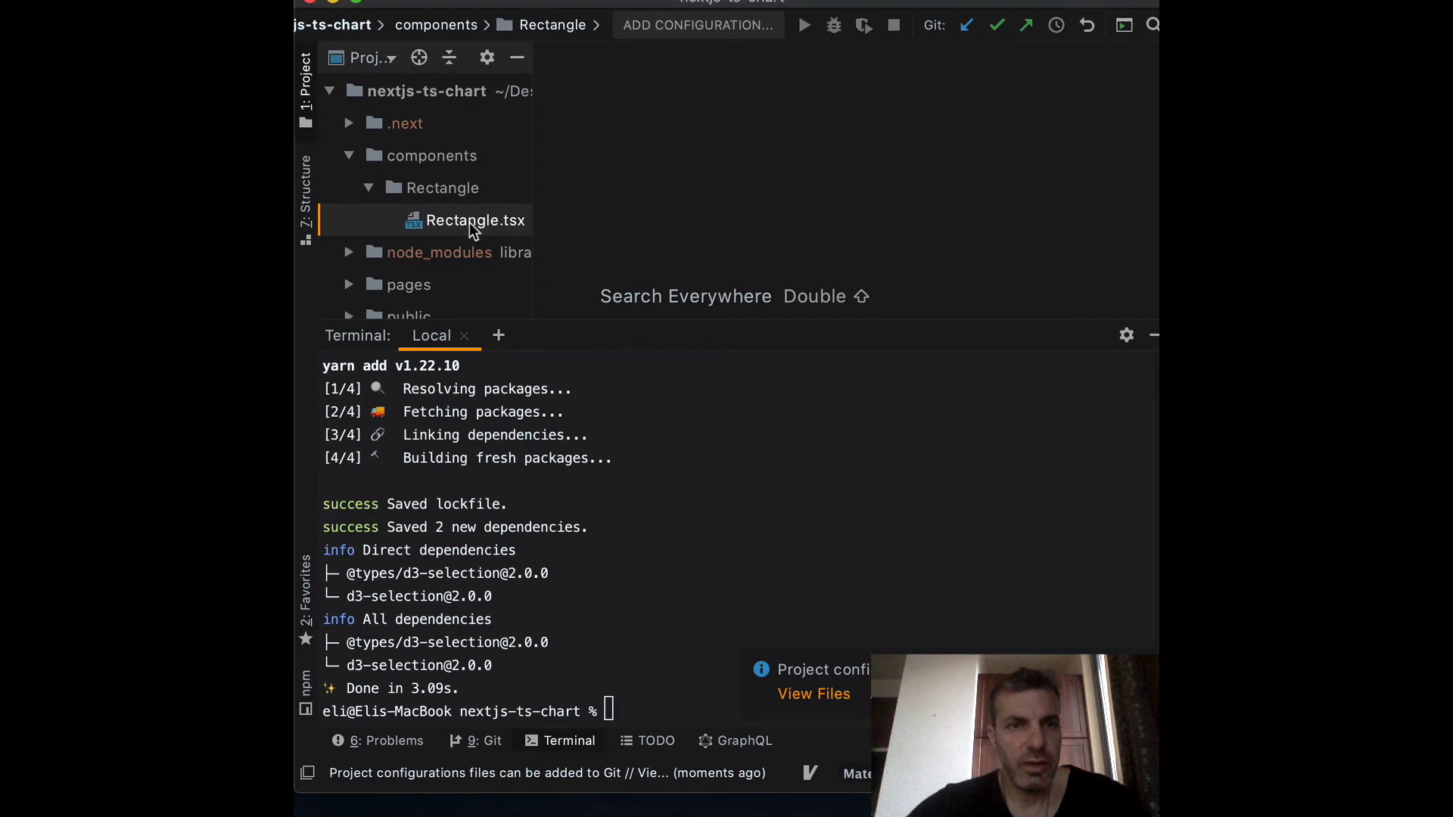
double_click(476, 220)
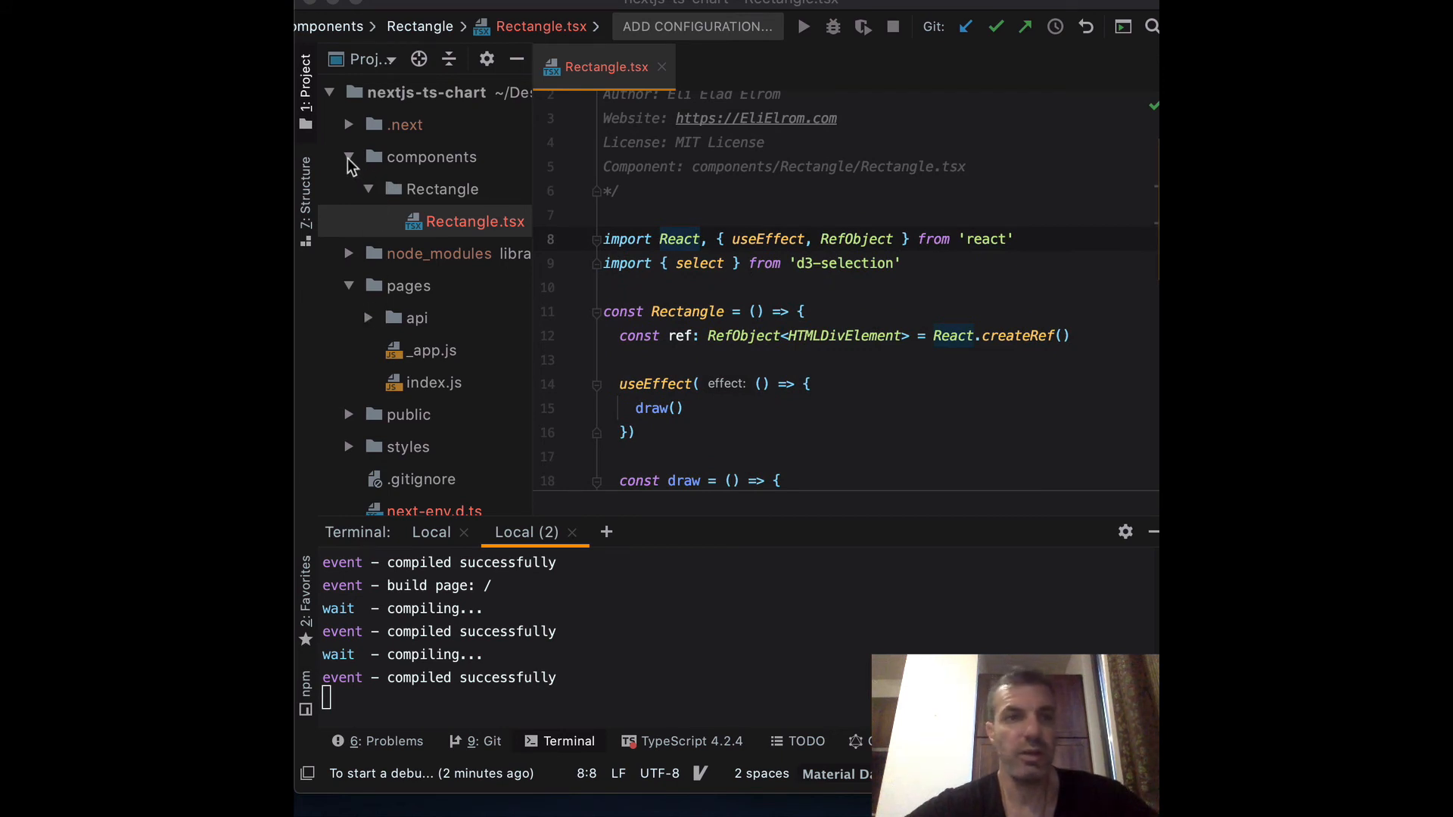
- Open pages/index.js, replace its boilerplate with <Rectangle /> and auto-import it
click(350, 156)
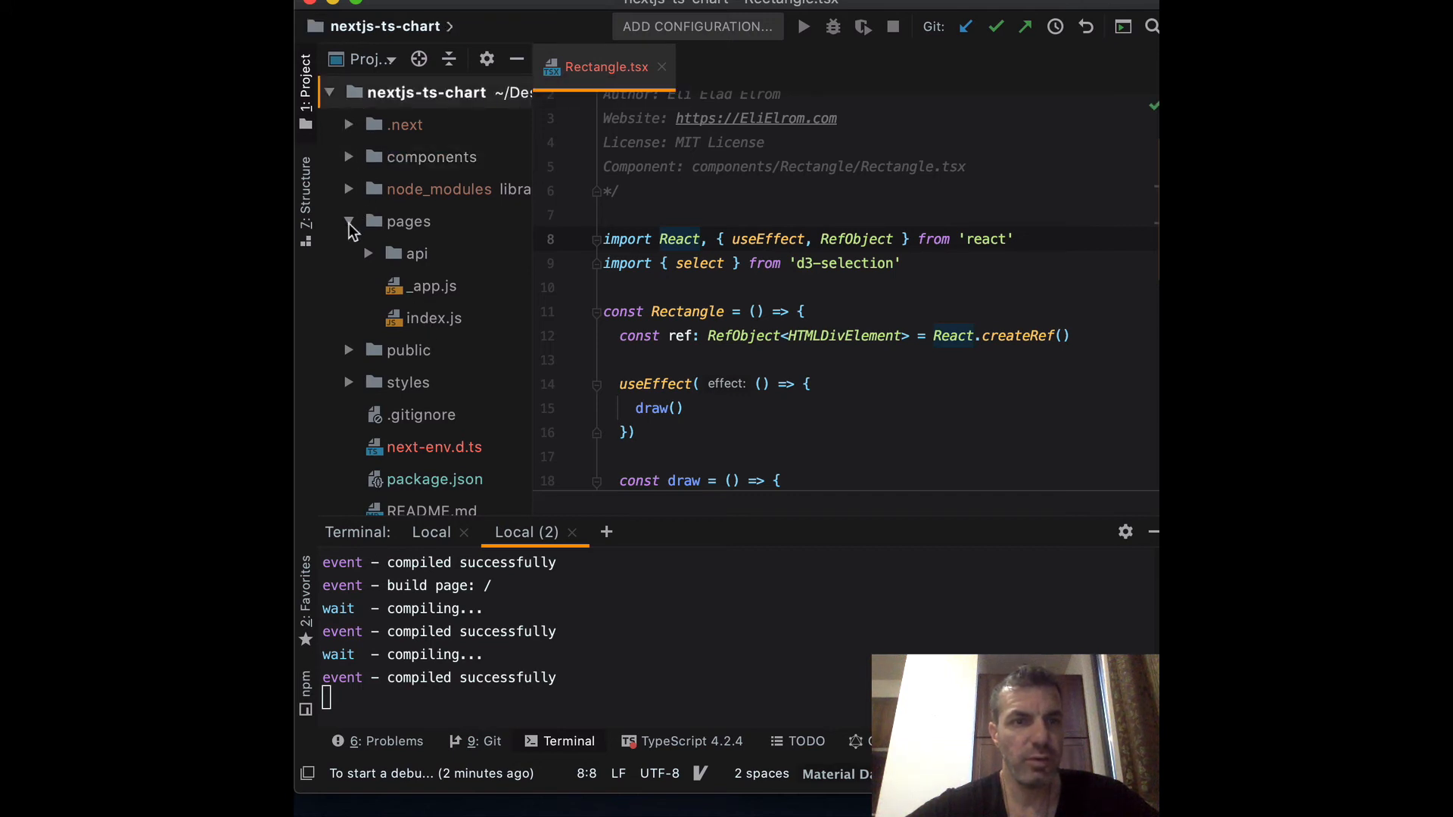
click(409, 220)
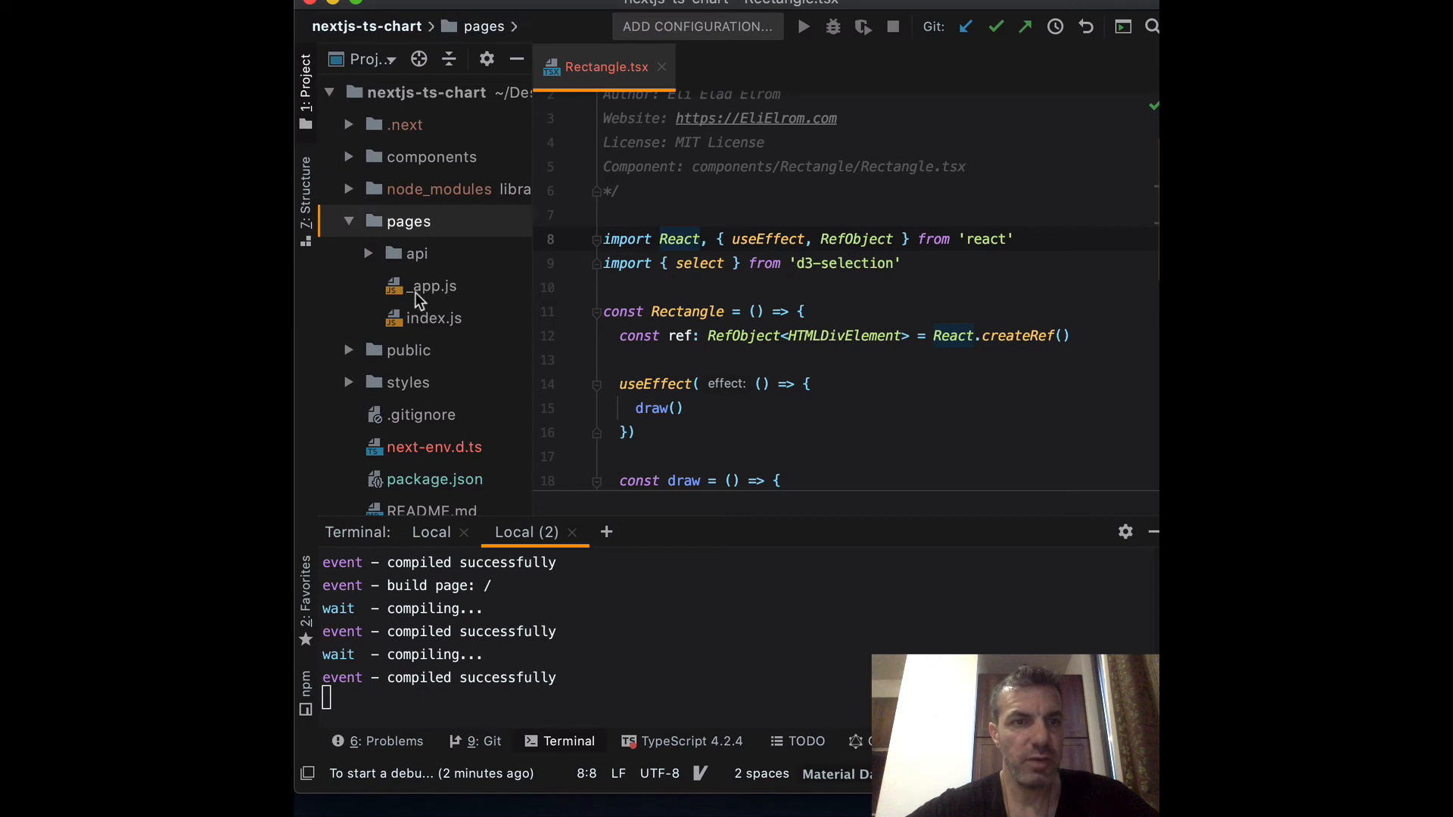
double_click(434, 318)
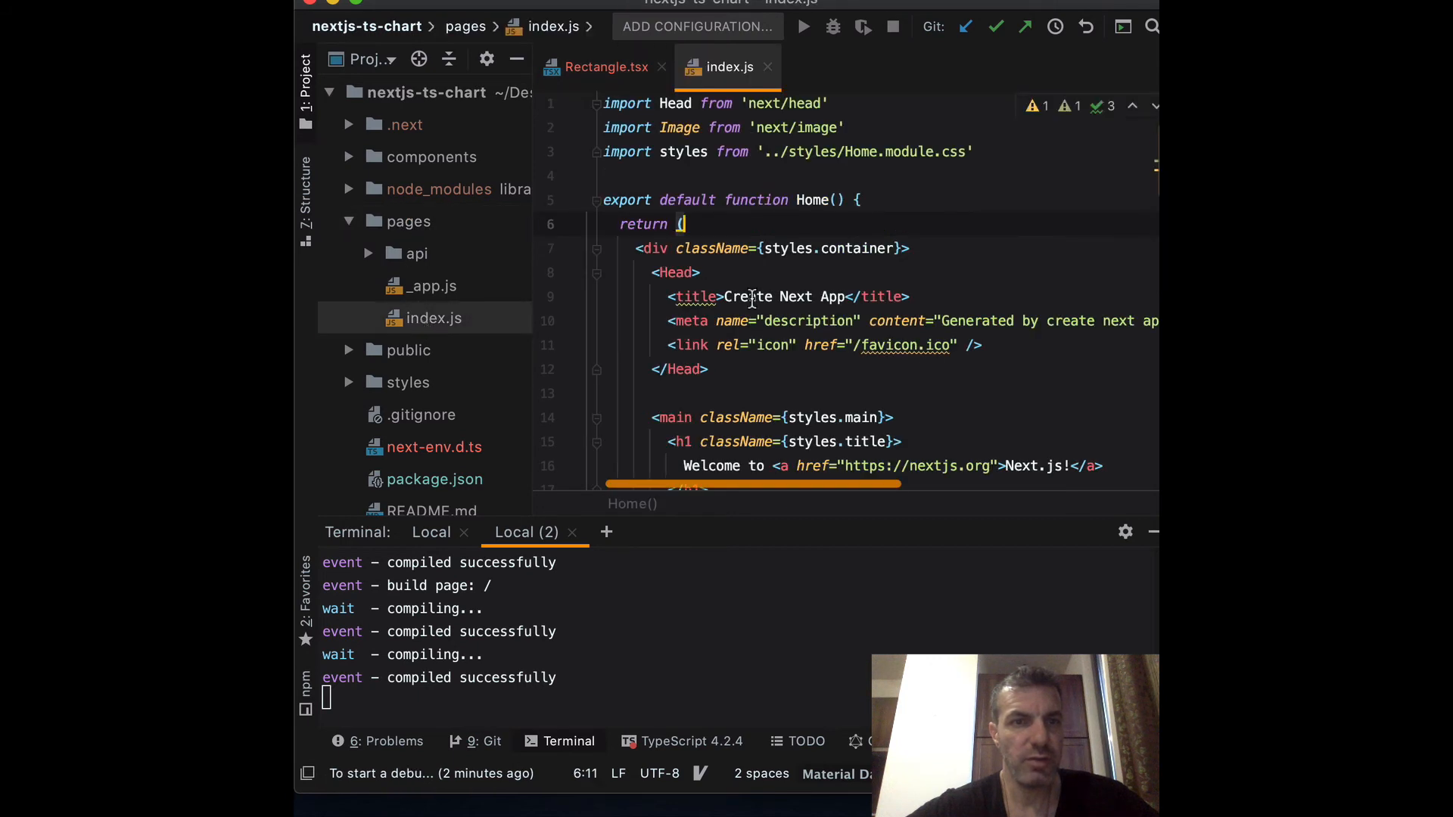
scroll(down, 3)
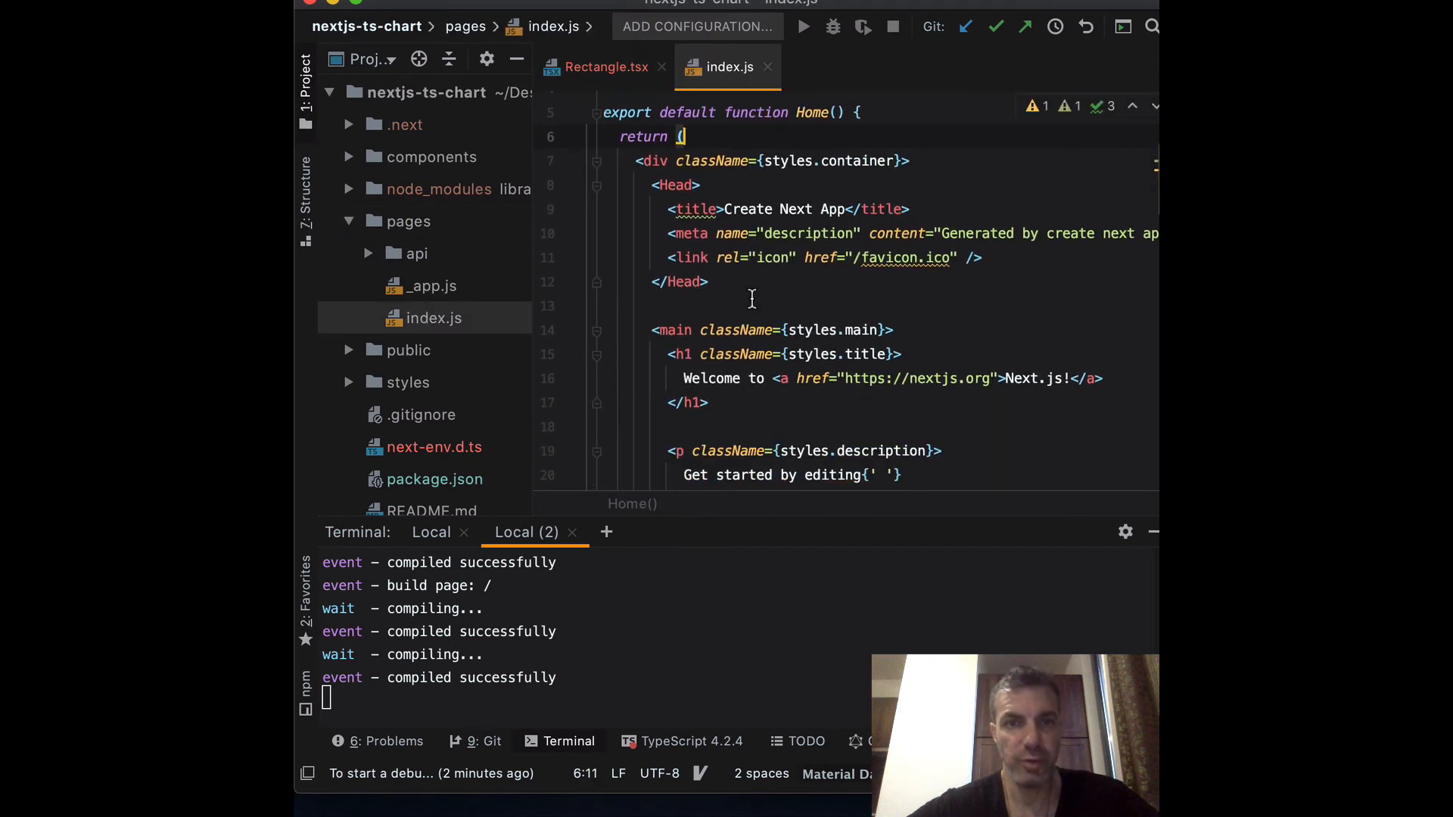
scroll(up, 3)
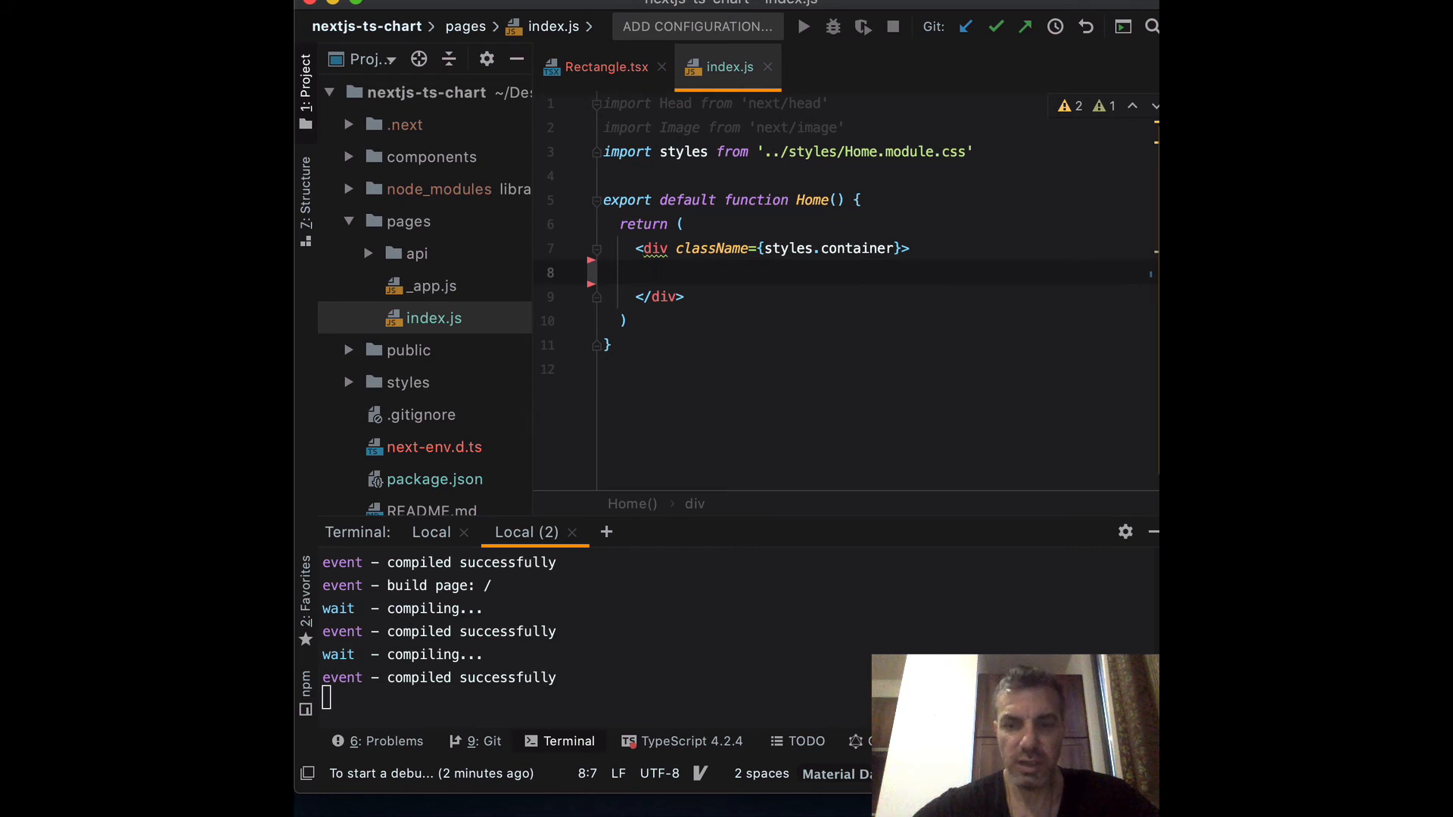
text(<R)
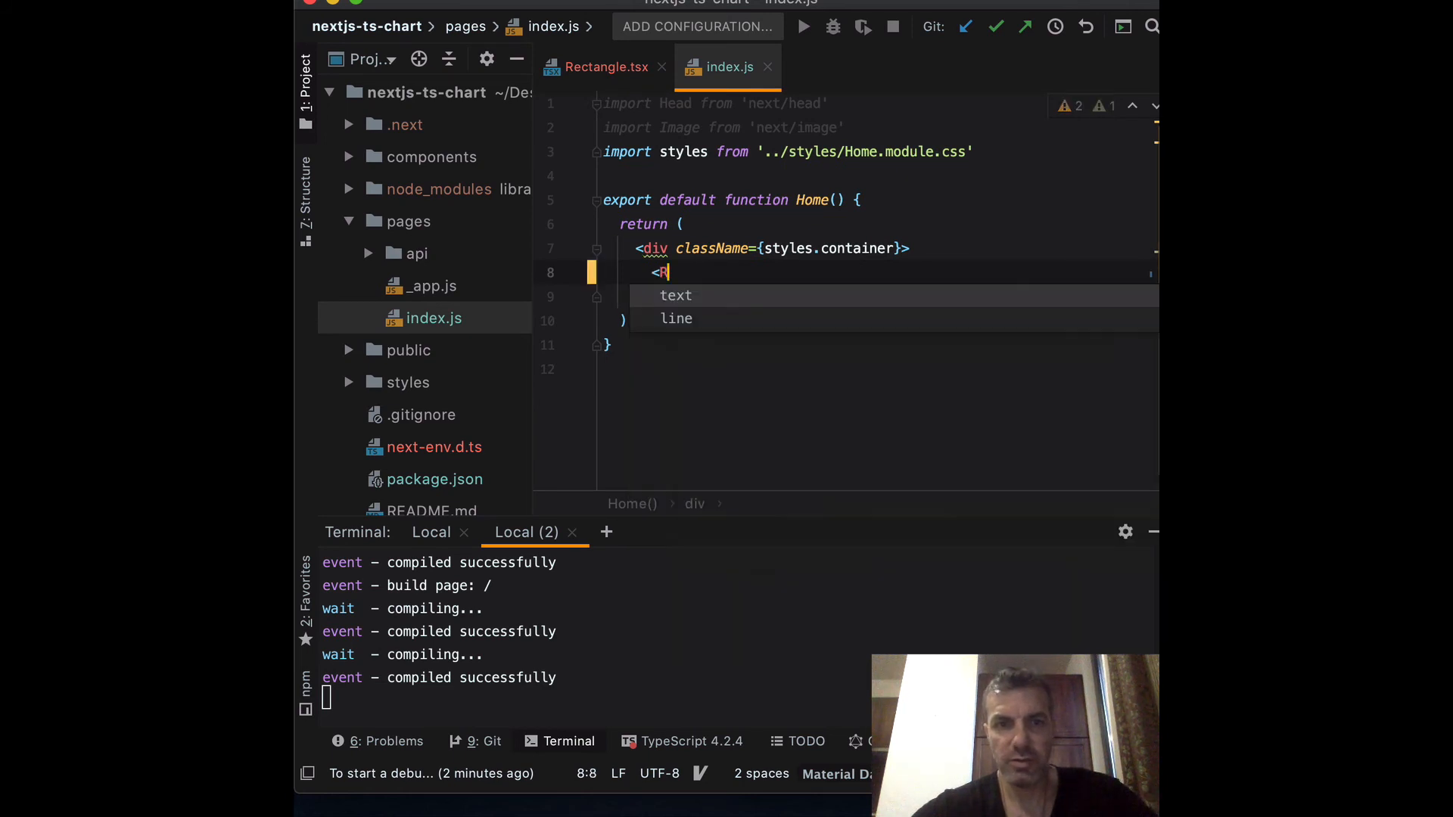
text(ectangle />)
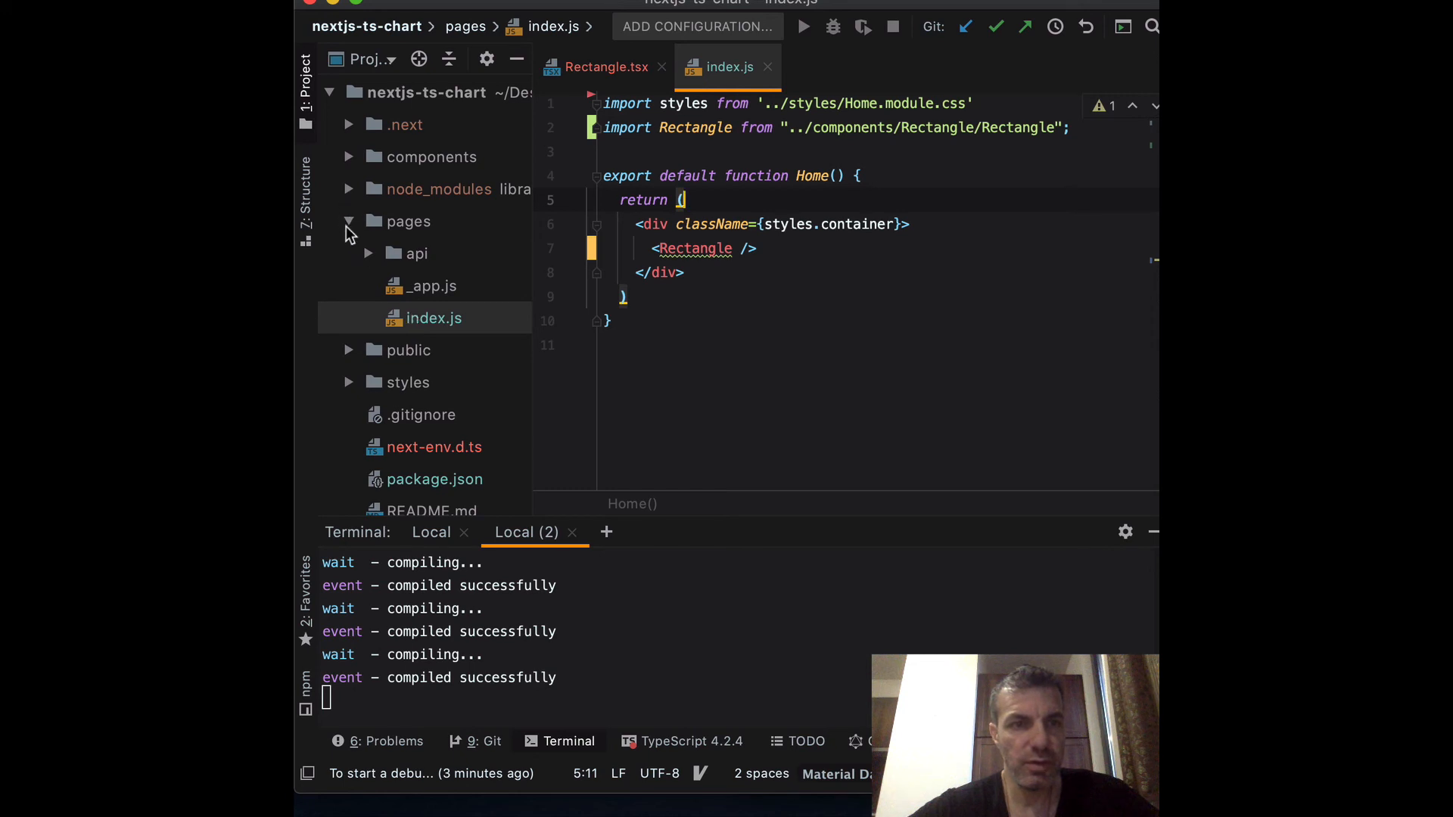
- Open tsconfig.json from the Project panel and scroll through its compilerOptions
click(349, 220)
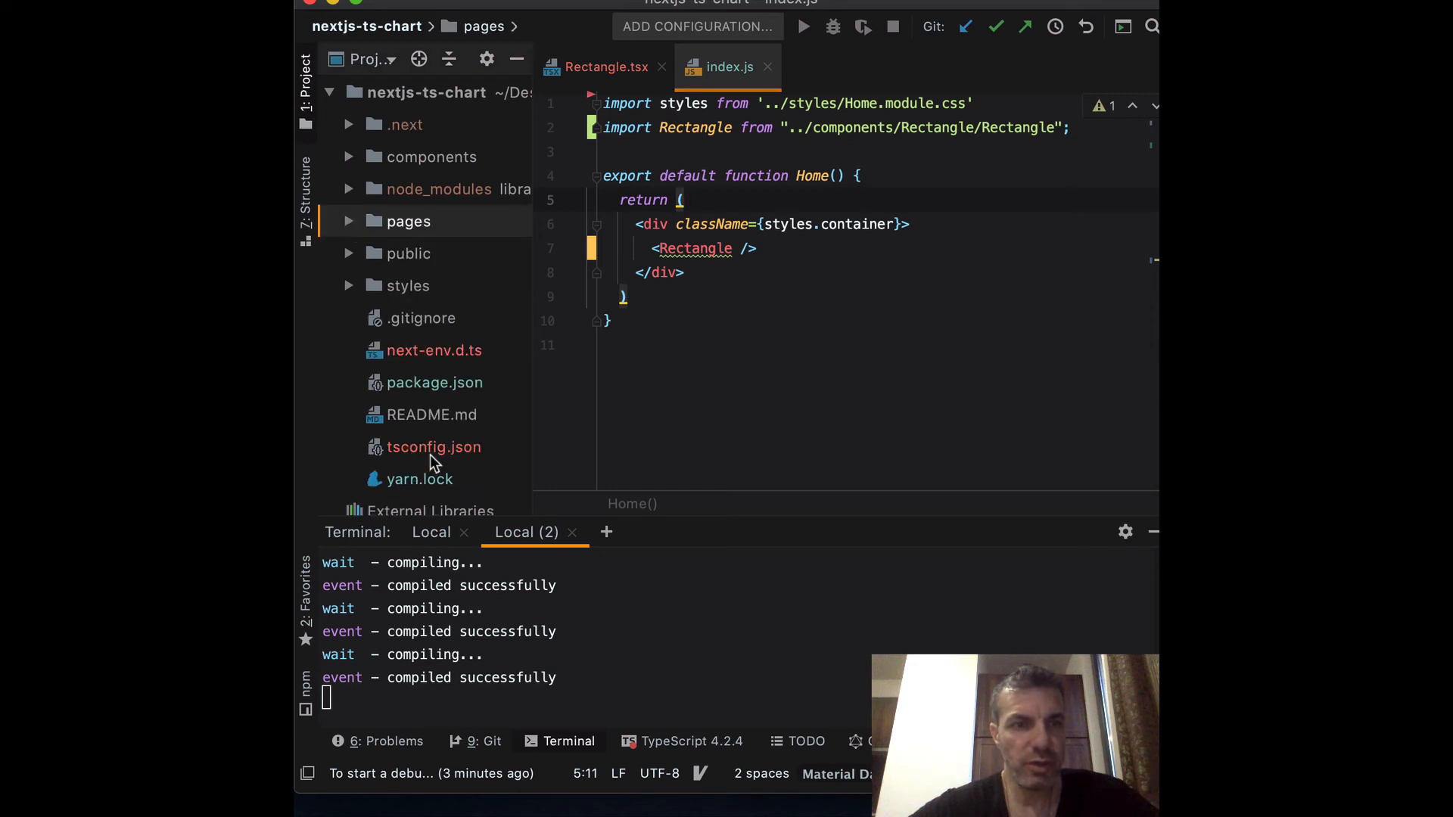
click(434, 446)
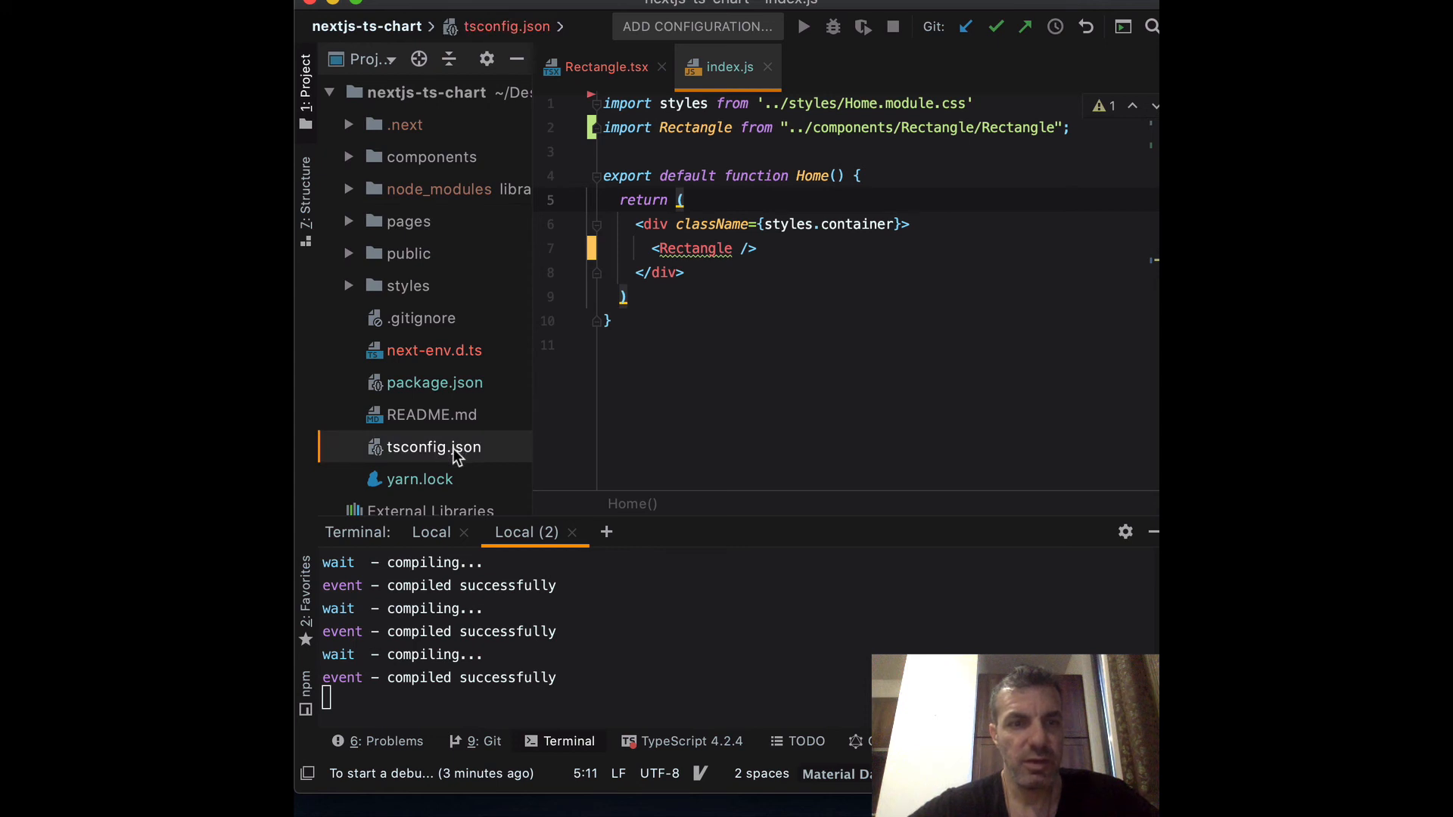
double_click(435, 447)
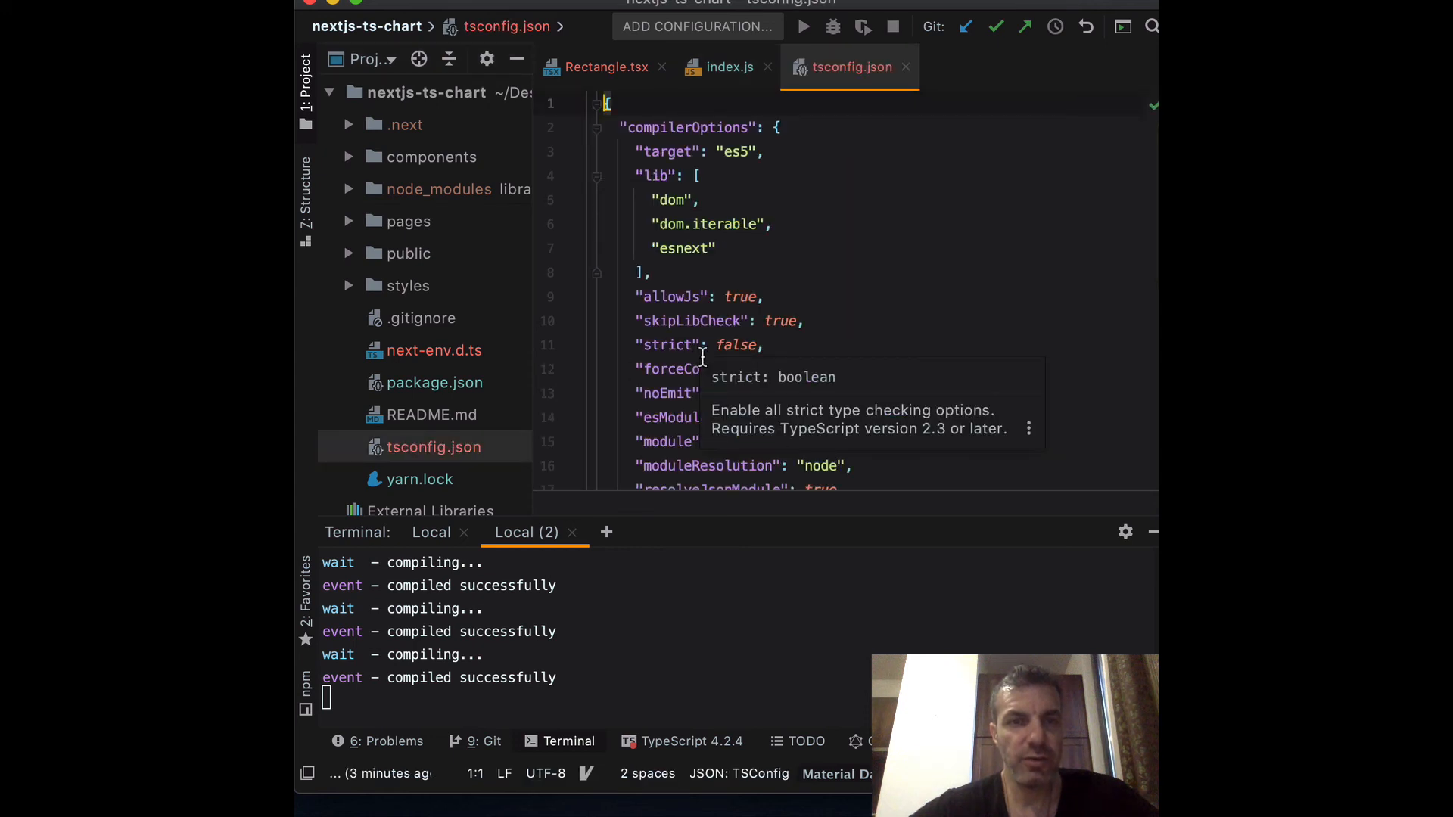
scroll(down, 3)
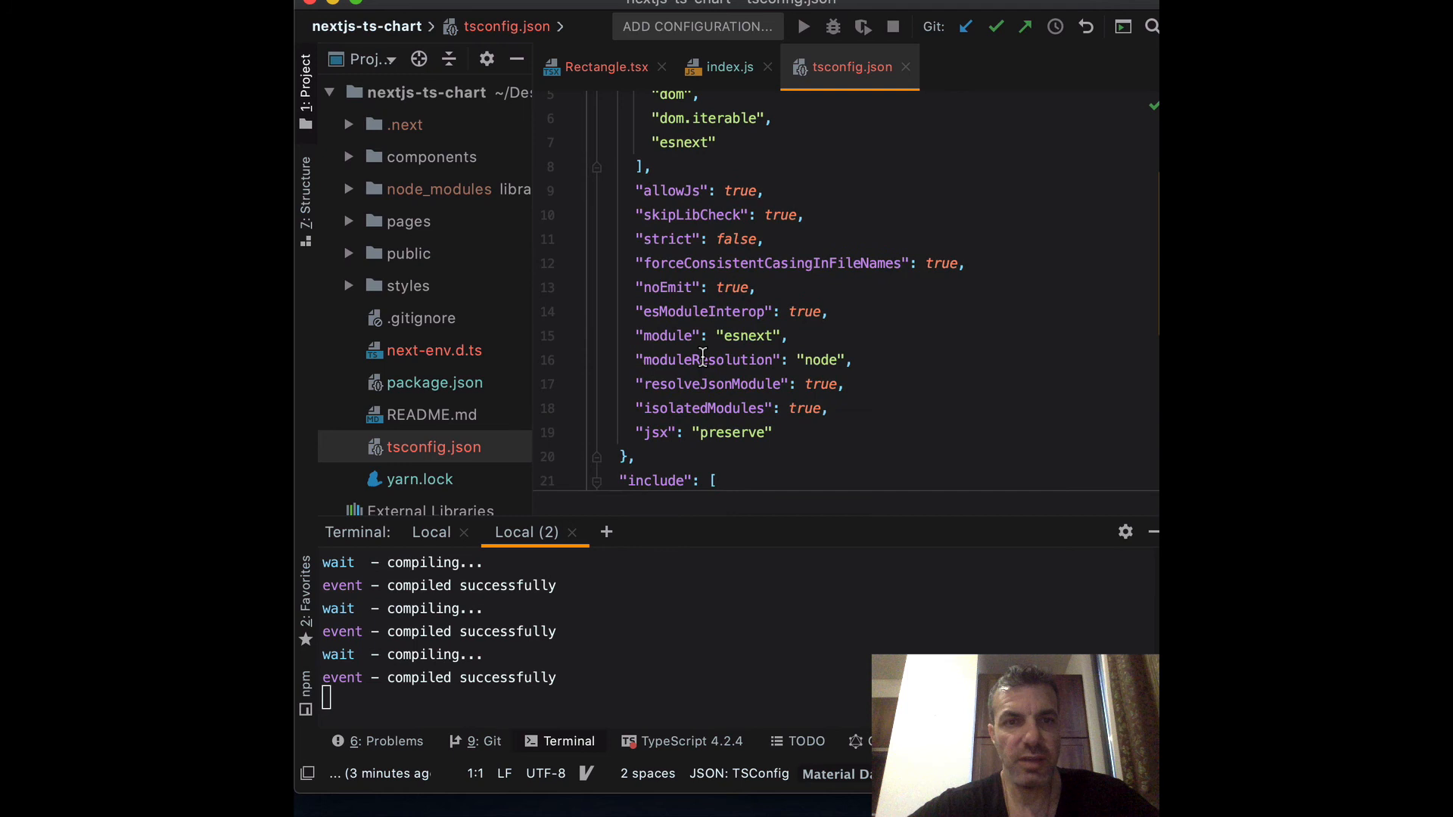
scroll(down, 3)
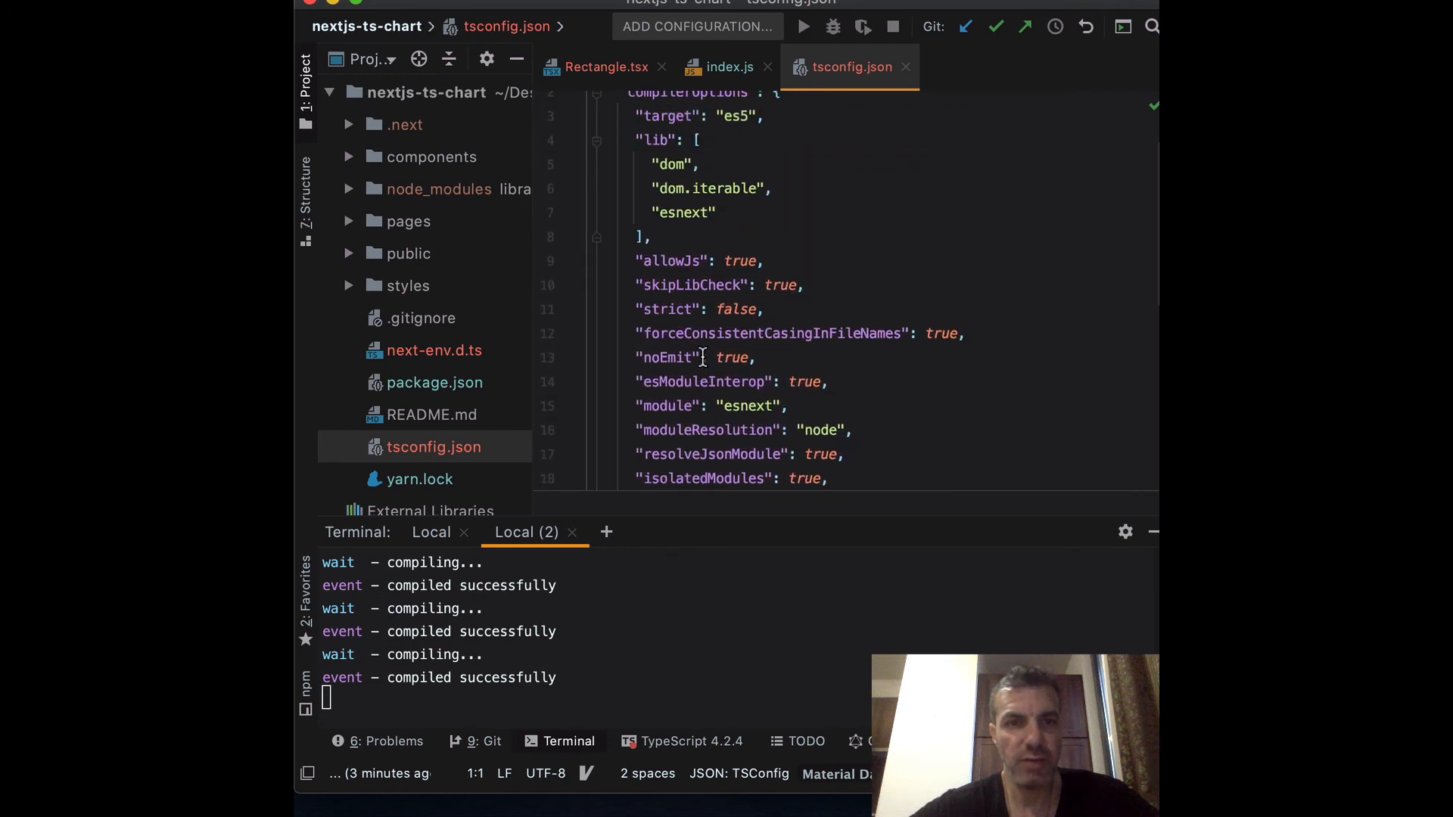
scroll(down, 3)
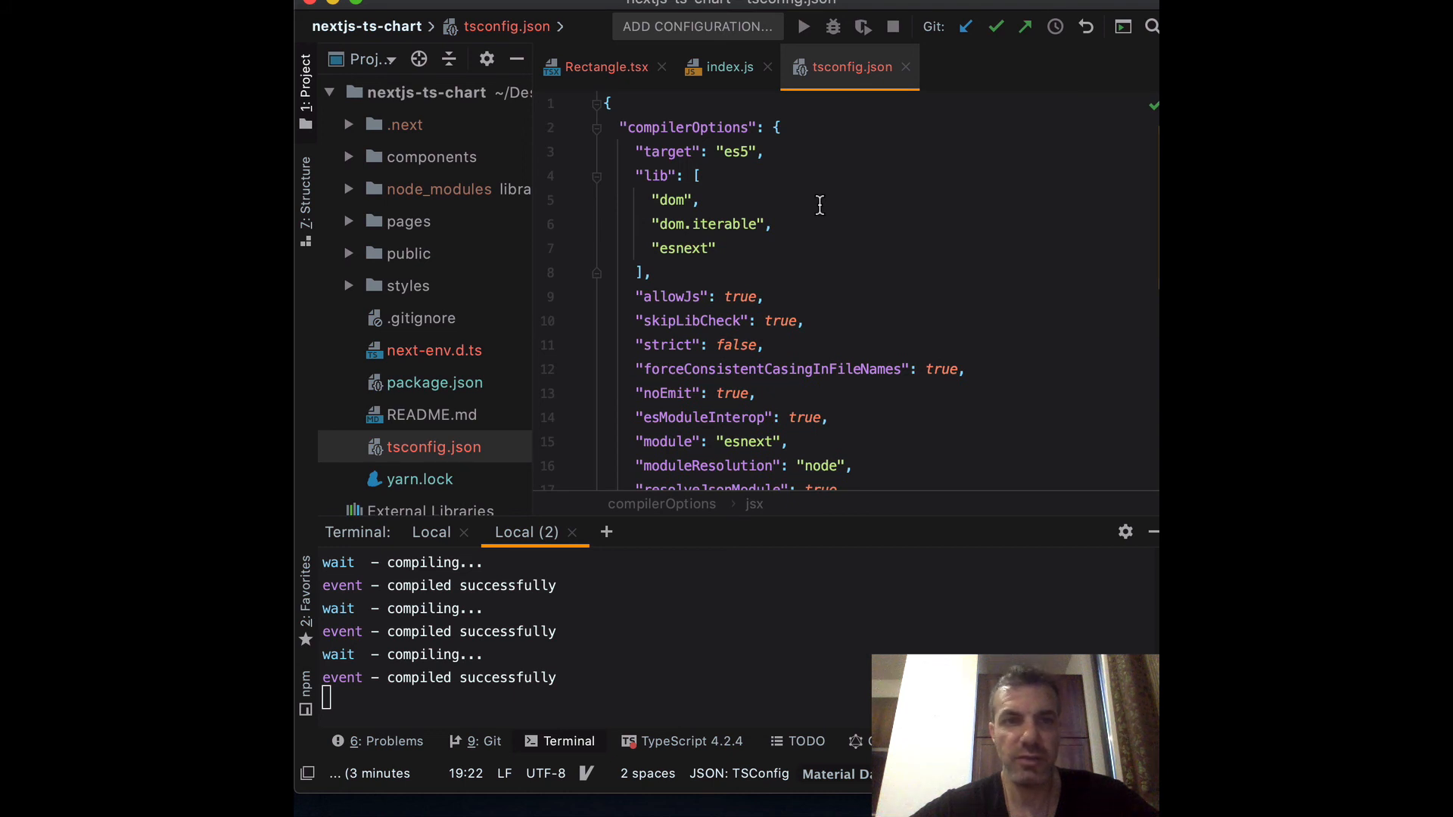
click(728, 67)
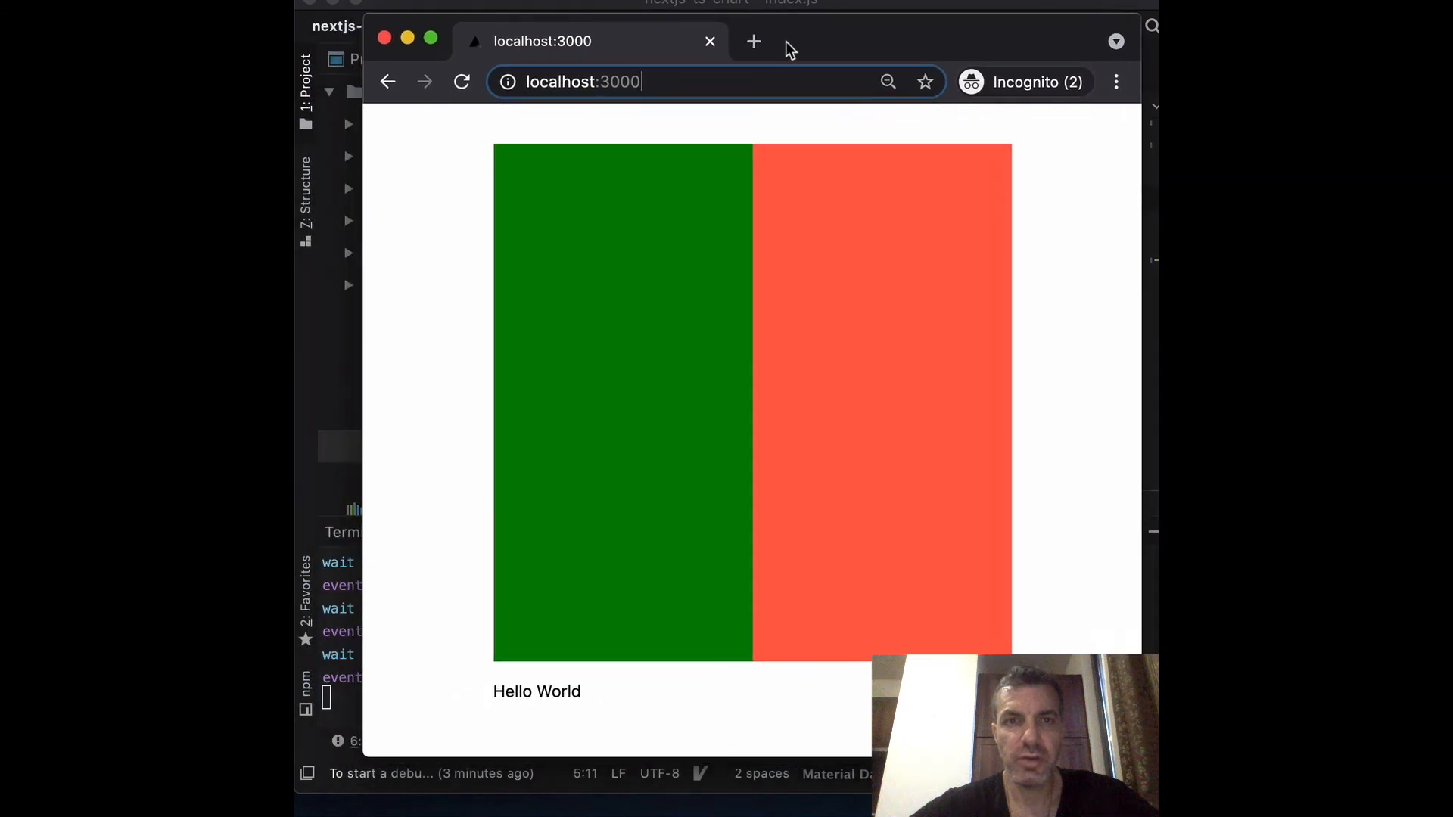
mouse_move(802, 454)
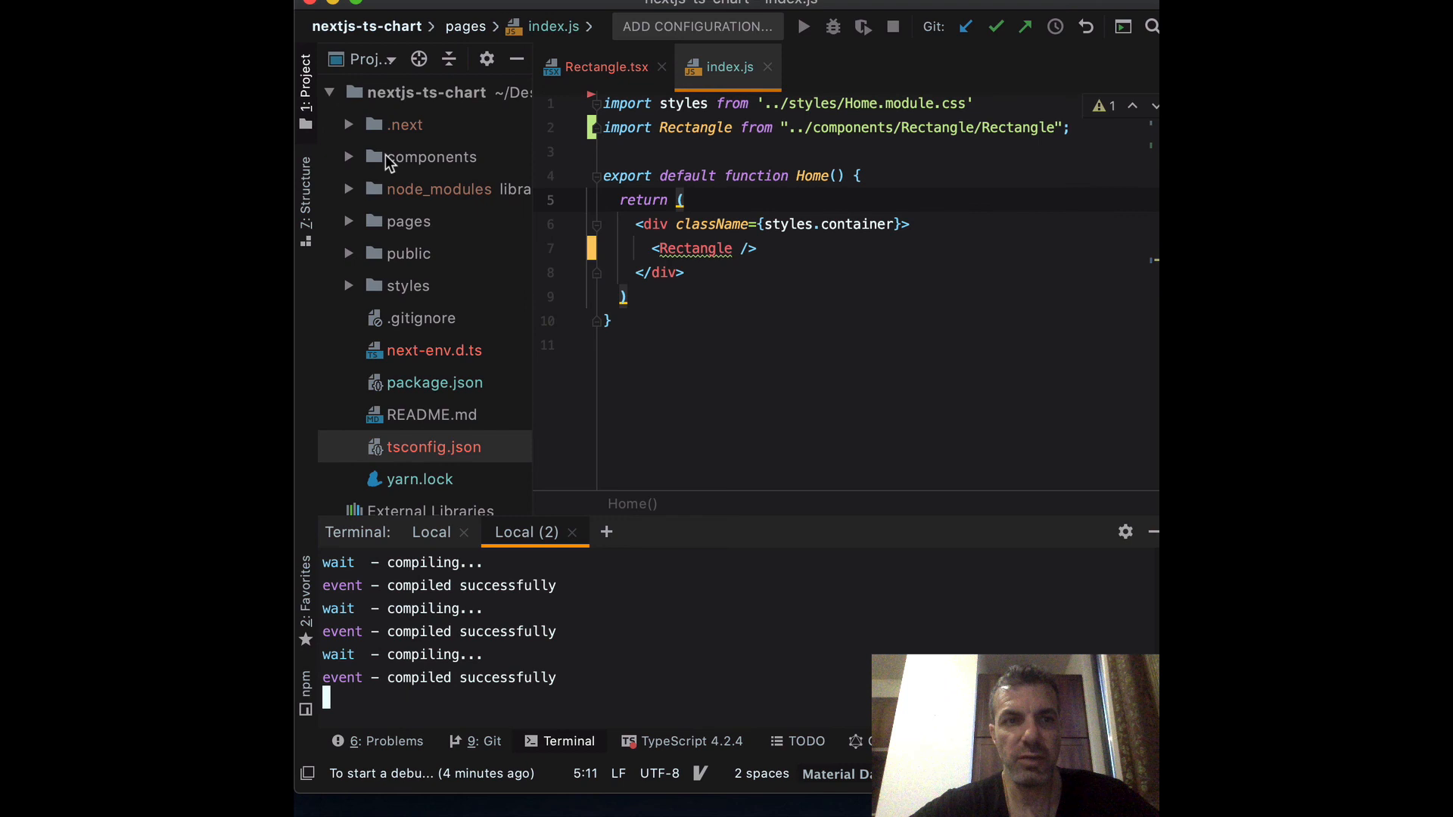
click(429, 157)
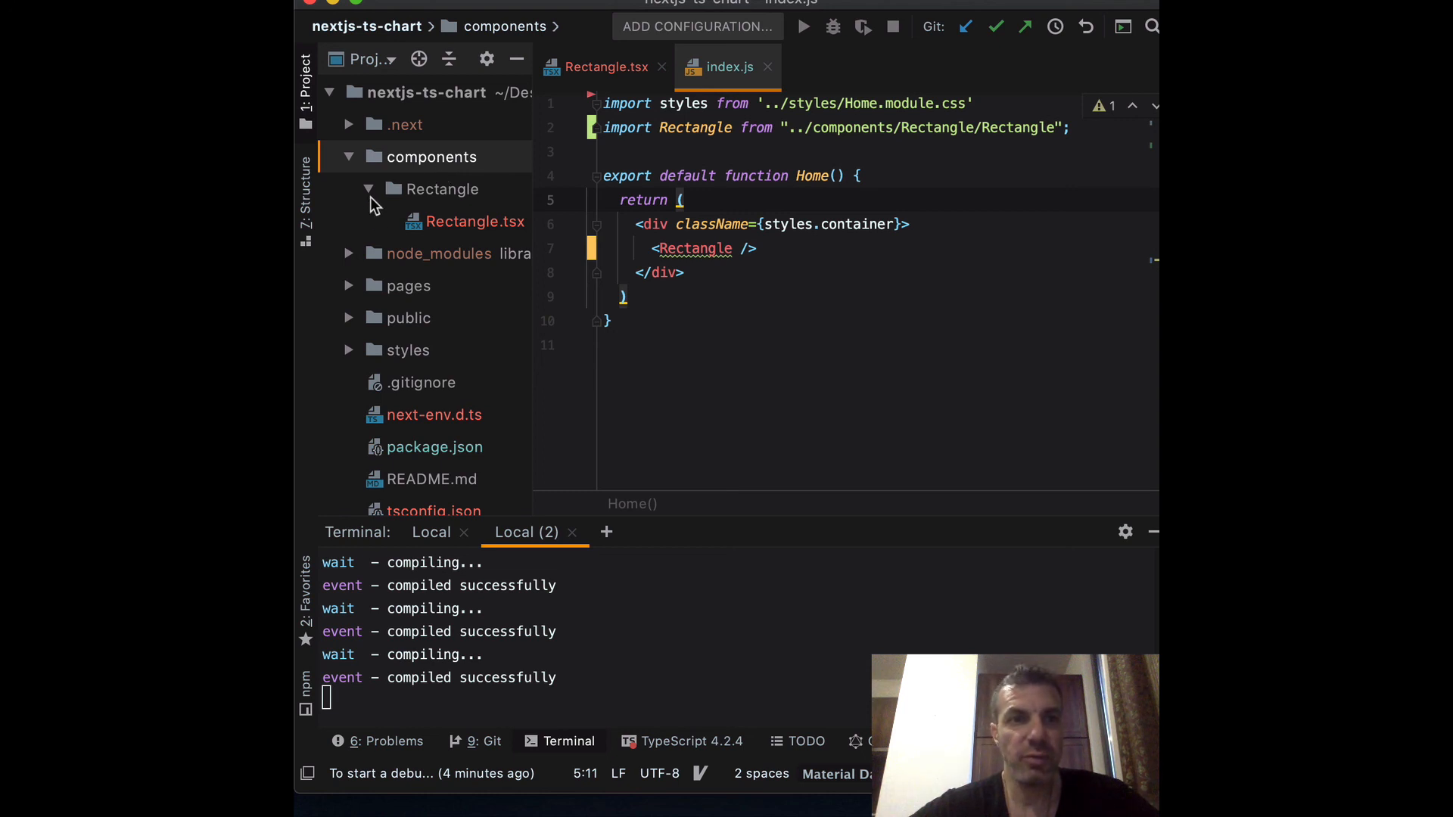
click(367, 189)
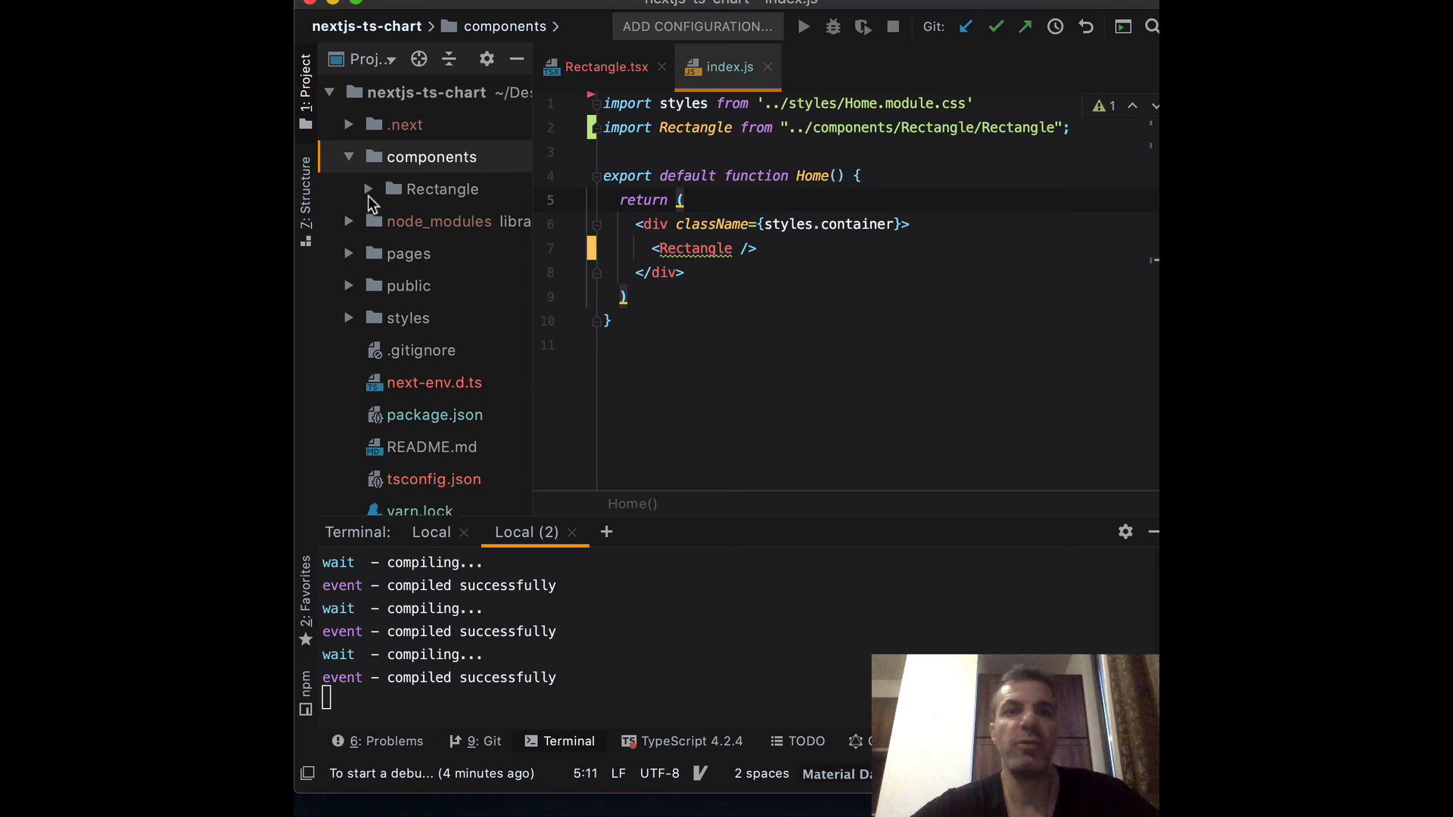